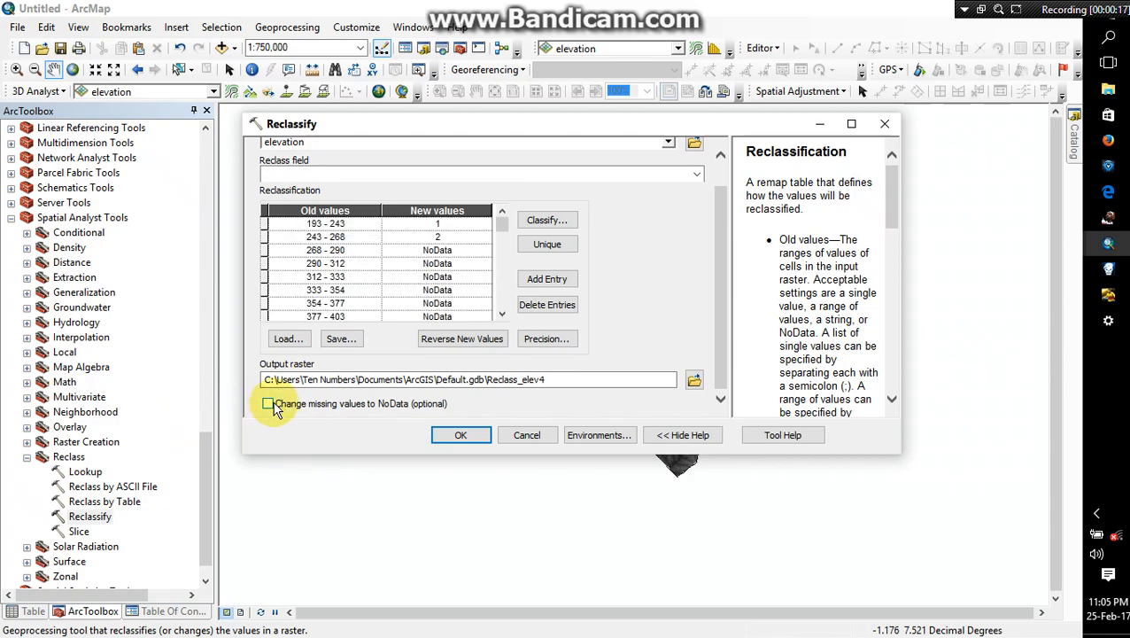
# Step: Run Reclassify on elevation with missing values as NoData, saving floodraster in Sekyere East flood
pyautogui.click(268, 403)
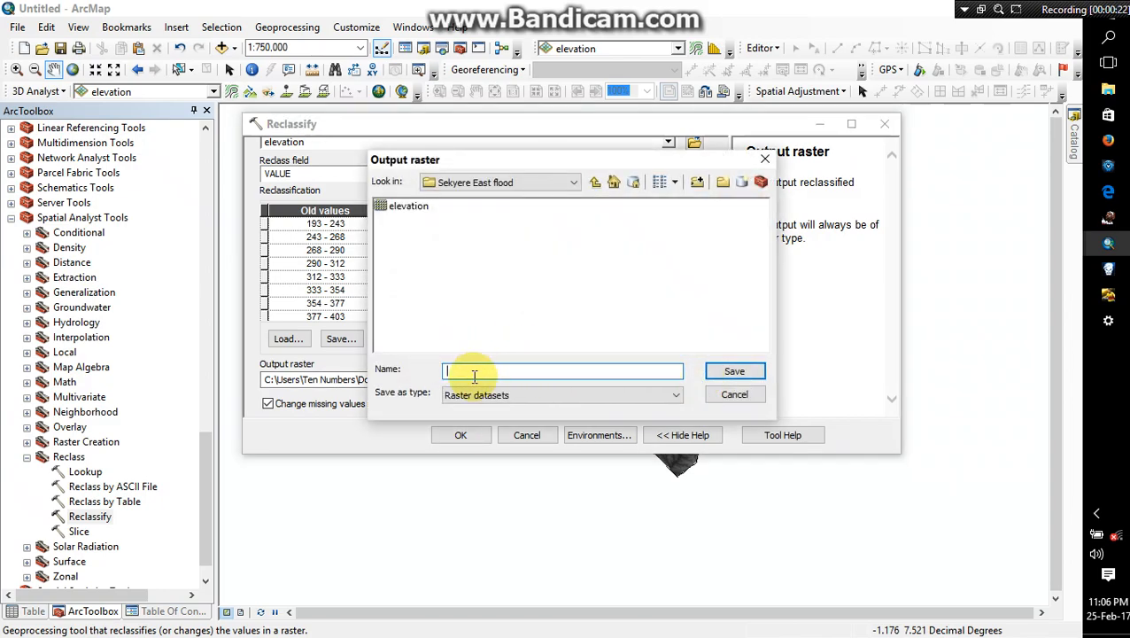
pyautogui.write('floodraster')
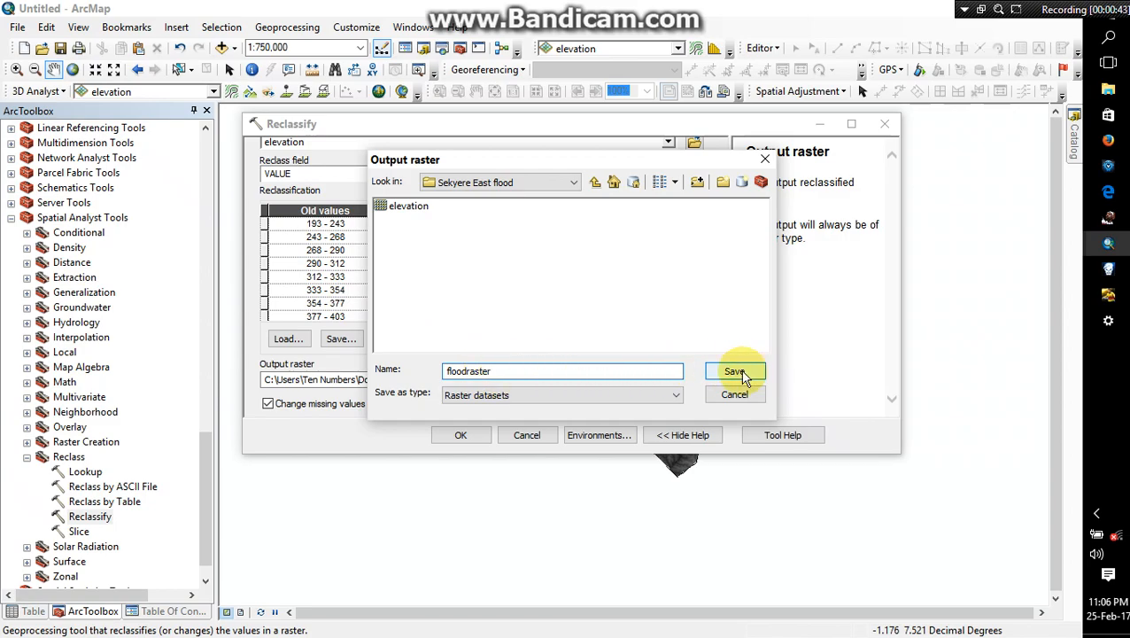
pyautogui.click(734, 370)
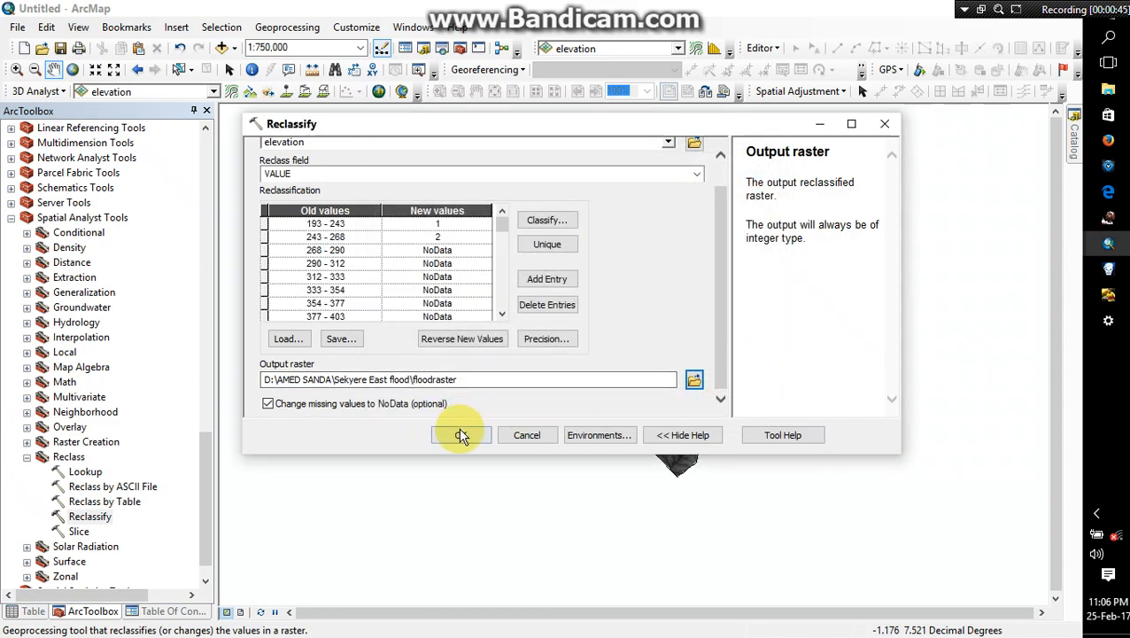
pyautogui.click(460, 434)
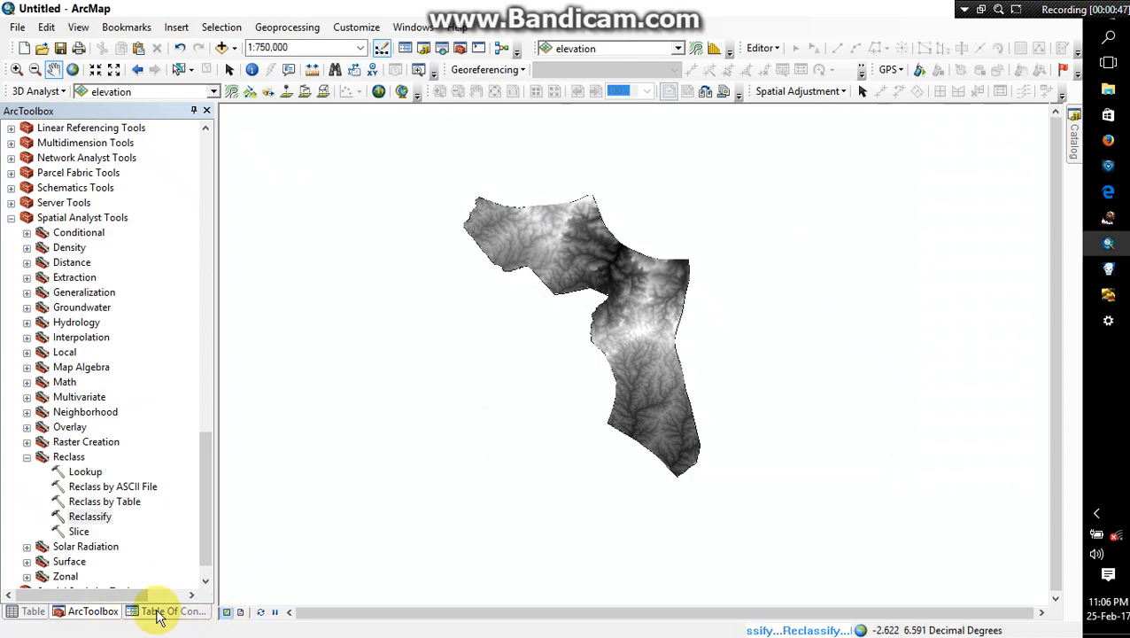
# Step: Hide the elevation layer so floodraster's two classes show within the District outline
pyautogui.click(167, 611)
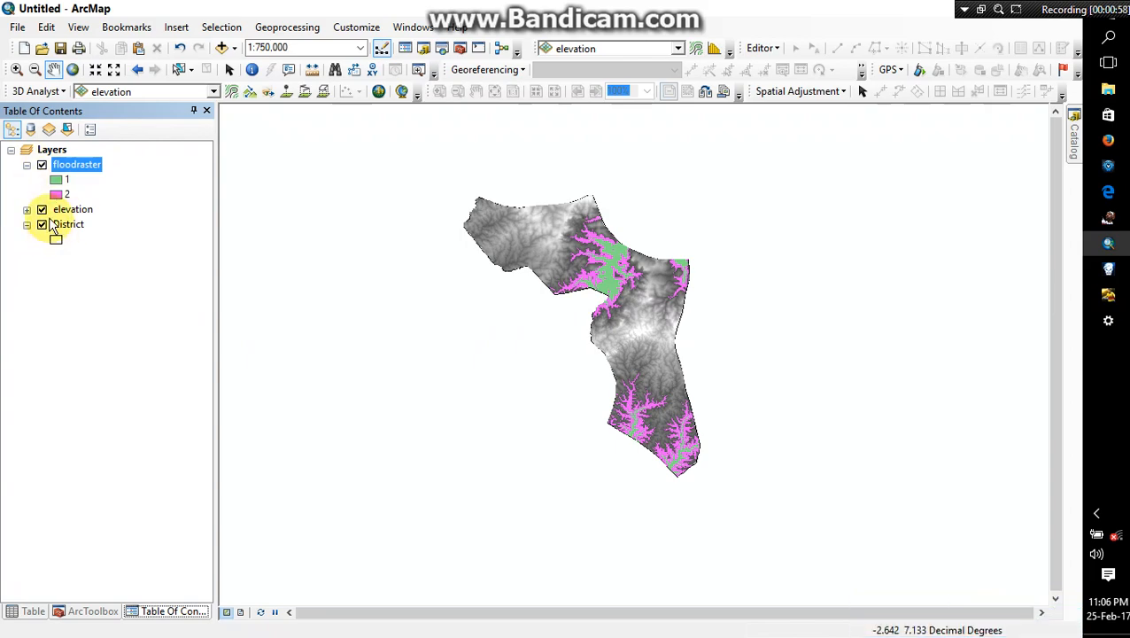
pyautogui.click(73, 210)
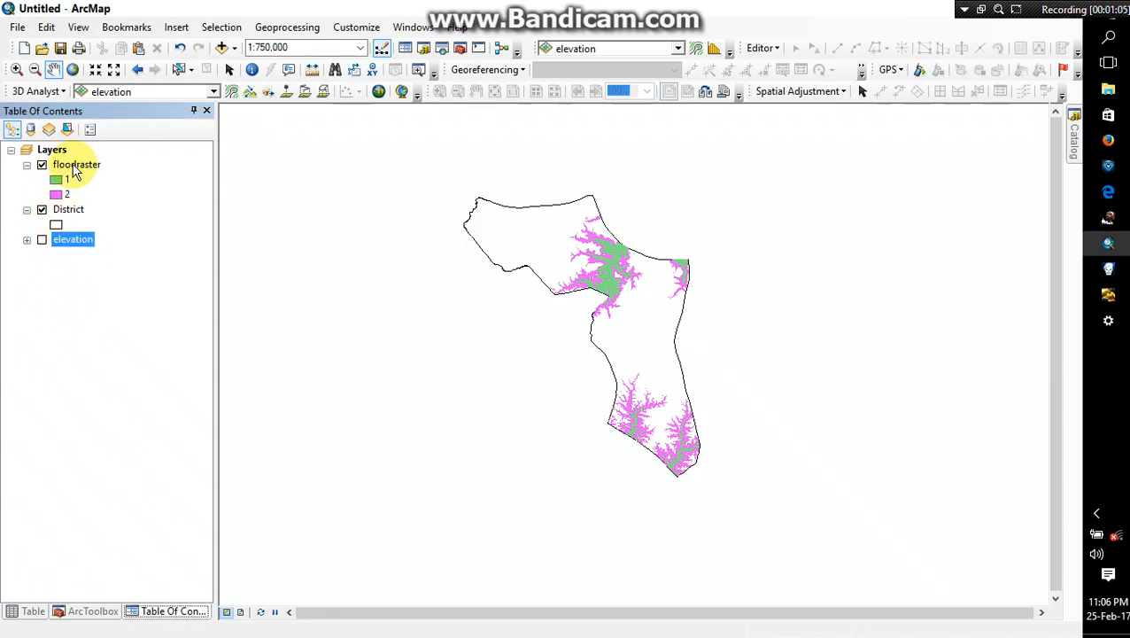
pyautogui.moveTo(63, 275)
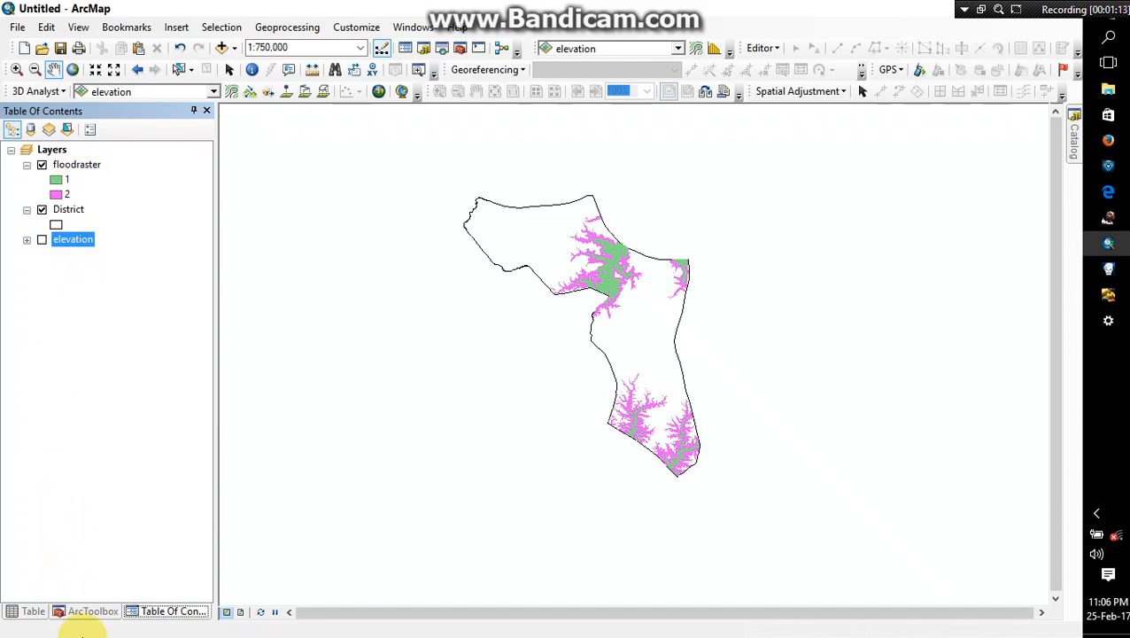
pyautogui.click(92, 611)
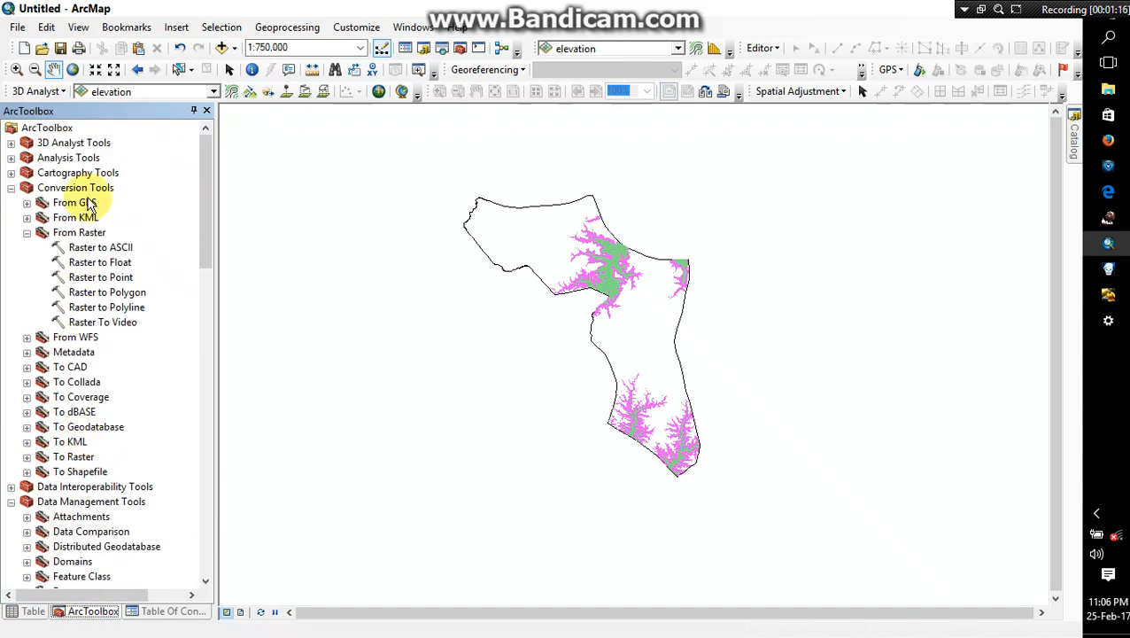
# Step: Run Raster to Polygon on floodraster, saving levelofflooding in Sekyere East flood
pyautogui.click(75, 187)
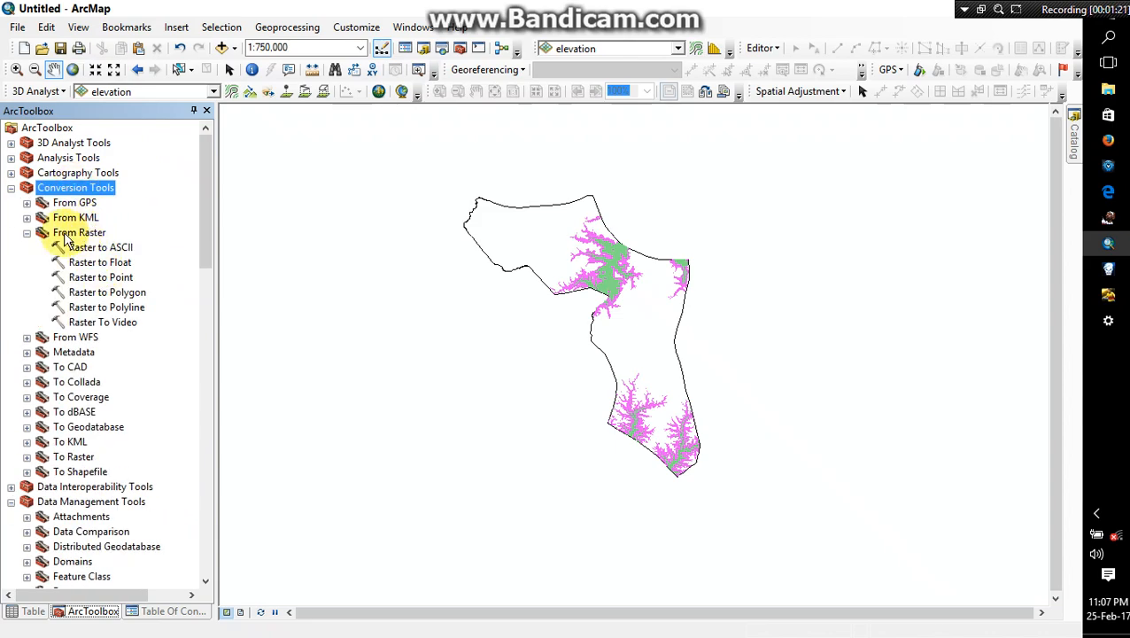
pyautogui.click(107, 293)
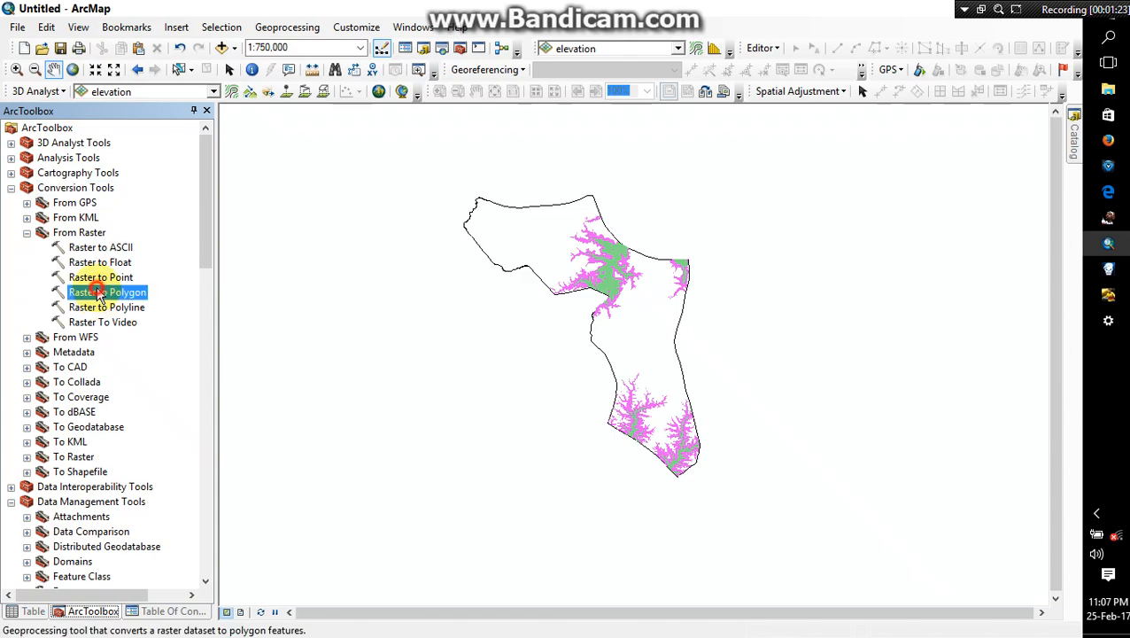
pyautogui.doubleClick(106, 292)
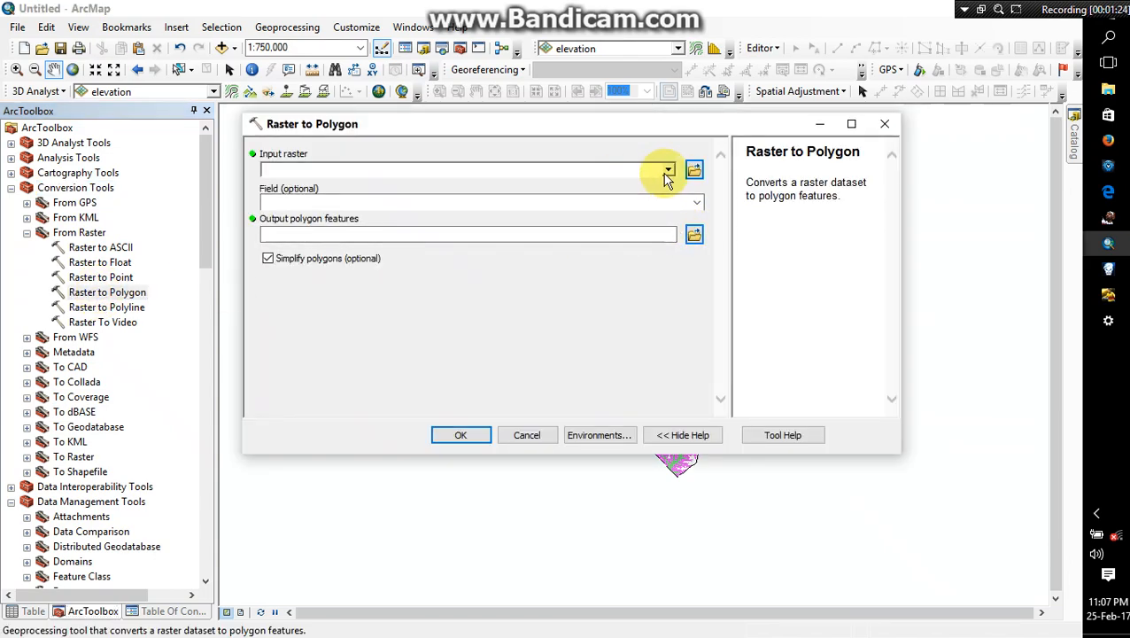
pyautogui.click(667, 169)
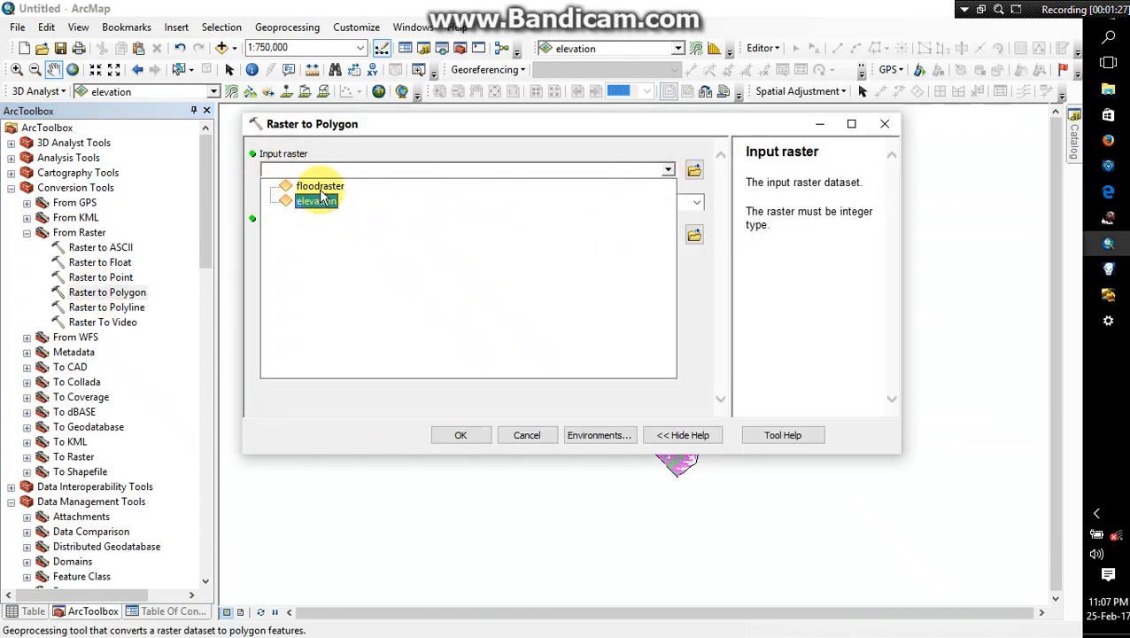
pyautogui.click(320, 185)
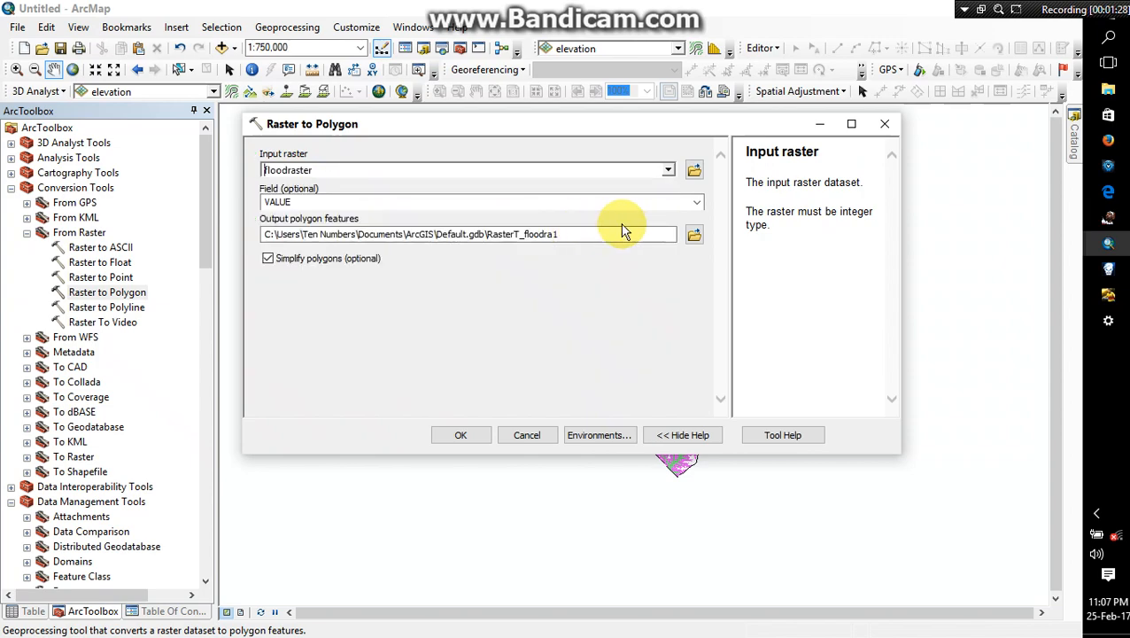
pyautogui.moveTo(695, 234)
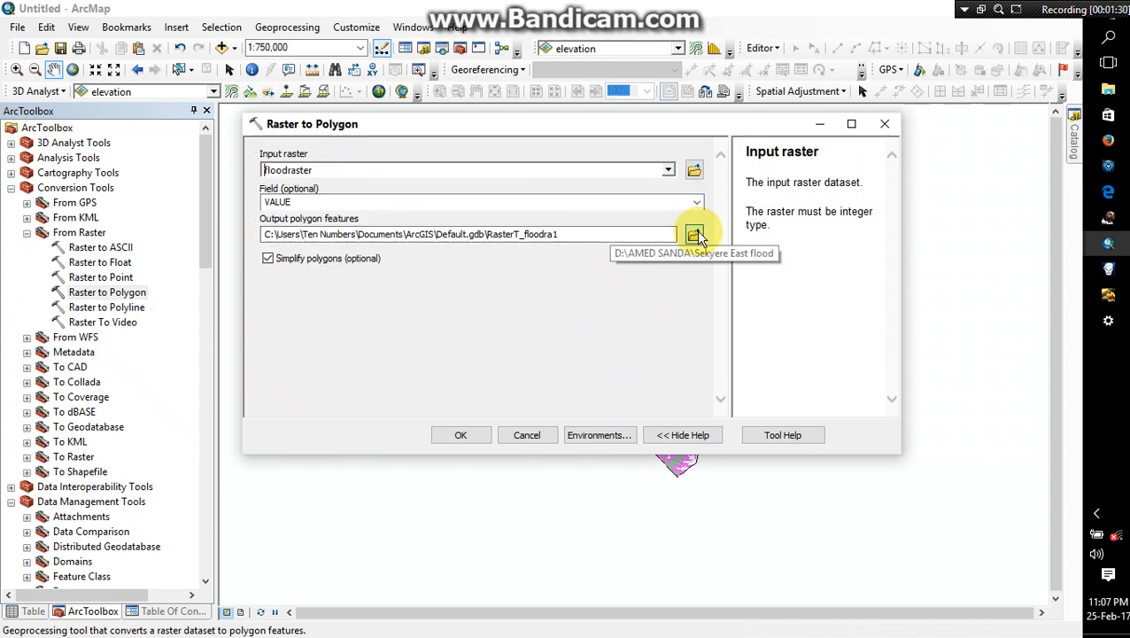
pyautogui.click(694, 233)
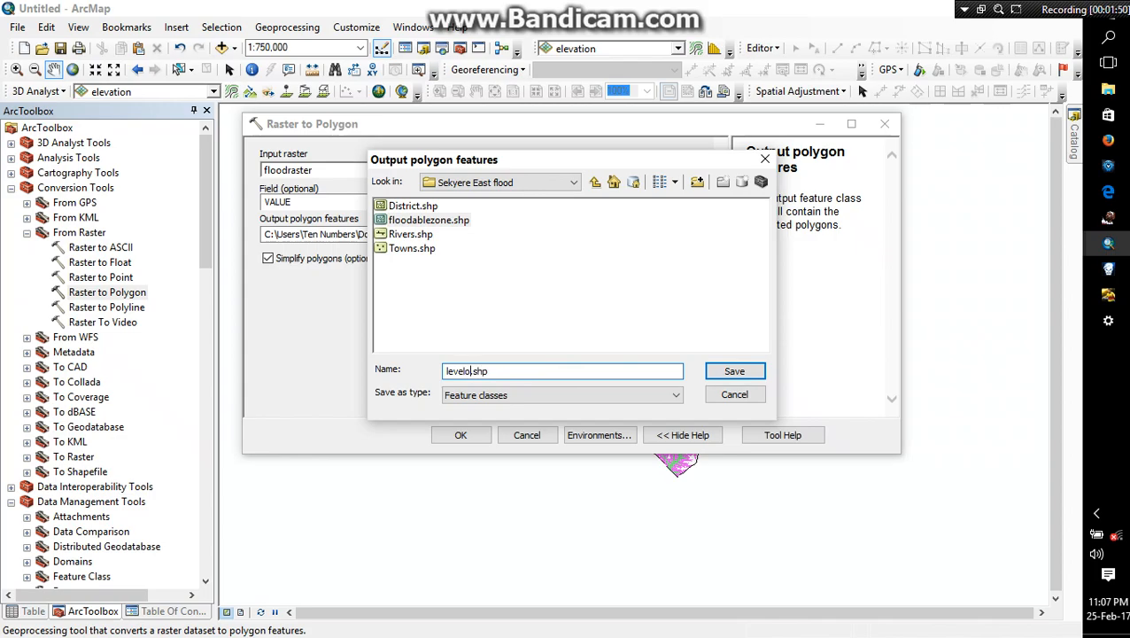
pyautogui.write('offloodability')
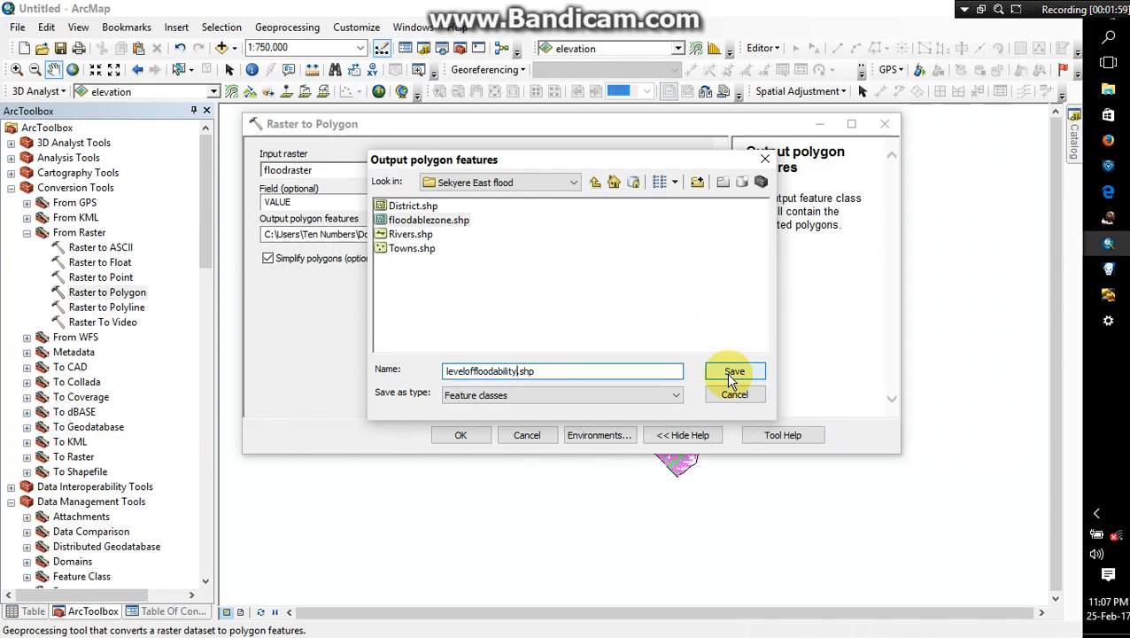
pyautogui.click(734, 371)
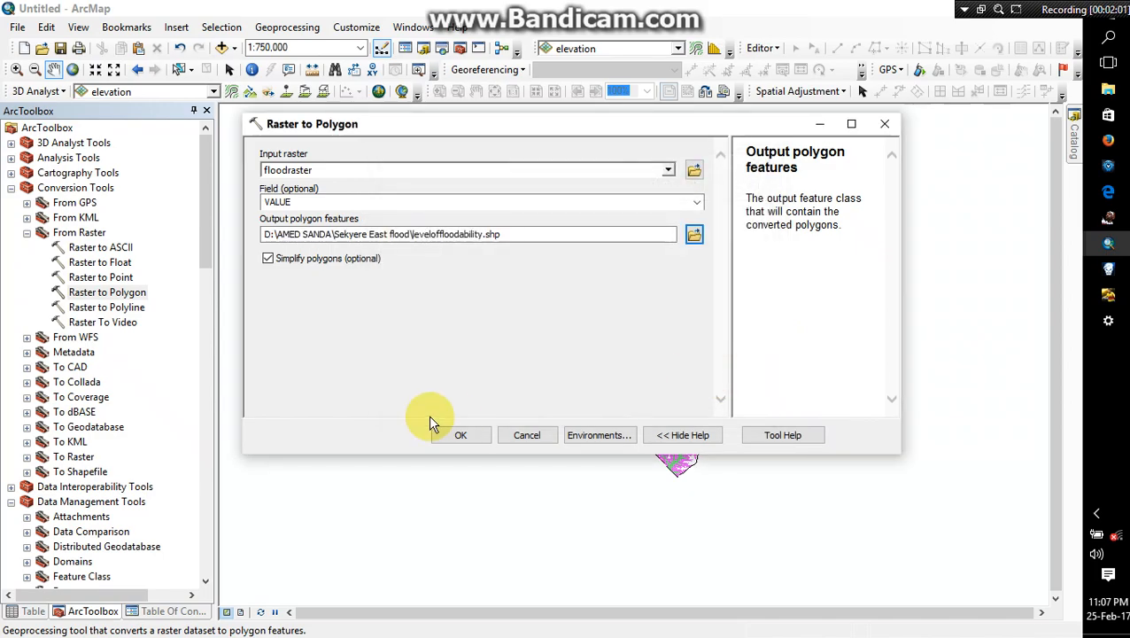
pyautogui.click(461, 435)
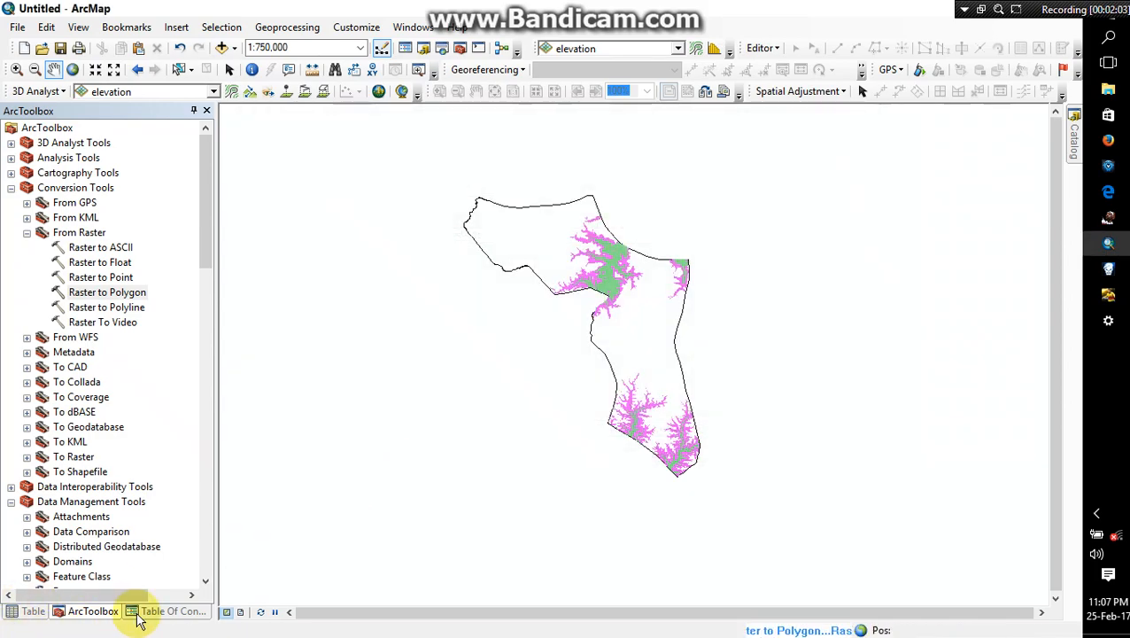
# Step: Remove the floodraster layer from the map's Table Of Contents
pyautogui.click(169, 611)
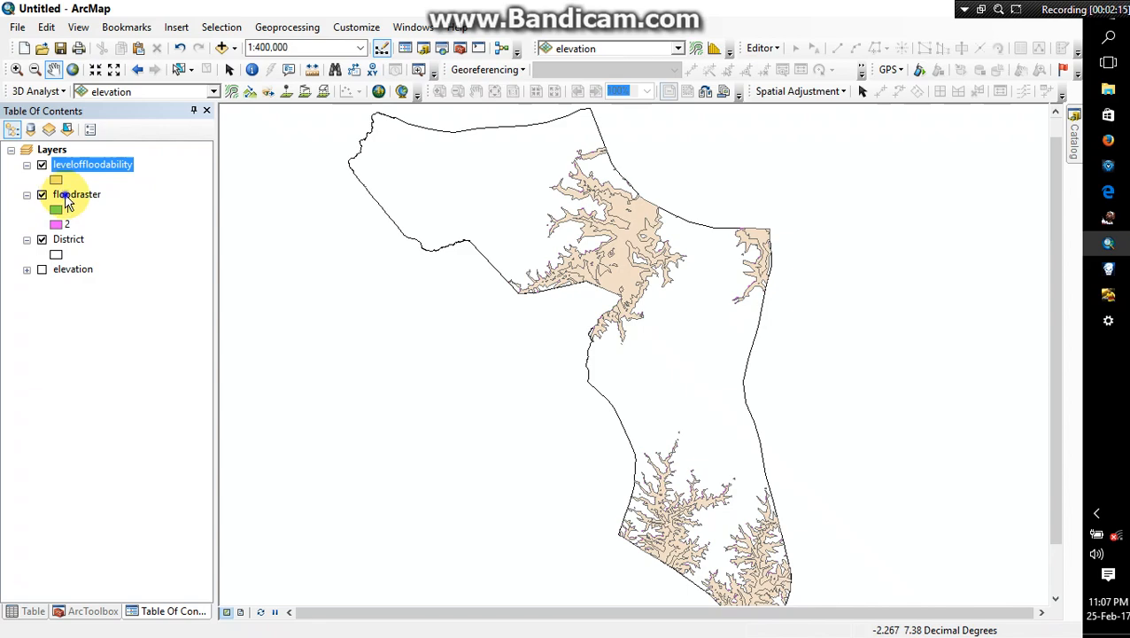
pyautogui.rightClick(78, 194)
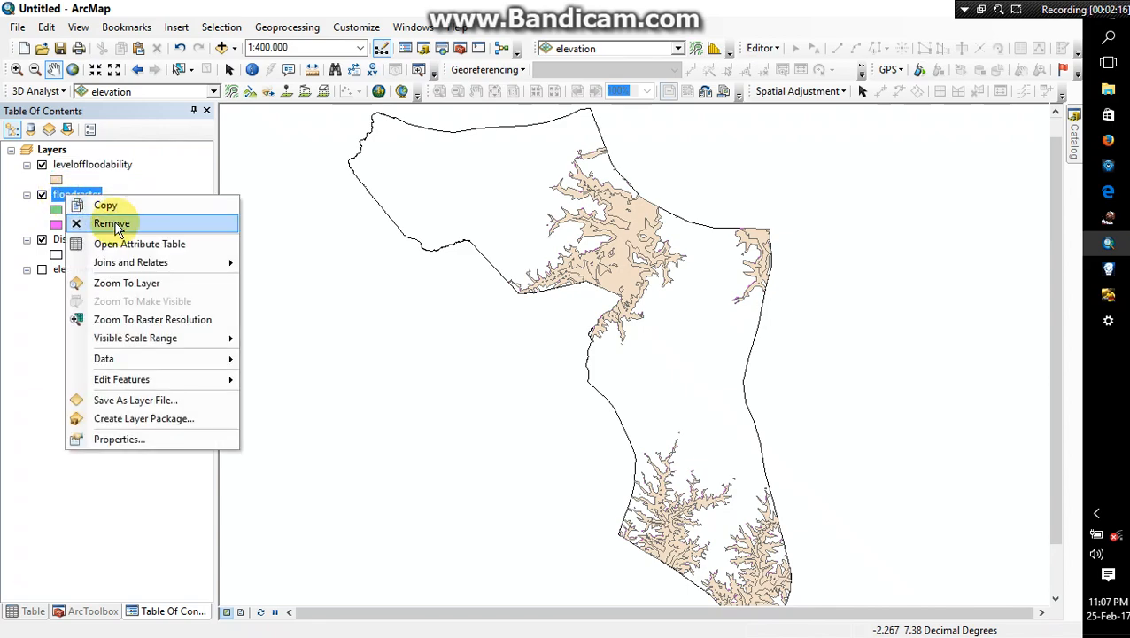
pyautogui.click(112, 224)
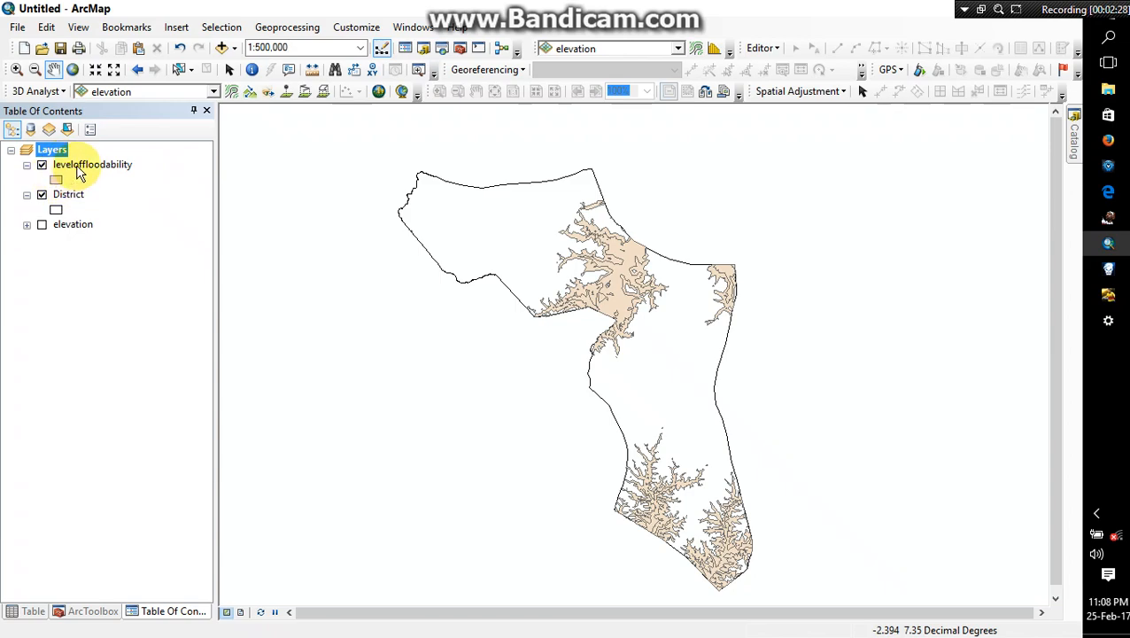
pyautogui.rightClick(92, 164)
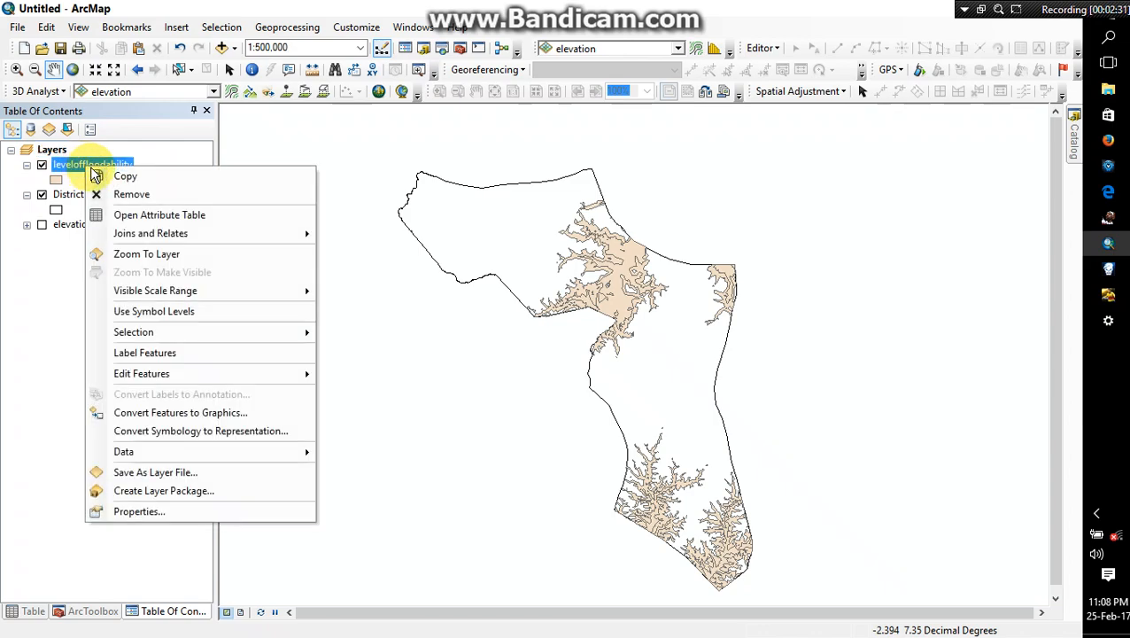
# Step: Symbolize flood polygons by unique GRIDCODE values, labelled Most floodable and Less floodable
pyautogui.click(139, 511)
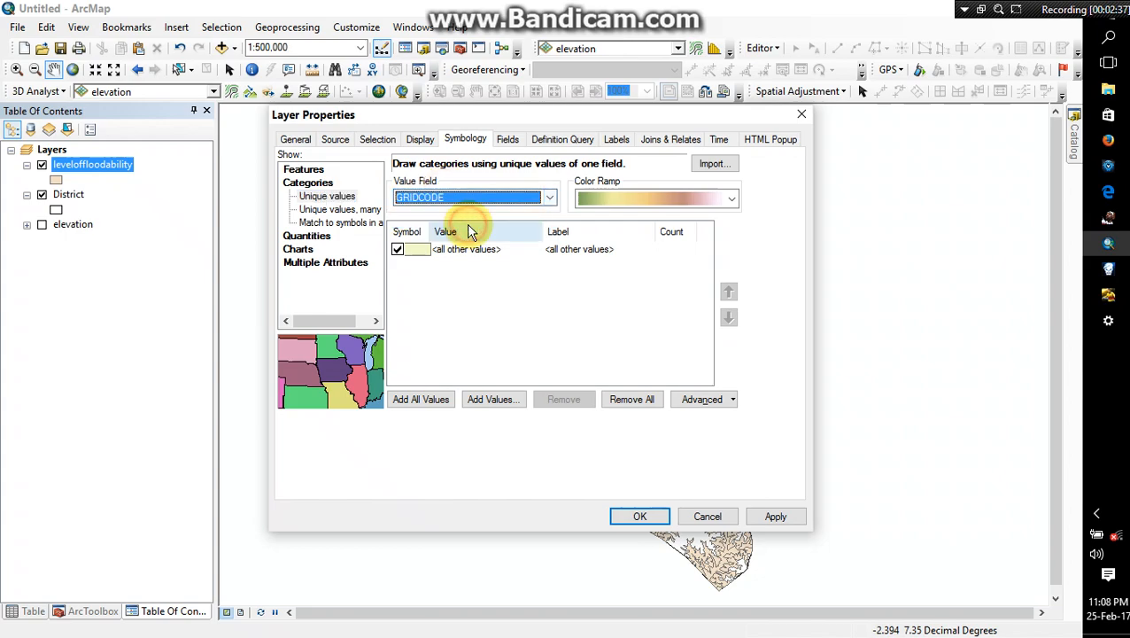
pyautogui.click(421, 399)
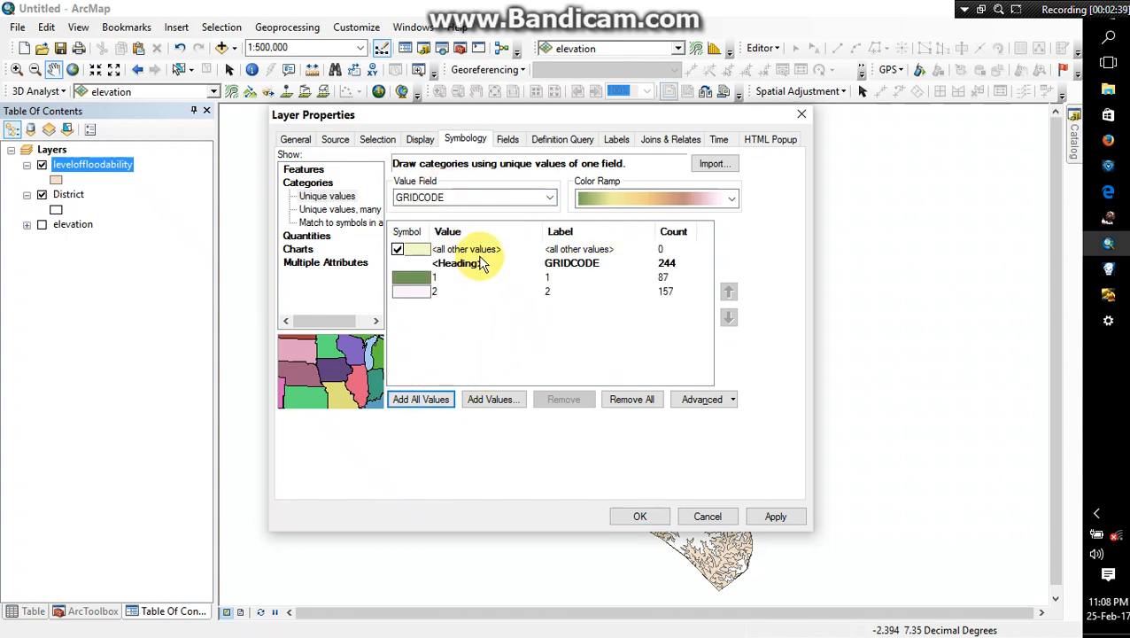
pyautogui.moveTo(553, 282)
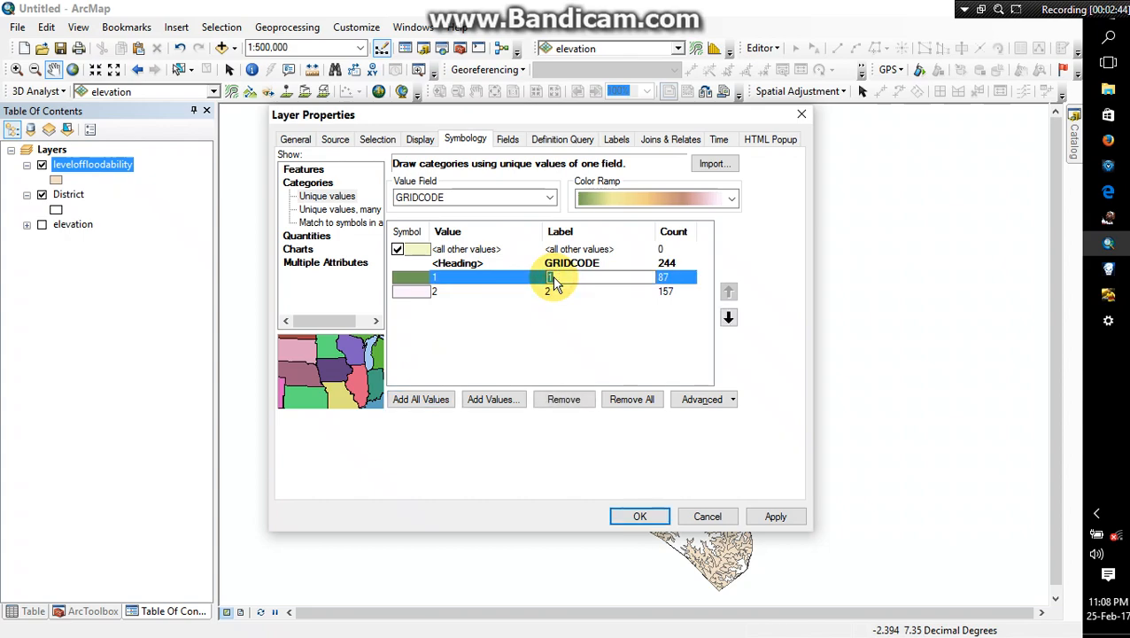
pyautogui.write('Most')
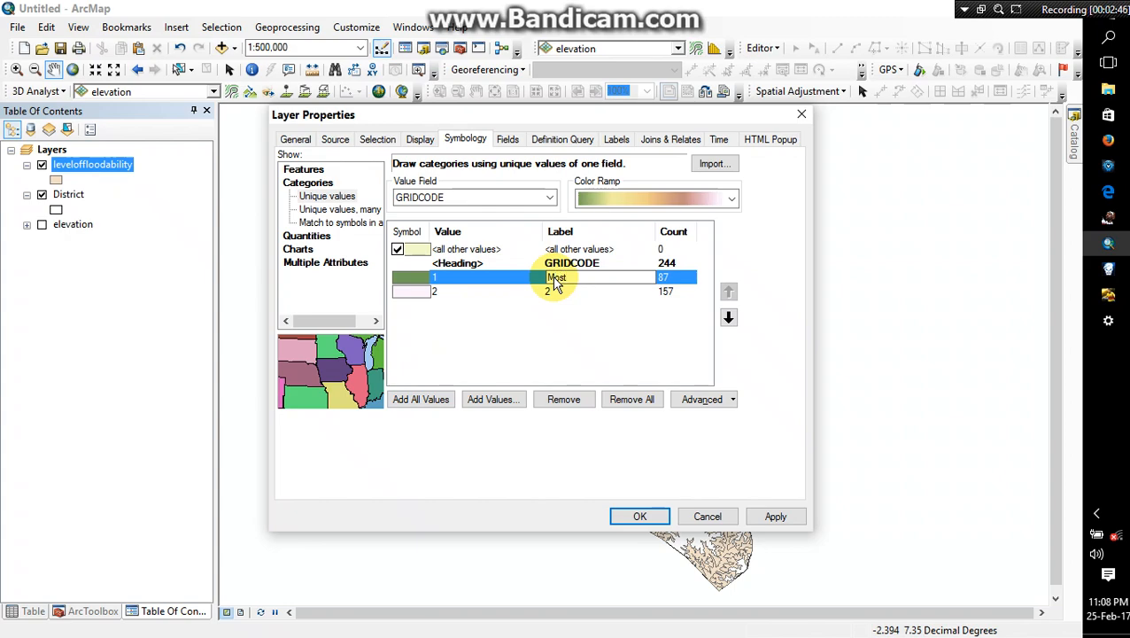
pyautogui.write('floodable')
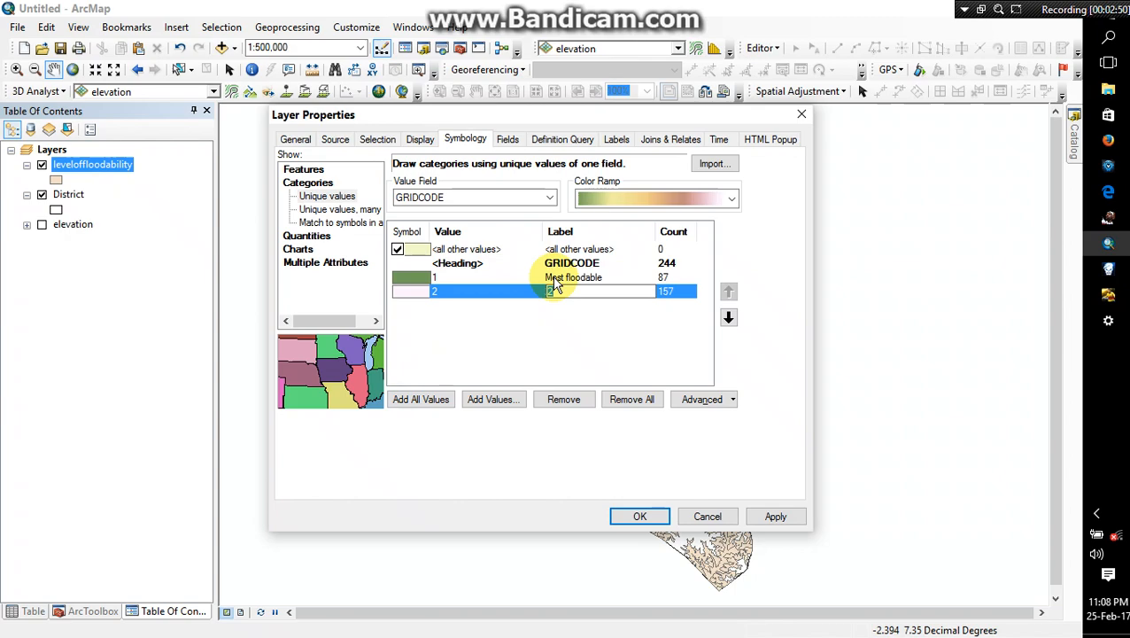
pyautogui.write('Less')
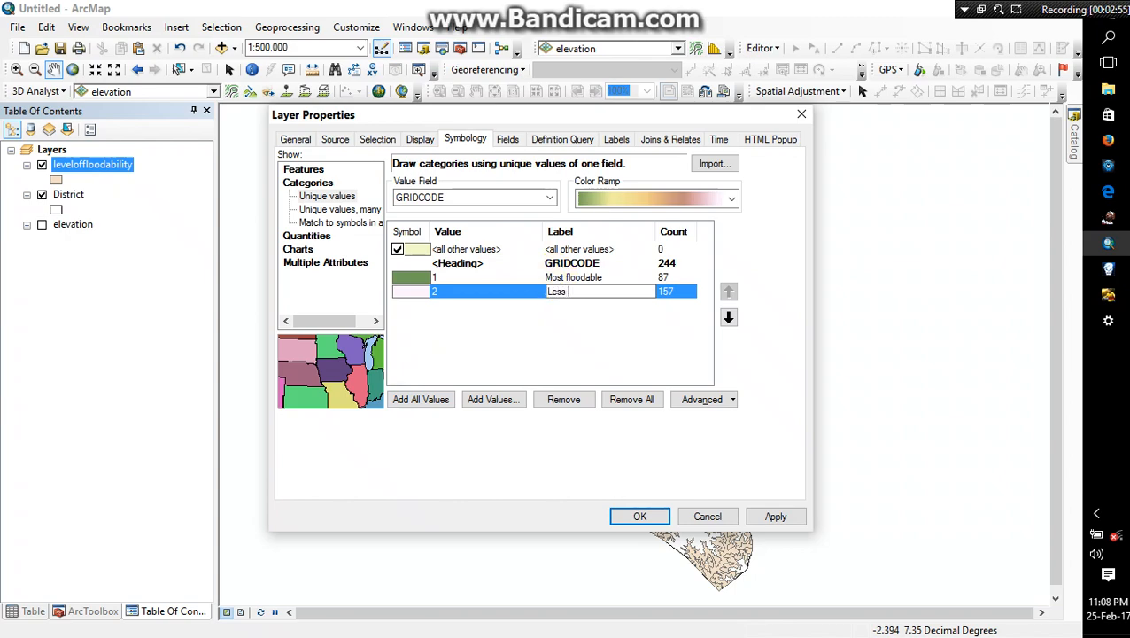
pyautogui.write('floodable')
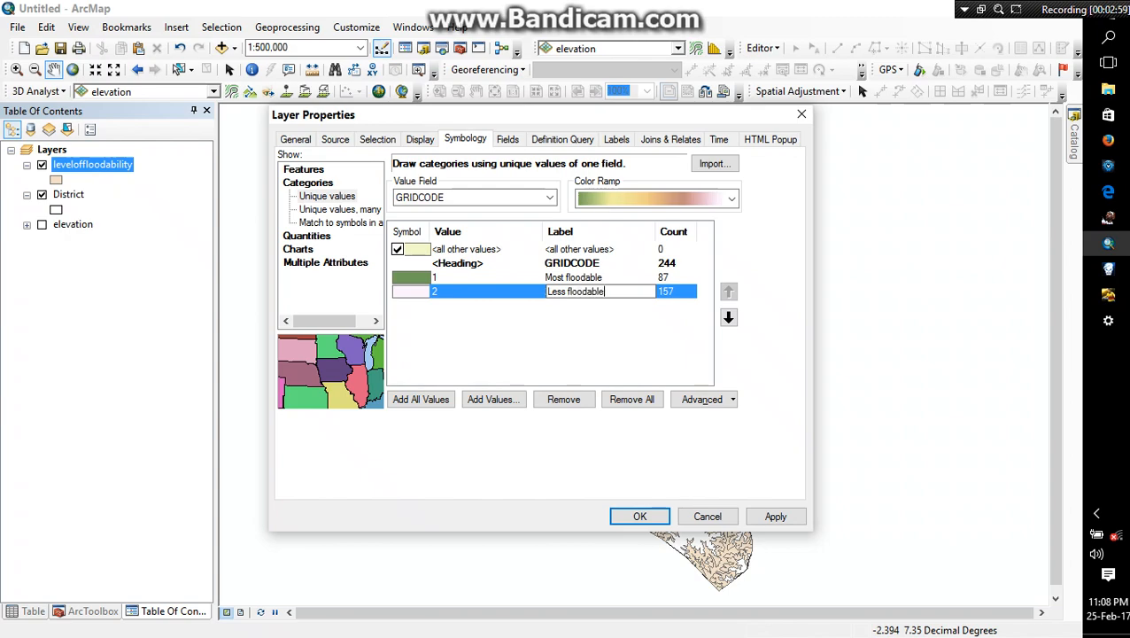
pyautogui.click(572, 262)
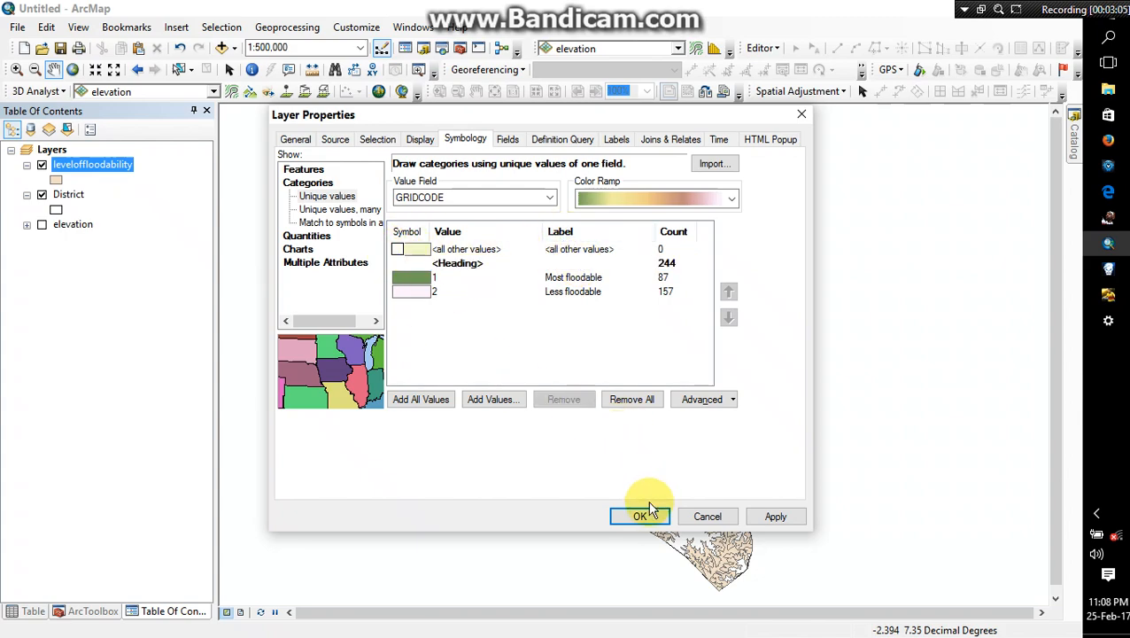
pyautogui.click(641, 516)
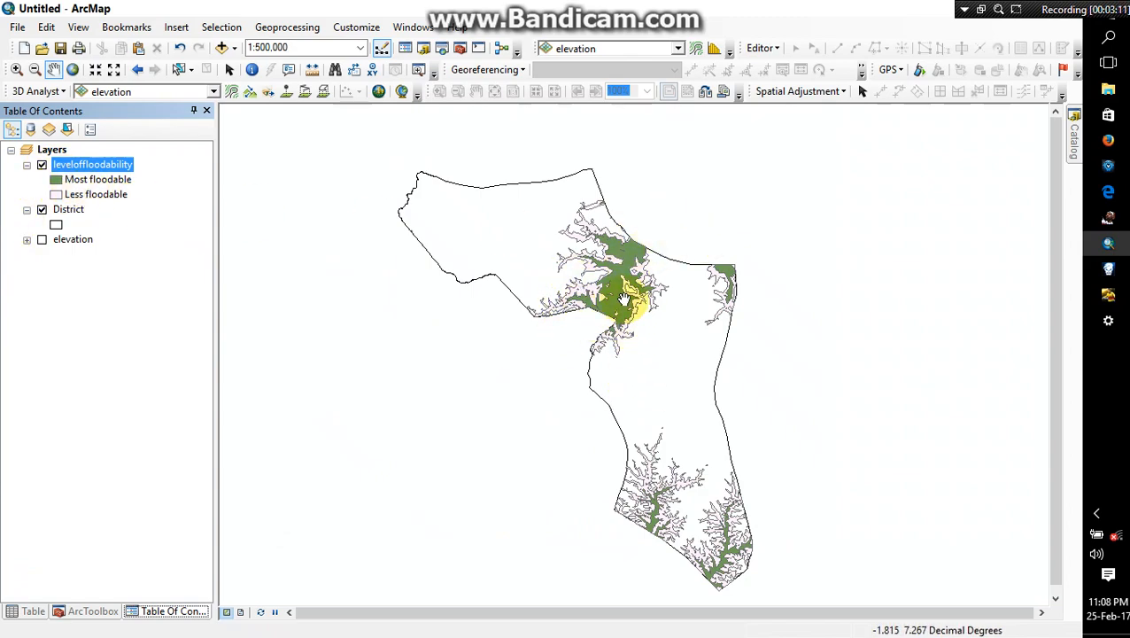
# Step: Give the Most floodable class a red fill
pyautogui.click(55, 179)
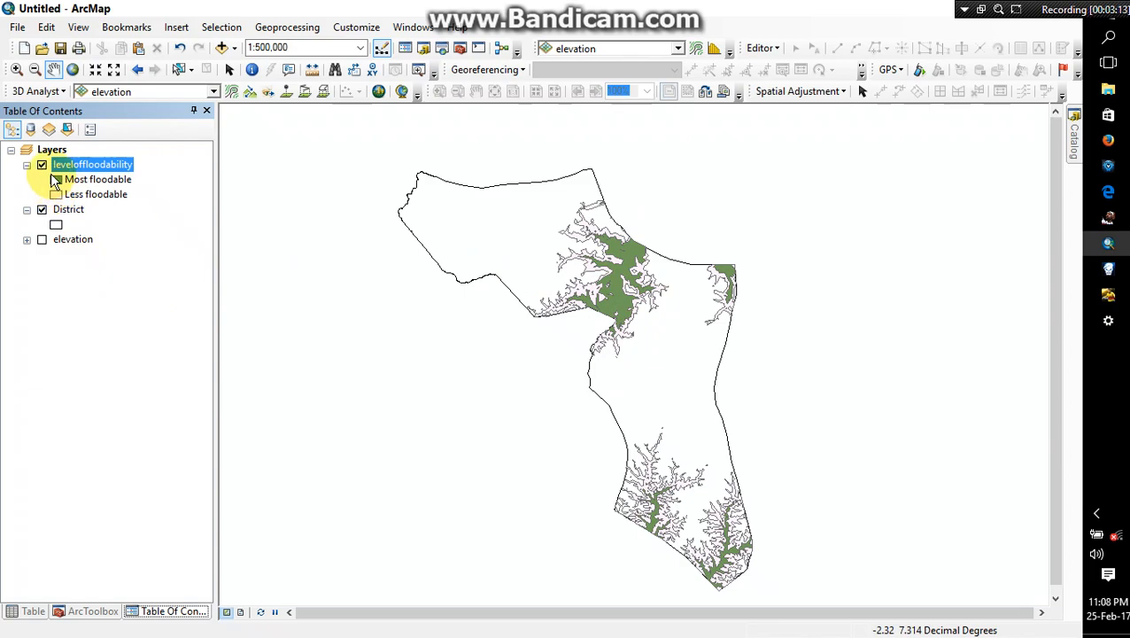
pyautogui.click(55, 179)
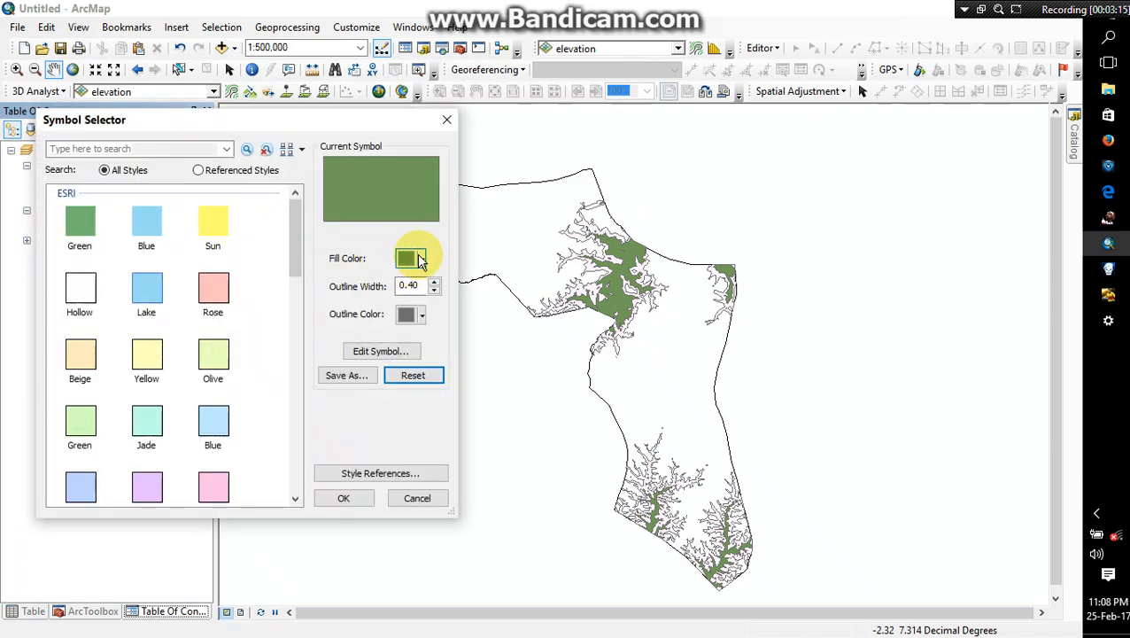
pyautogui.click(407, 258)
pyautogui.write('0')
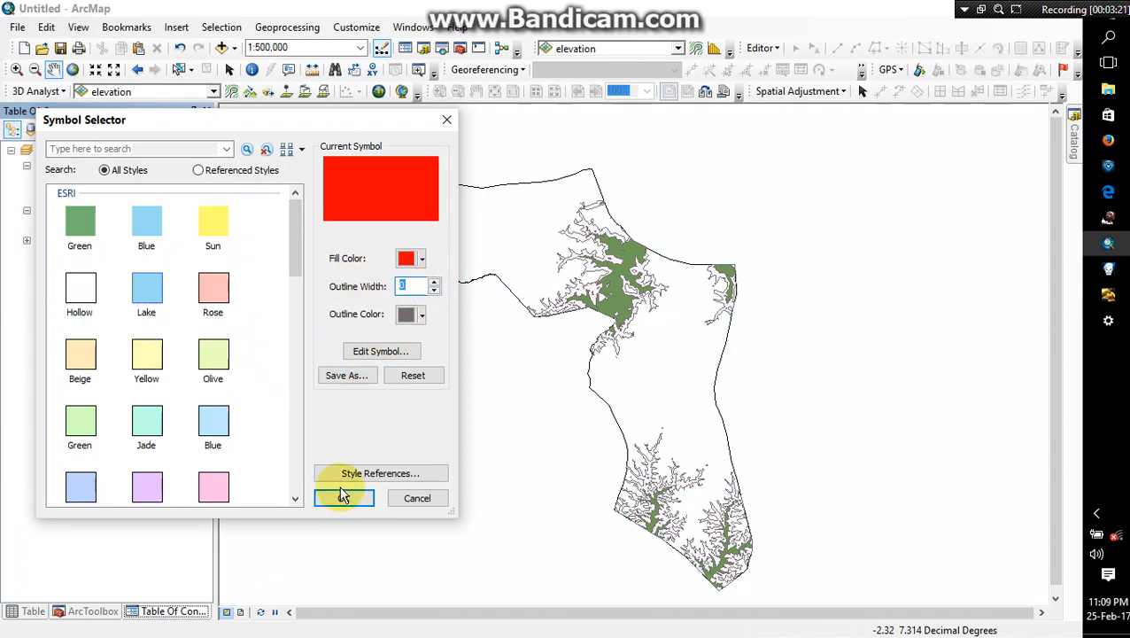
pyautogui.click(344, 497)
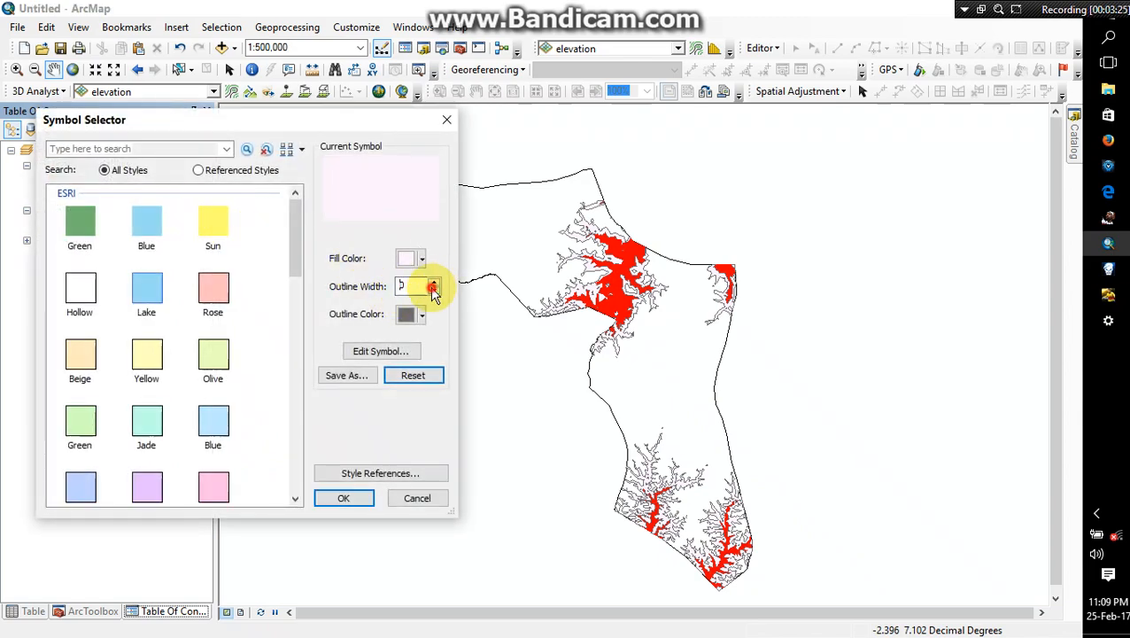
# Step: Give the Less floodable class a blue fill
pyautogui.click(422, 314)
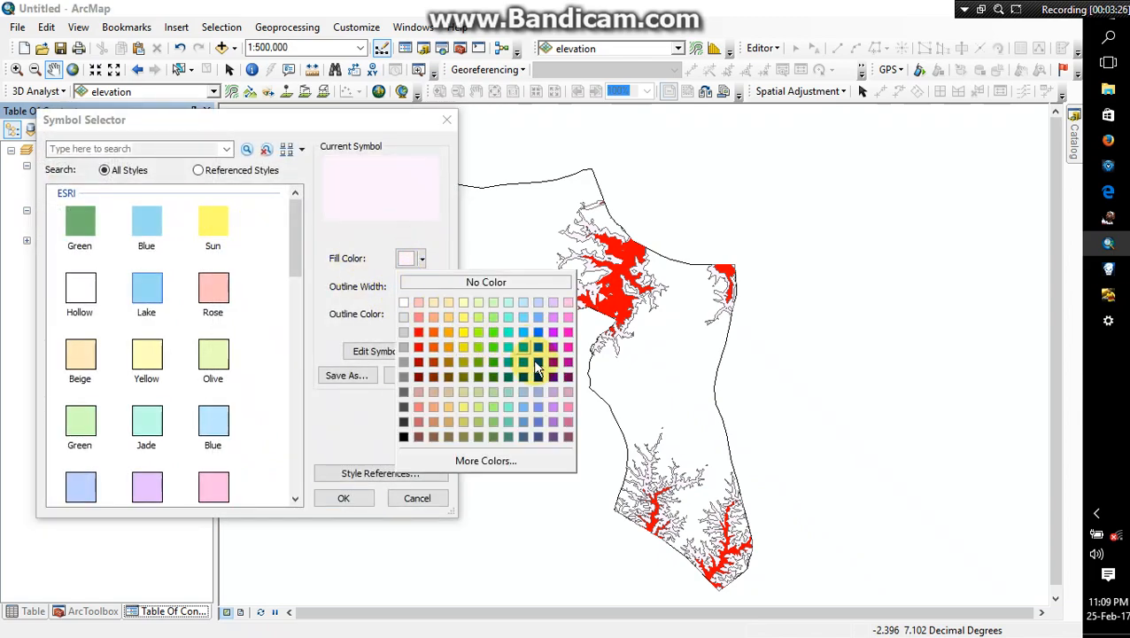
pyautogui.click(538, 362)
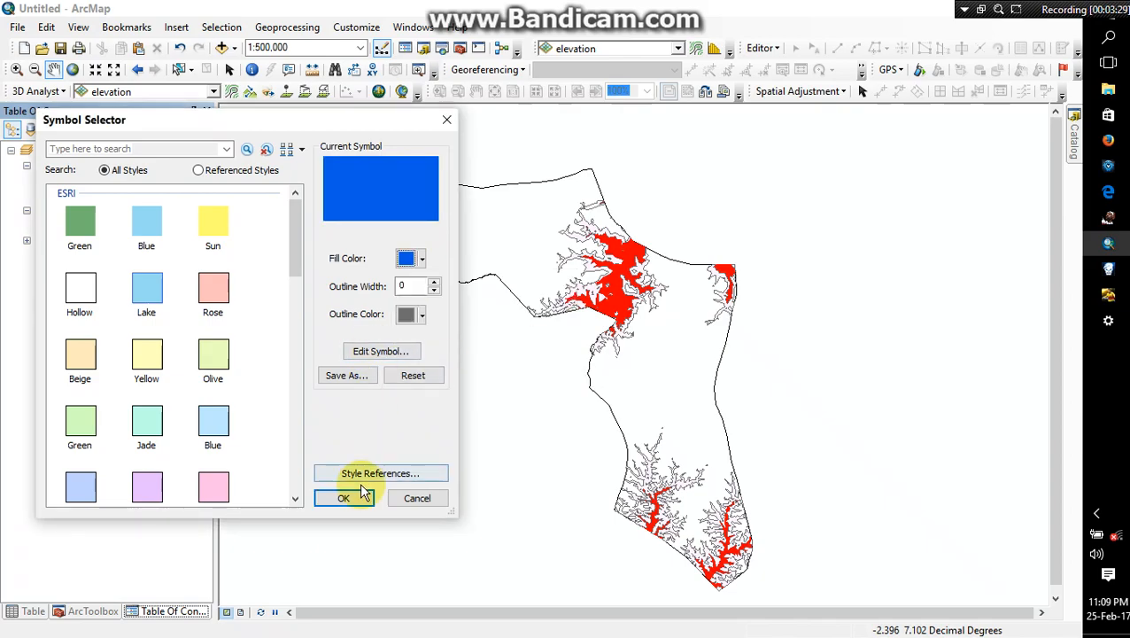
pyautogui.click(344, 497)
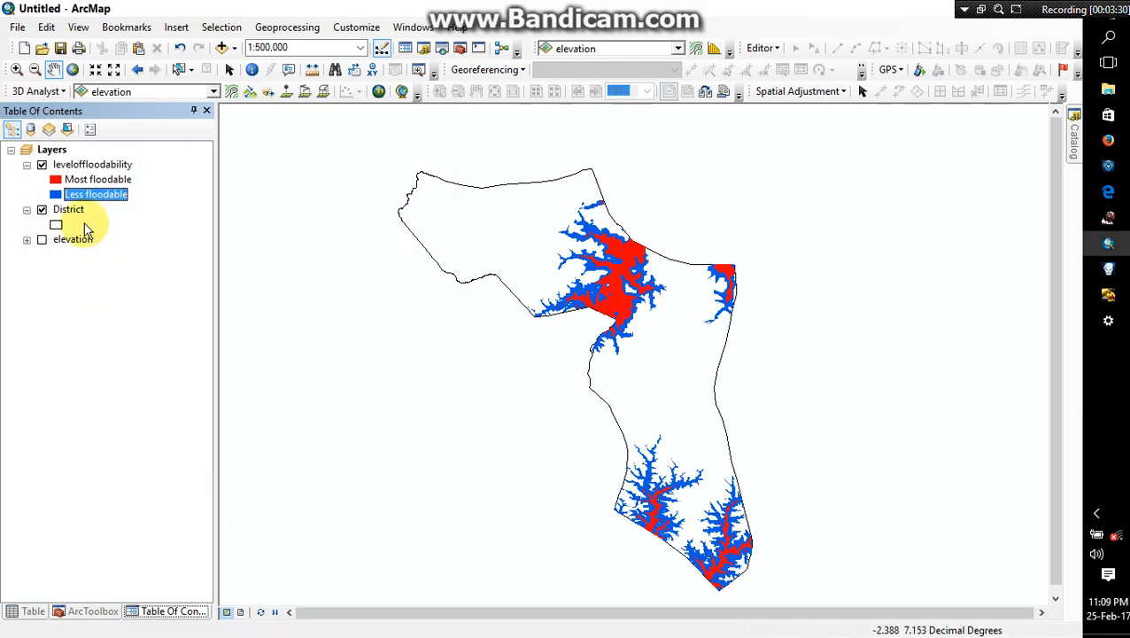
pyautogui.click(55, 194)
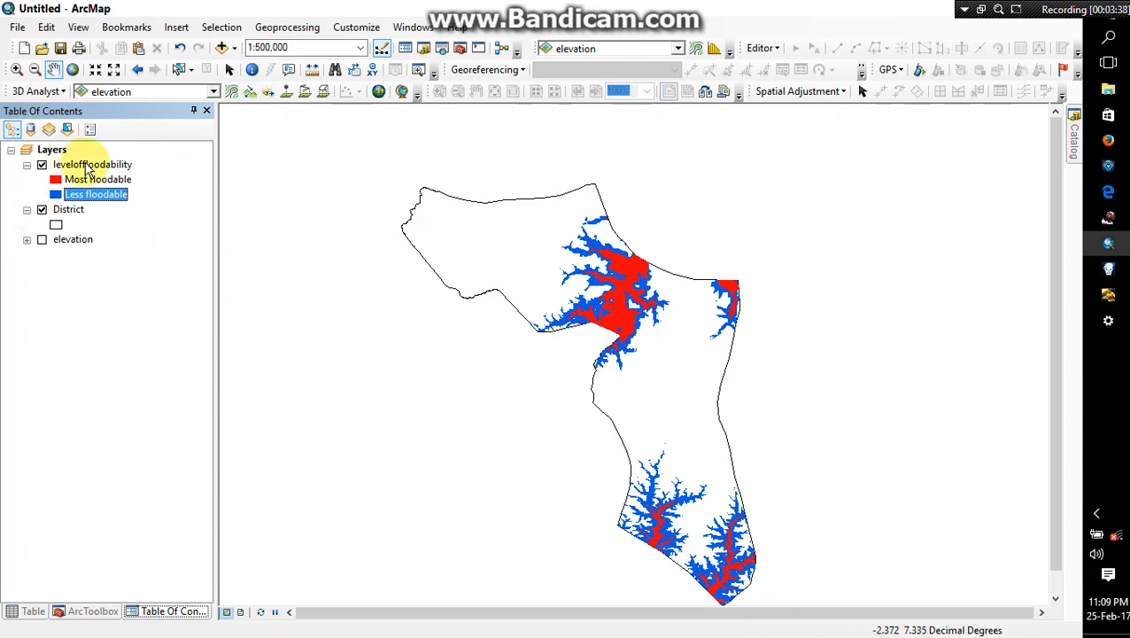
# Step: Rename the flood polygon layer to 'Level of Floodability'
pyautogui.click(92, 164)
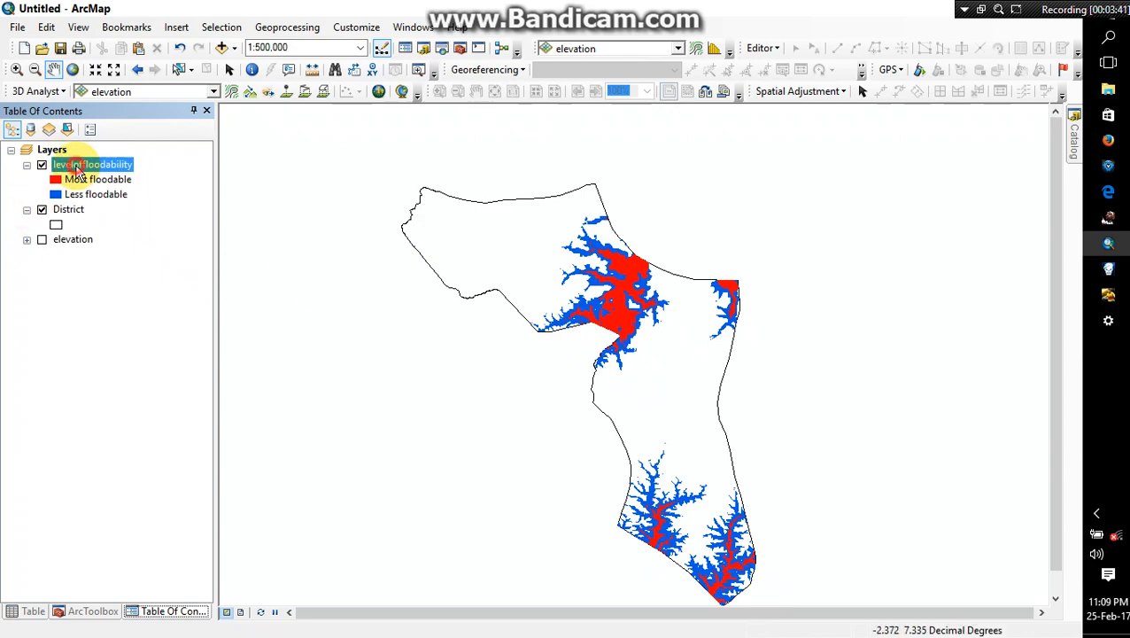
pyautogui.doubleClick(91, 164)
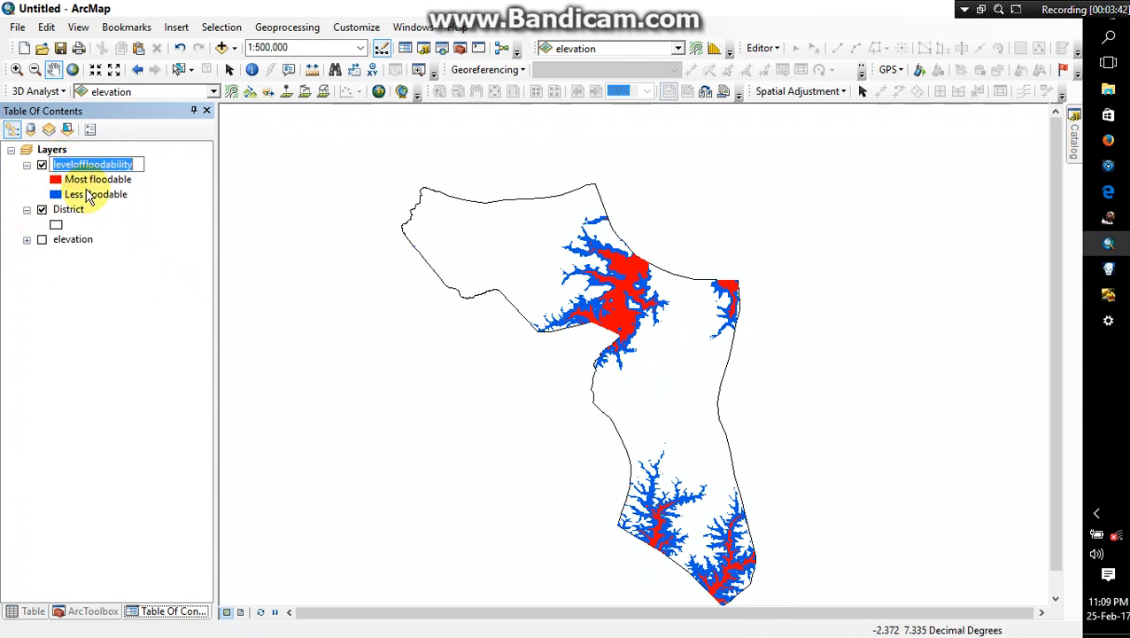
pyautogui.write('Level of F')
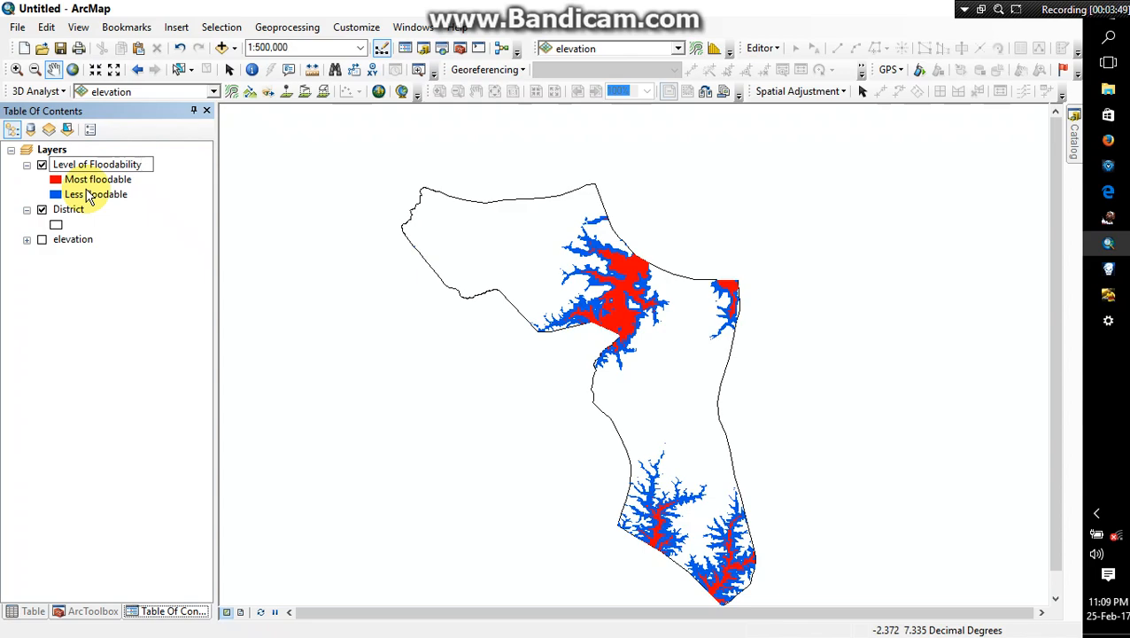
pyautogui.click(96, 163)
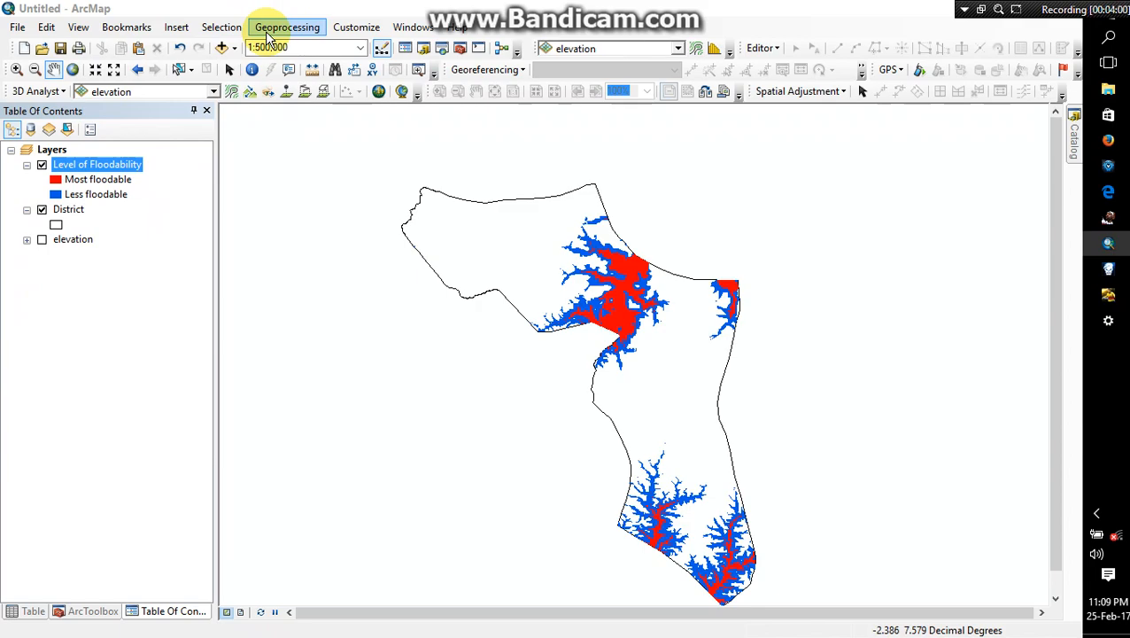
pyautogui.moveTo(279, 46)
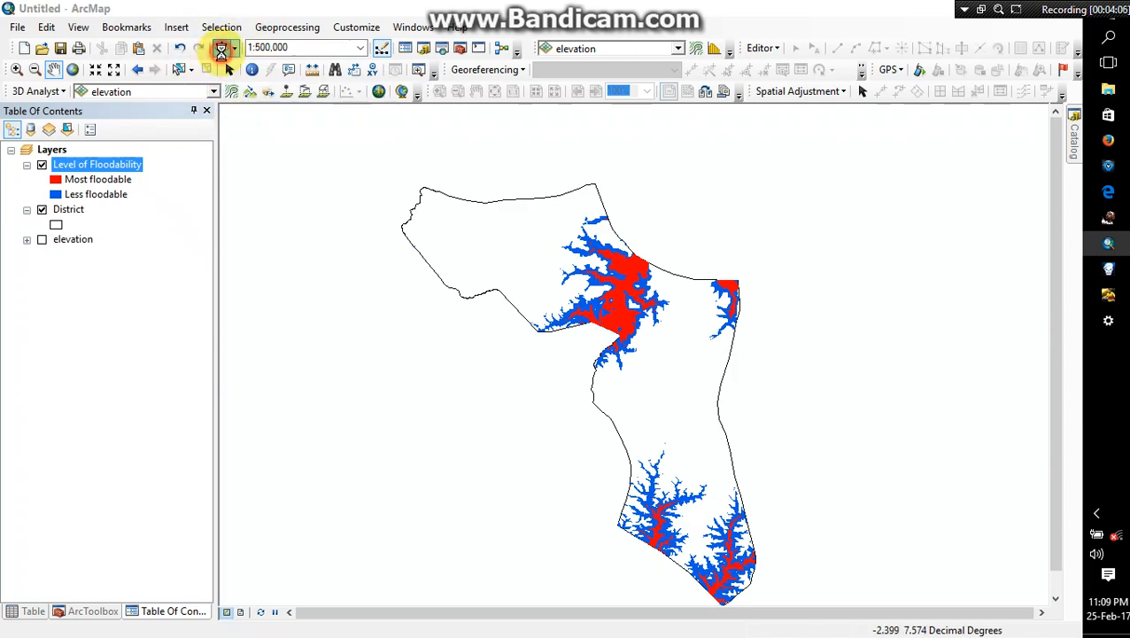
# Step: Add Towns.shp to the map with Add Data
pyautogui.click(221, 47)
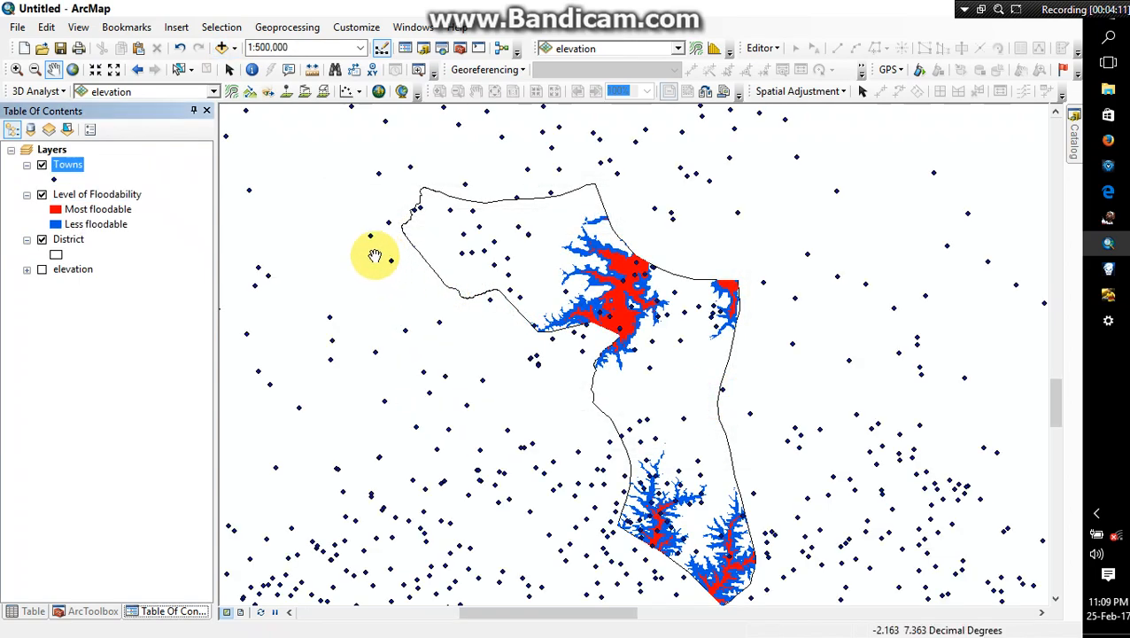
pyautogui.moveTo(104, 202)
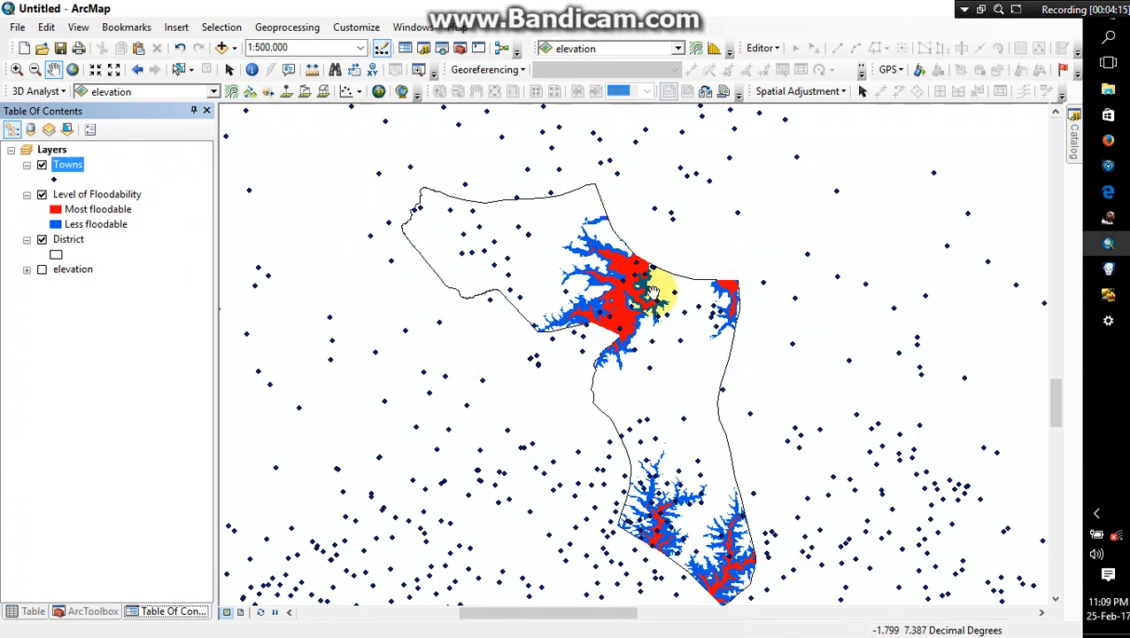
pyautogui.moveTo(664, 247)
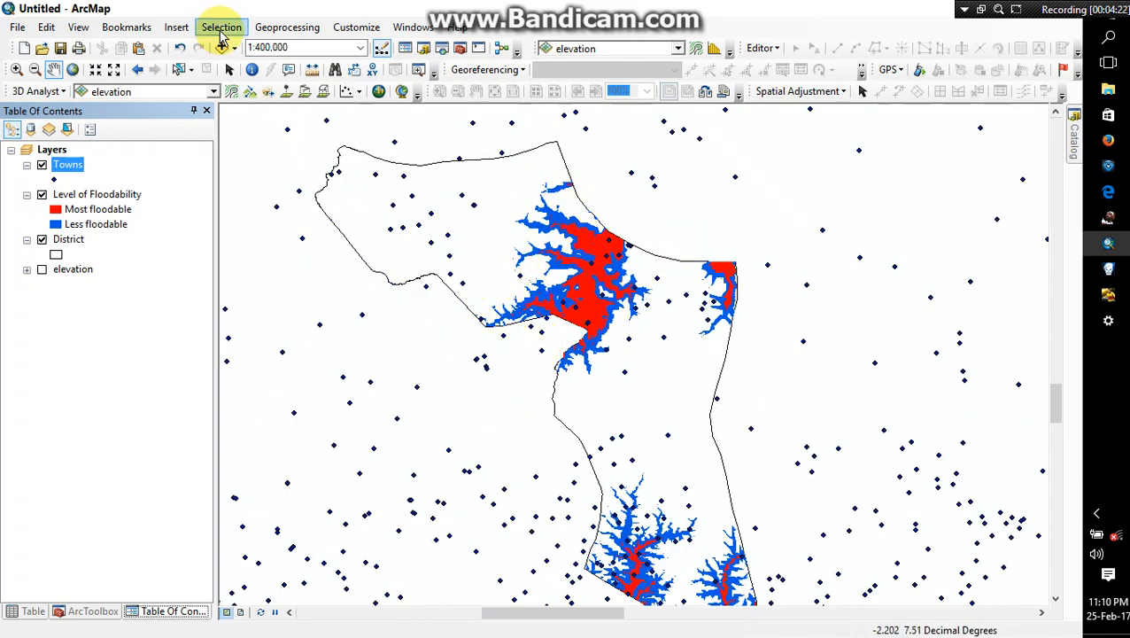
# Step: Set up a Clip of Towns by District, output Townss.shp in Sekyere East flood
pyautogui.click(287, 27)
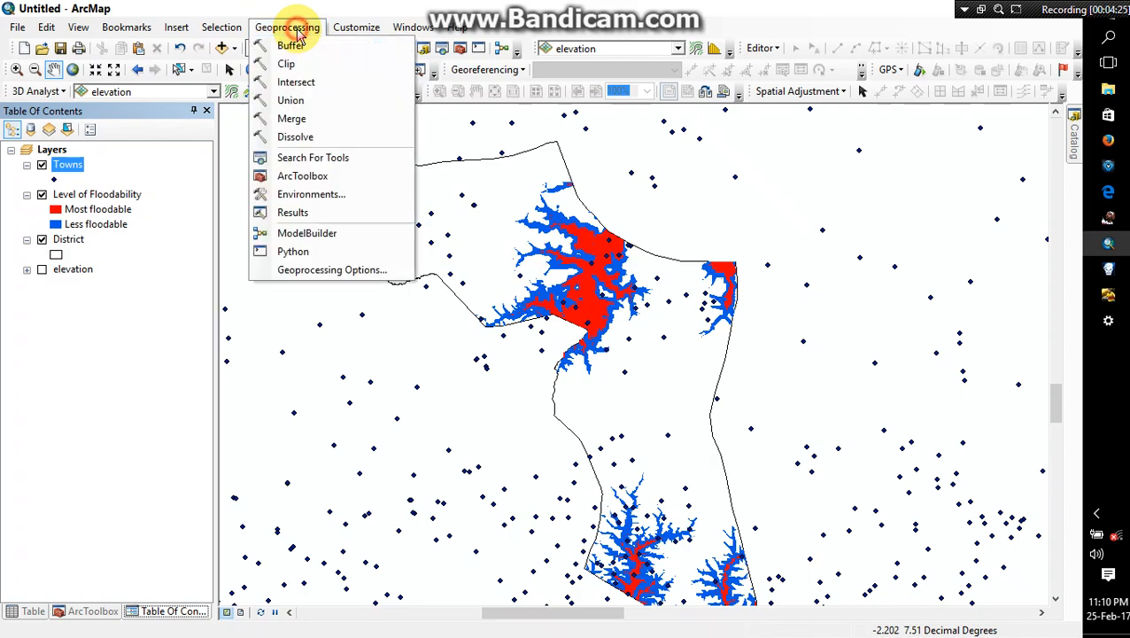
pyautogui.click(286, 63)
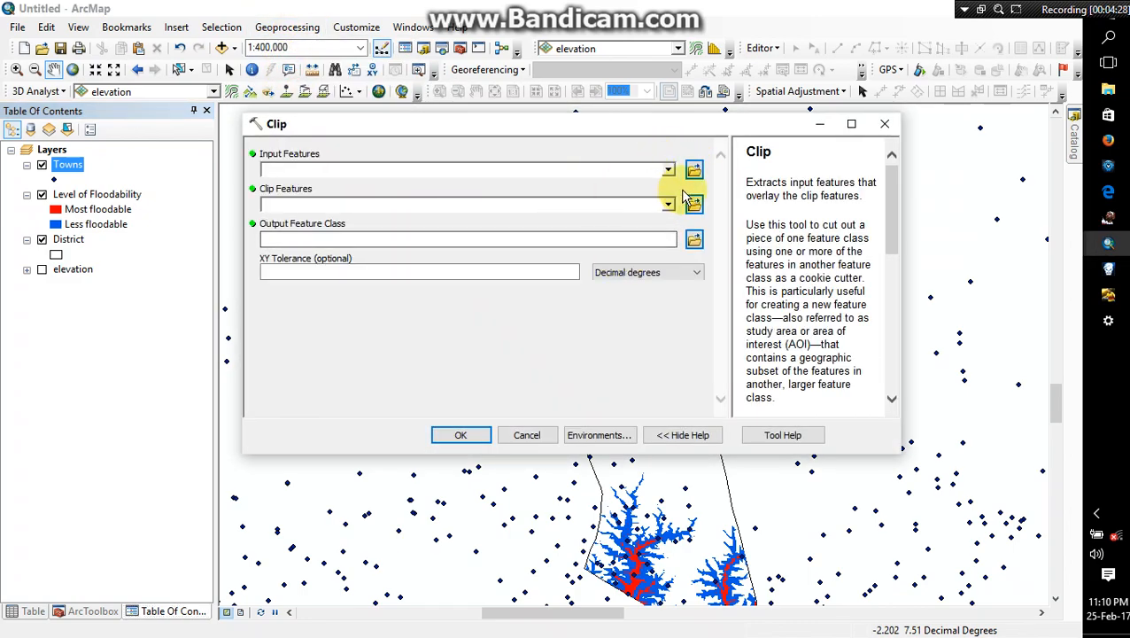
pyautogui.click(667, 169)
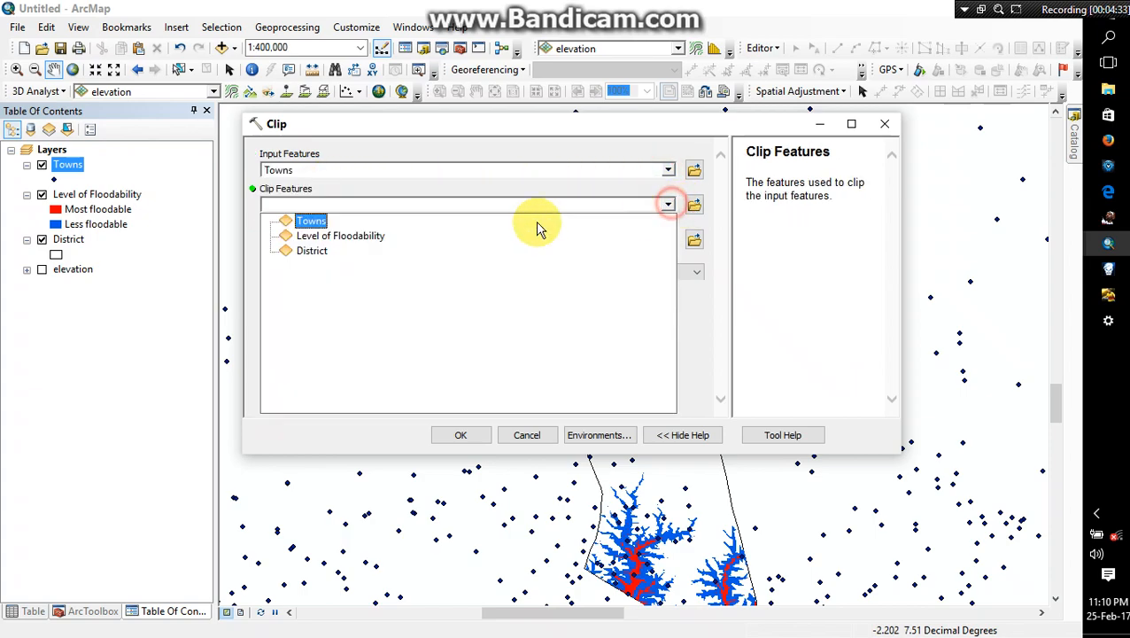
pyautogui.click(311, 249)
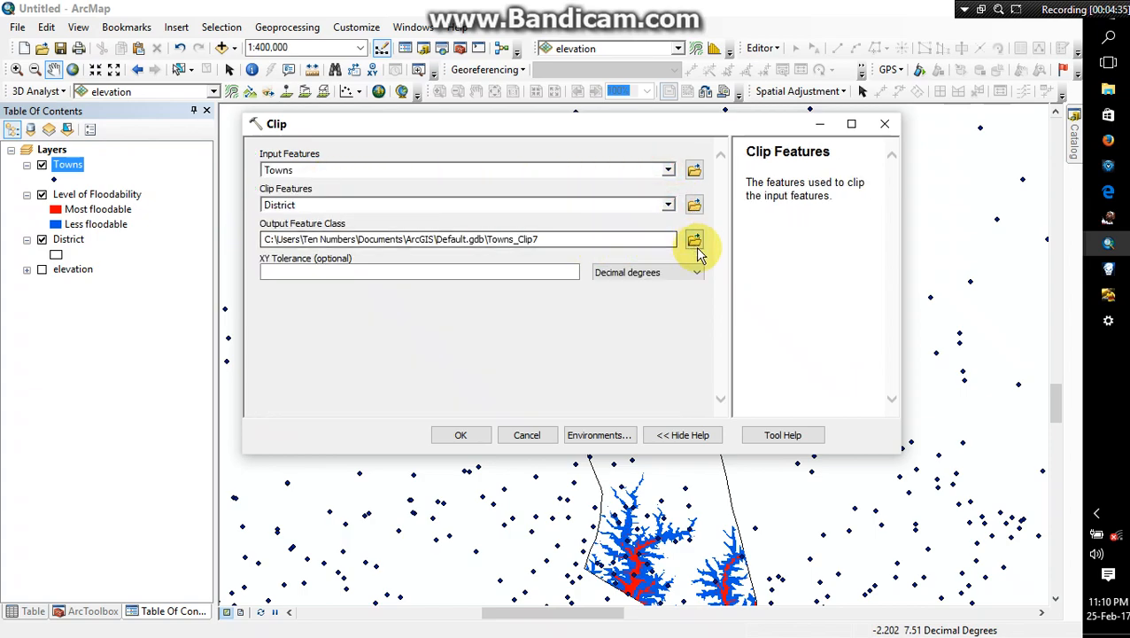
pyautogui.click(695, 239)
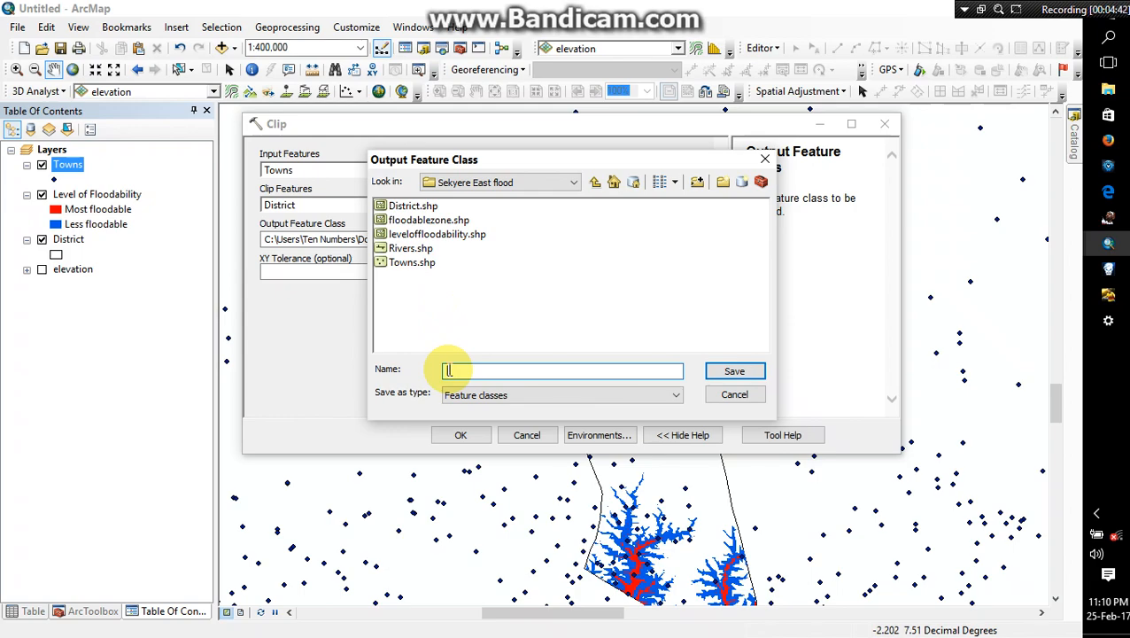
pyautogui.write('Towns')
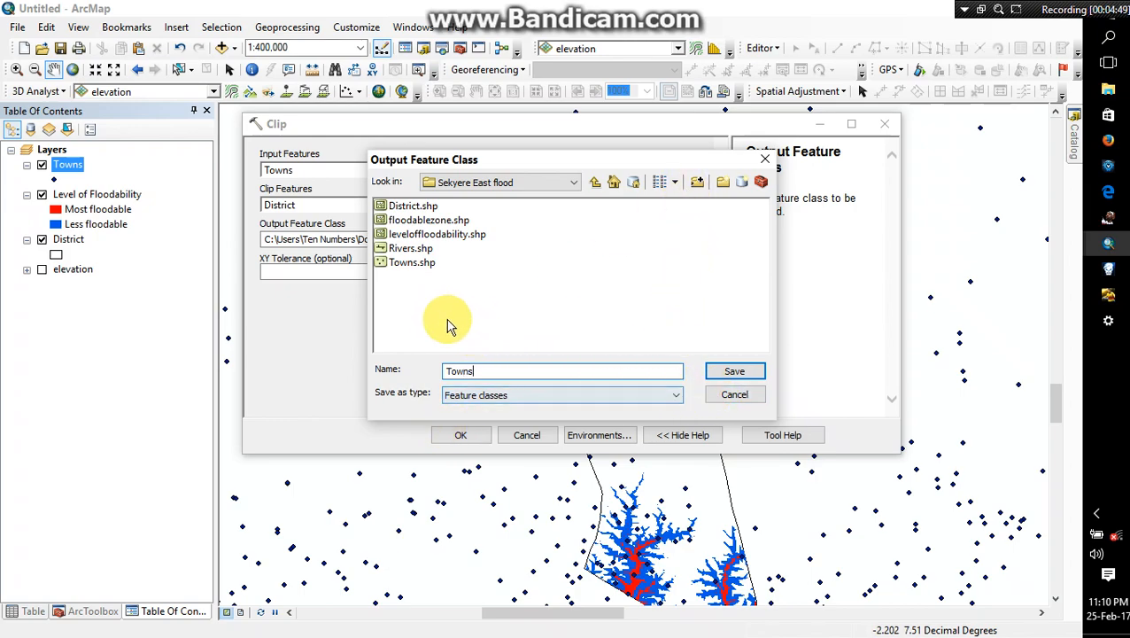
pyautogui.click(412, 262)
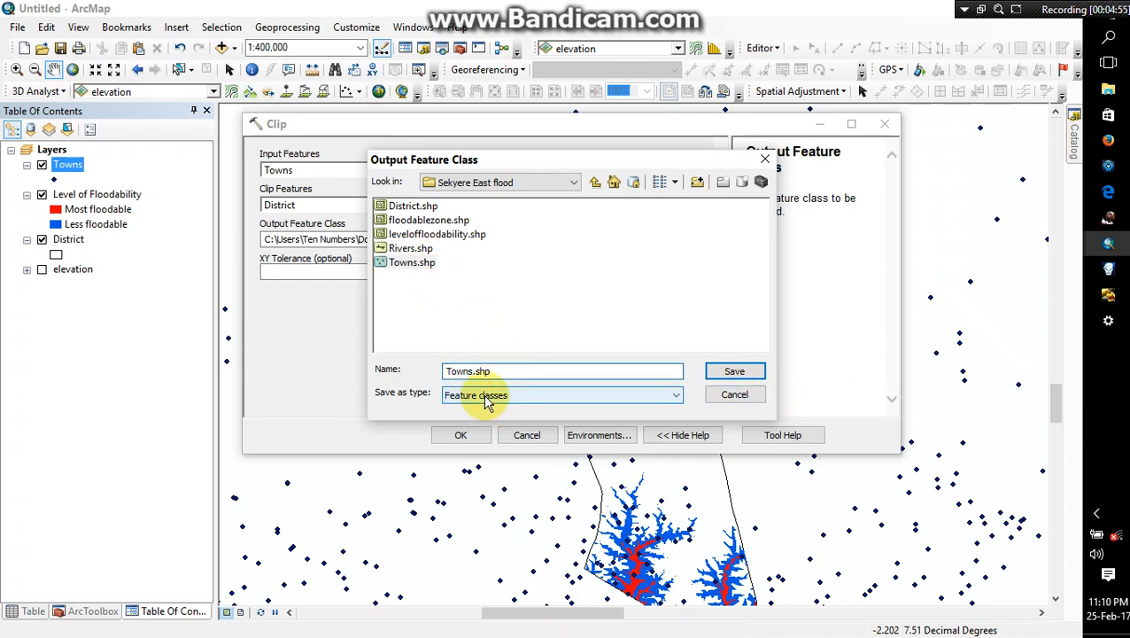
pyautogui.click(734, 370)
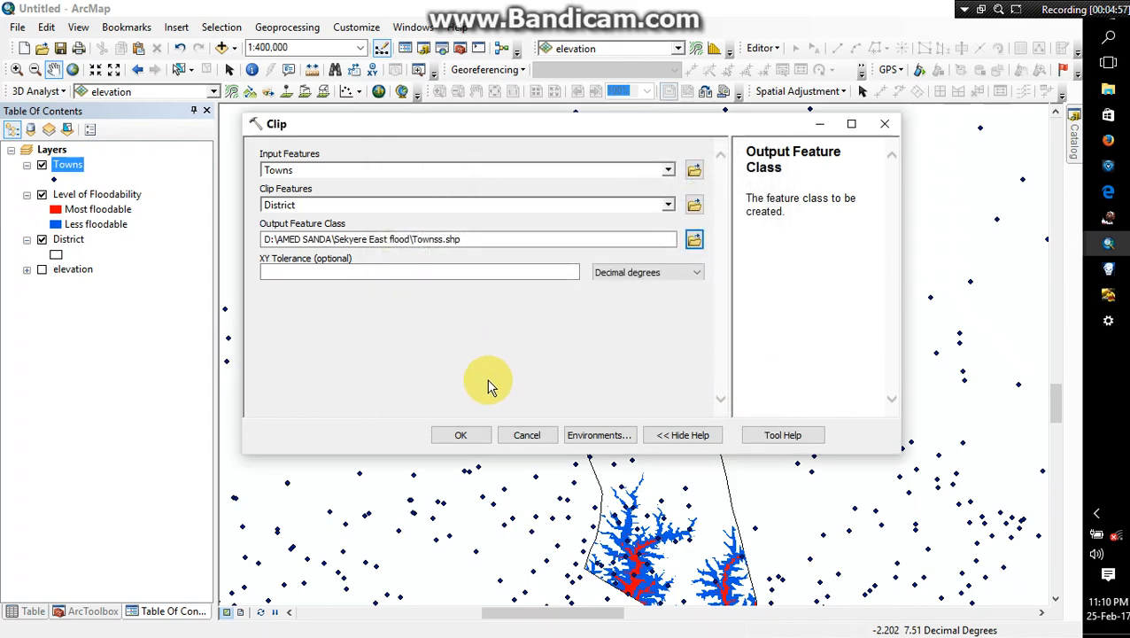
# Step: Run the clip and remove the original unclipped Towns layer
pyautogui.click(461, 435)
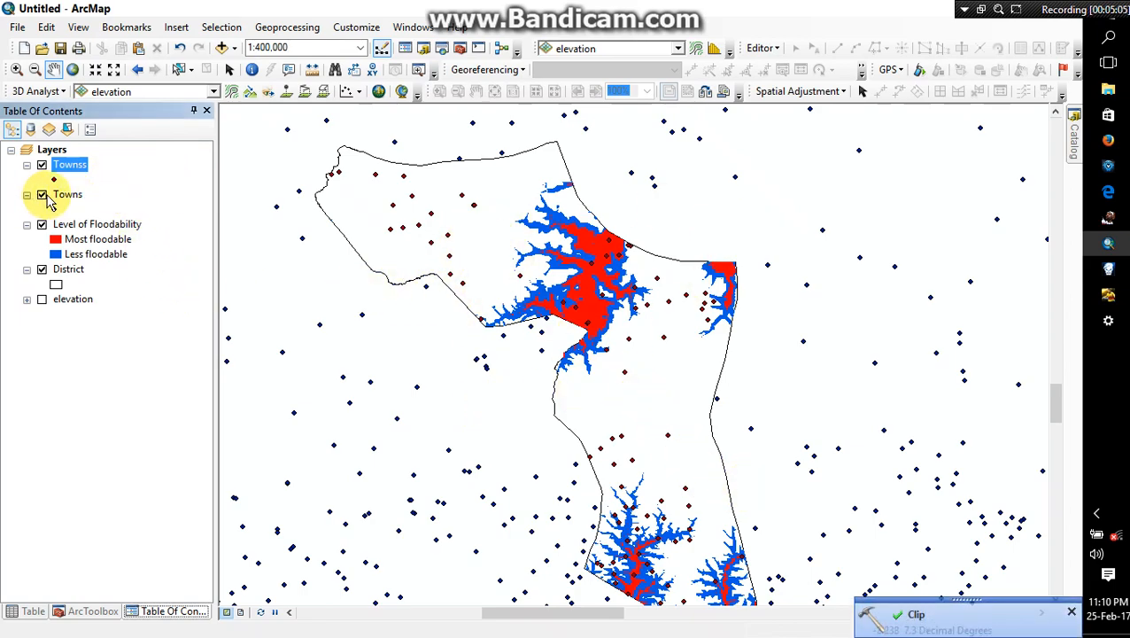
pyautogui.click(42, 194)
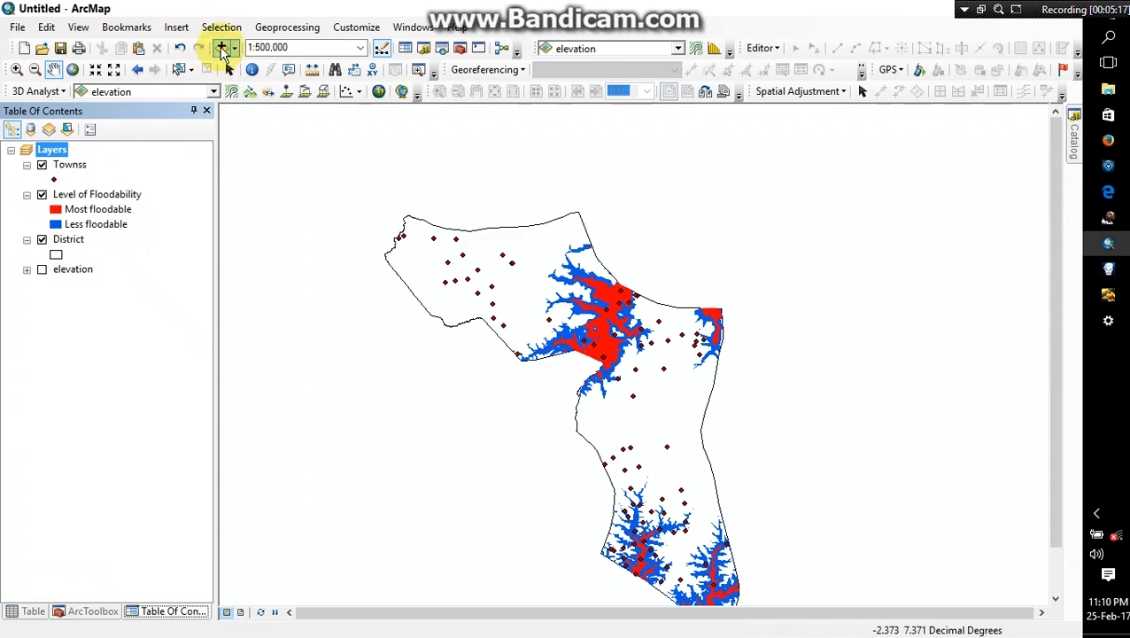
# Step: Add the Rivers.shp shapefile to the map as a line layer
pyautogui.click(222, 47)
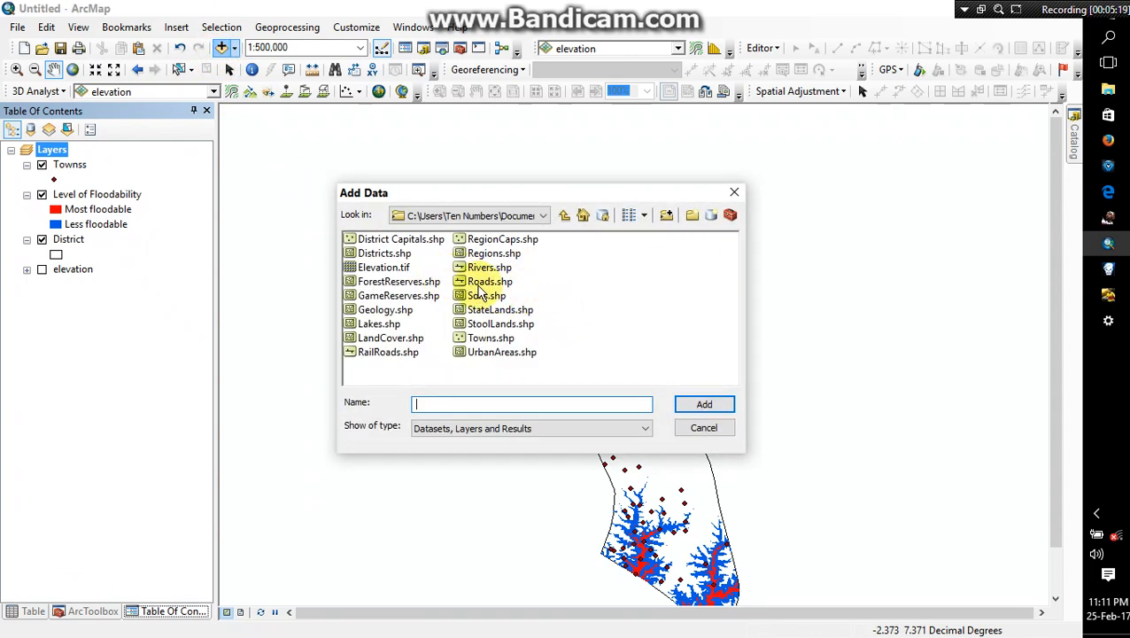
pyautogui.moveTo(483, 270)
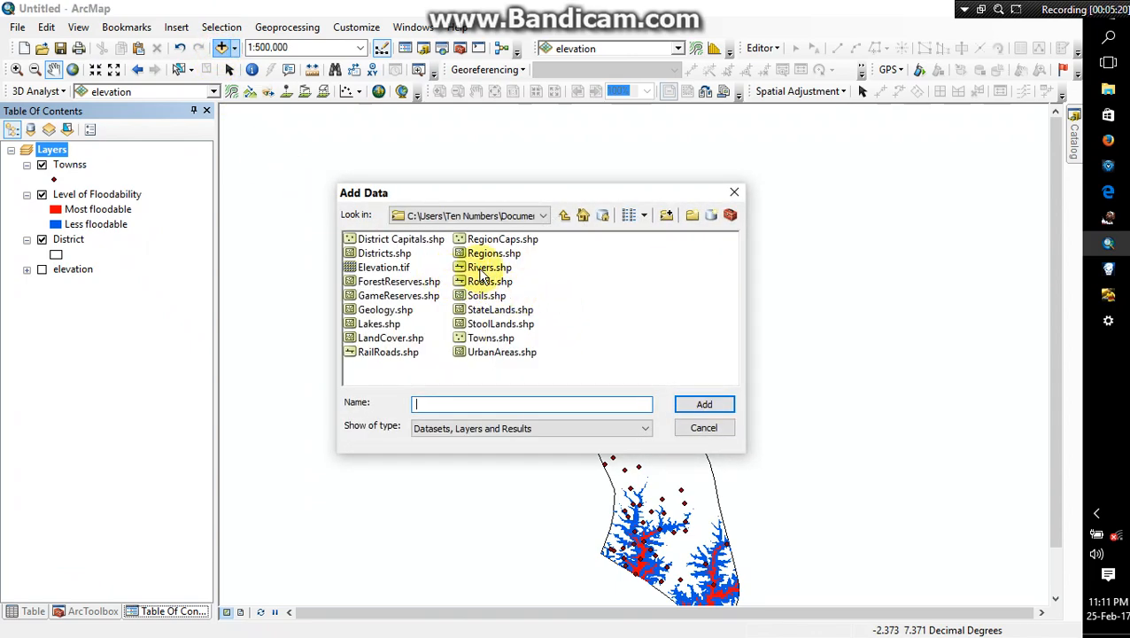
pyautogui.click(489, 267)
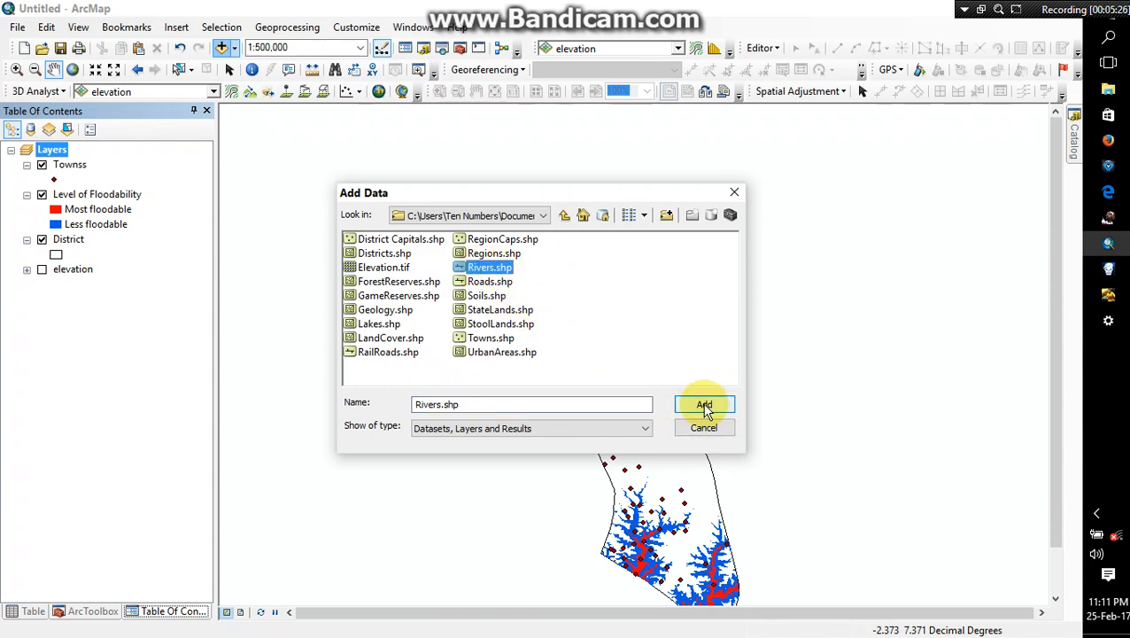
pyautogui.click(705, 405)
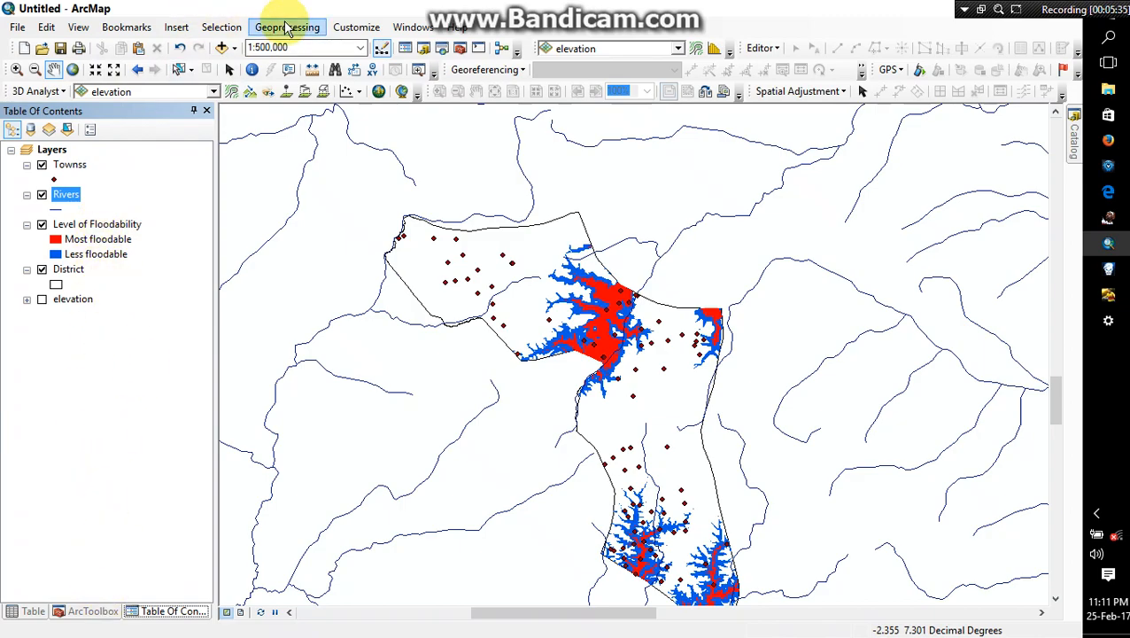
# Step: Set Clip with Rivers as input, District as clip features, output Riverss.shp
pyautogui.click(287, 27)
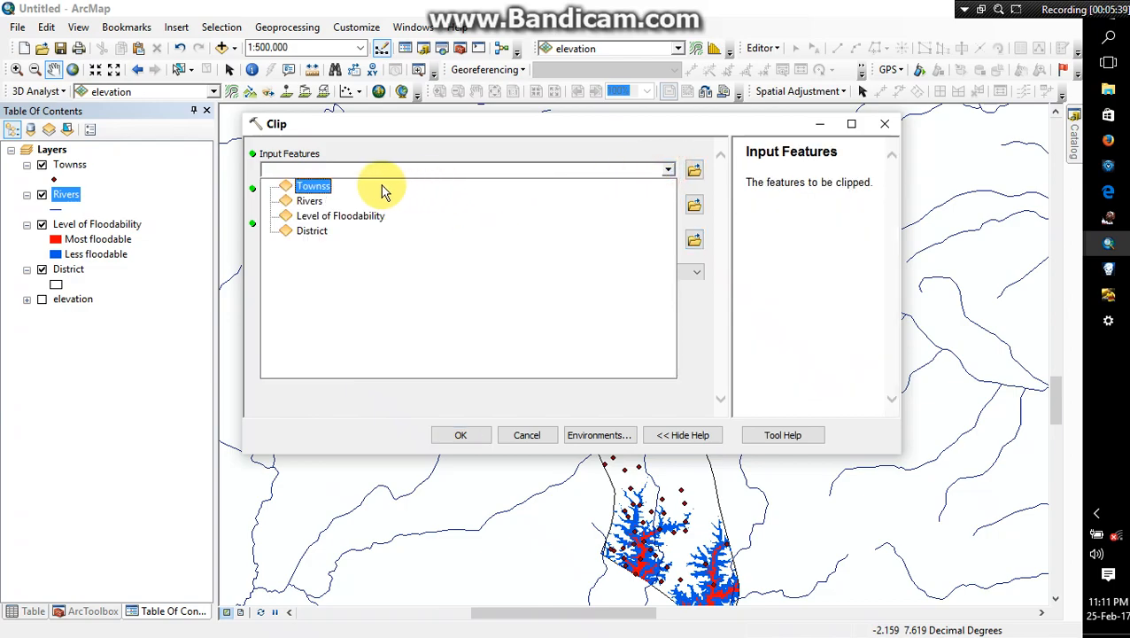
pyautogui.click(309, 200)
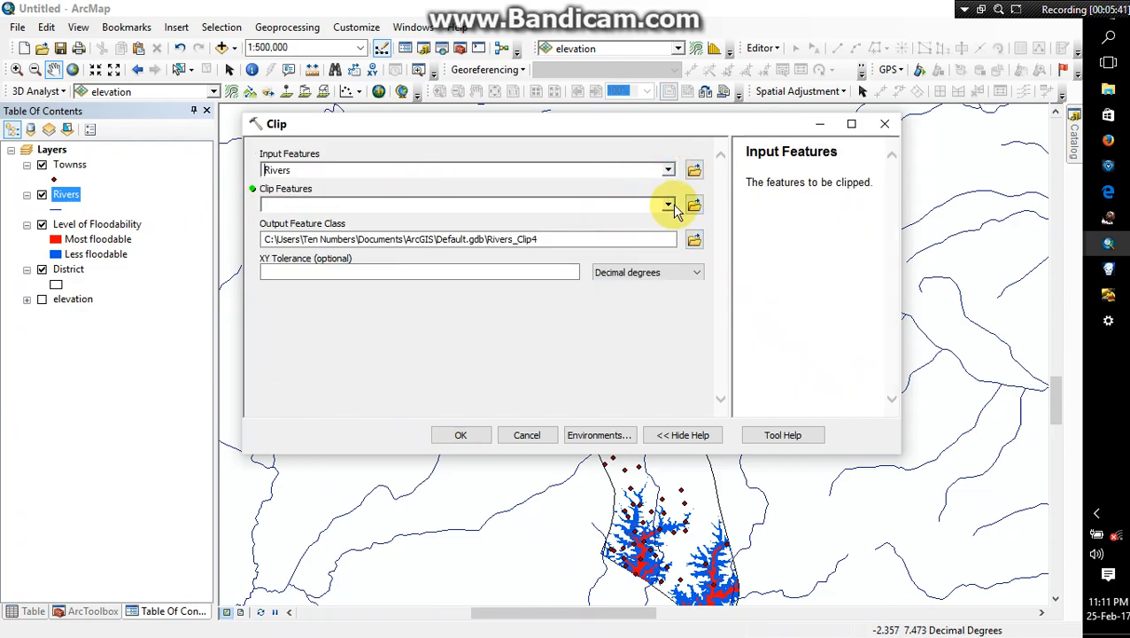
pyautogui.click(667, 204)
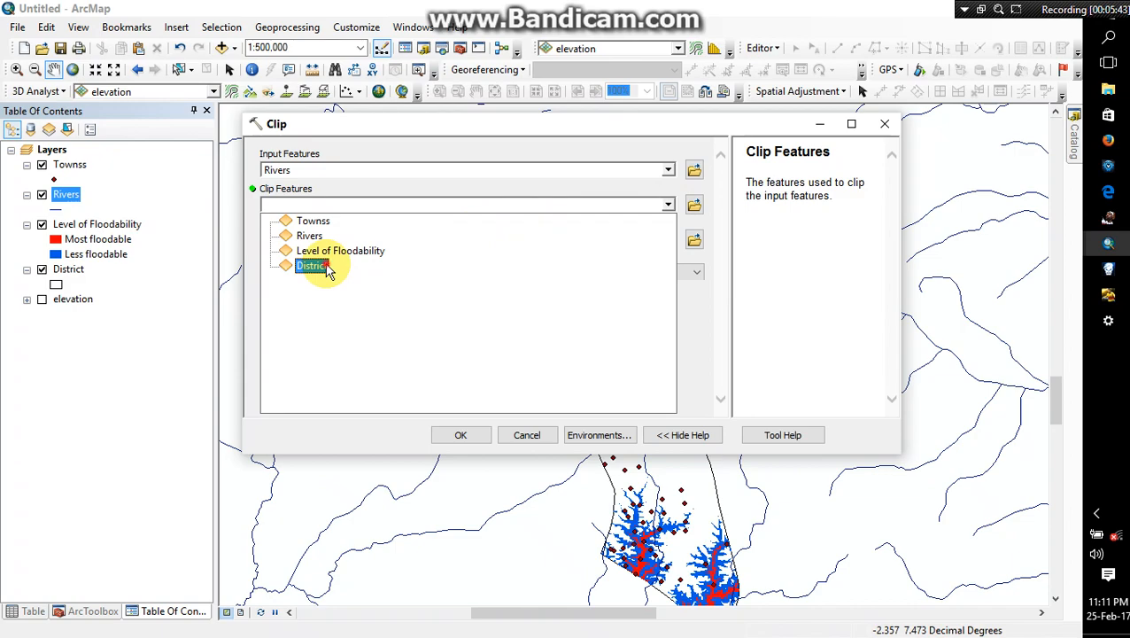
pyautogui.click(311, 265)
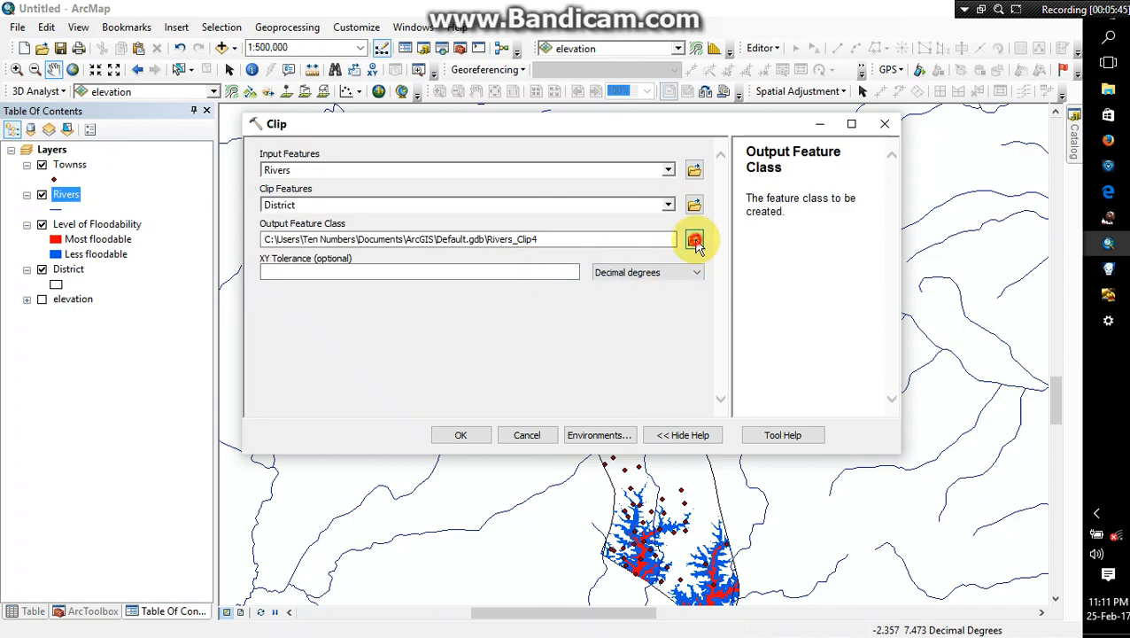
pyautogui.click(695, 239)
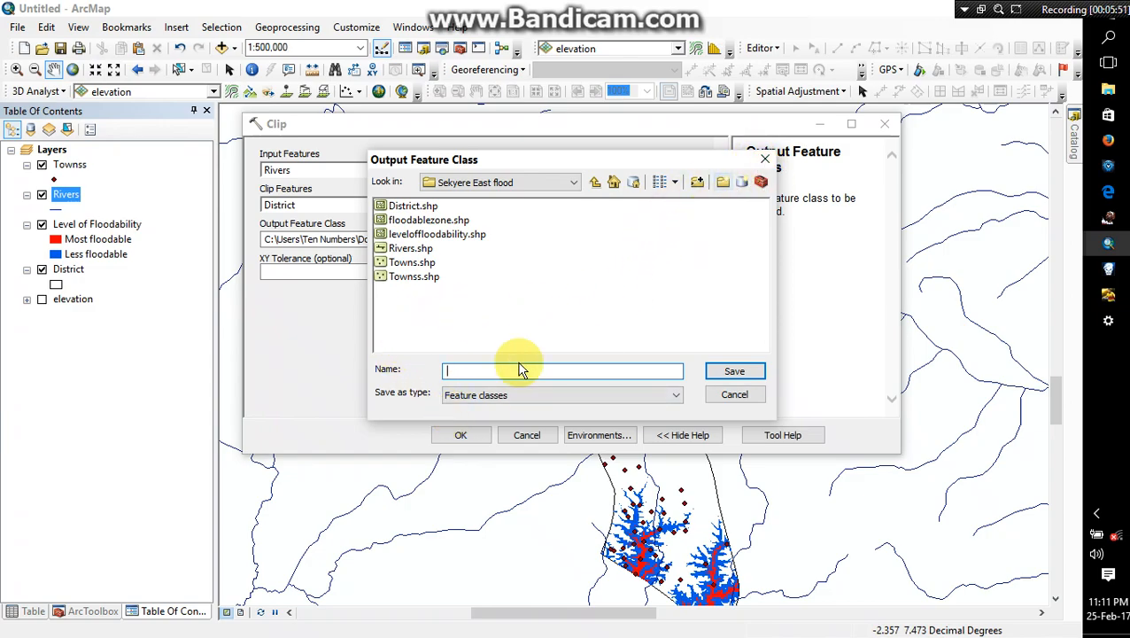
pyautogui.write('R')
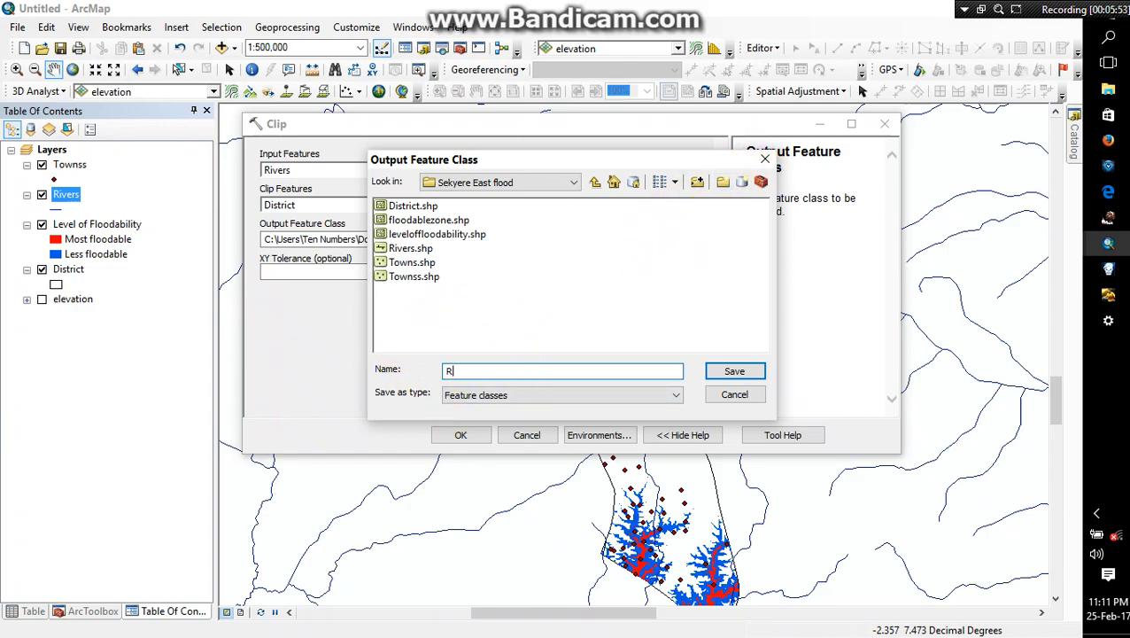
pyautogui.write('ivers')
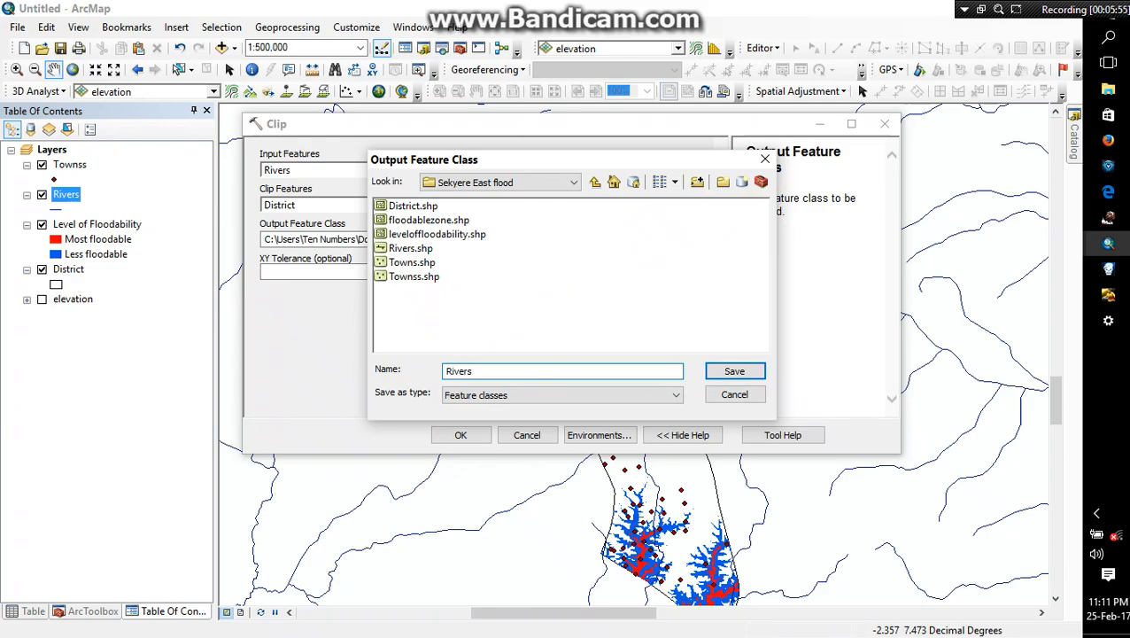
pyautogui.click(735, 371)
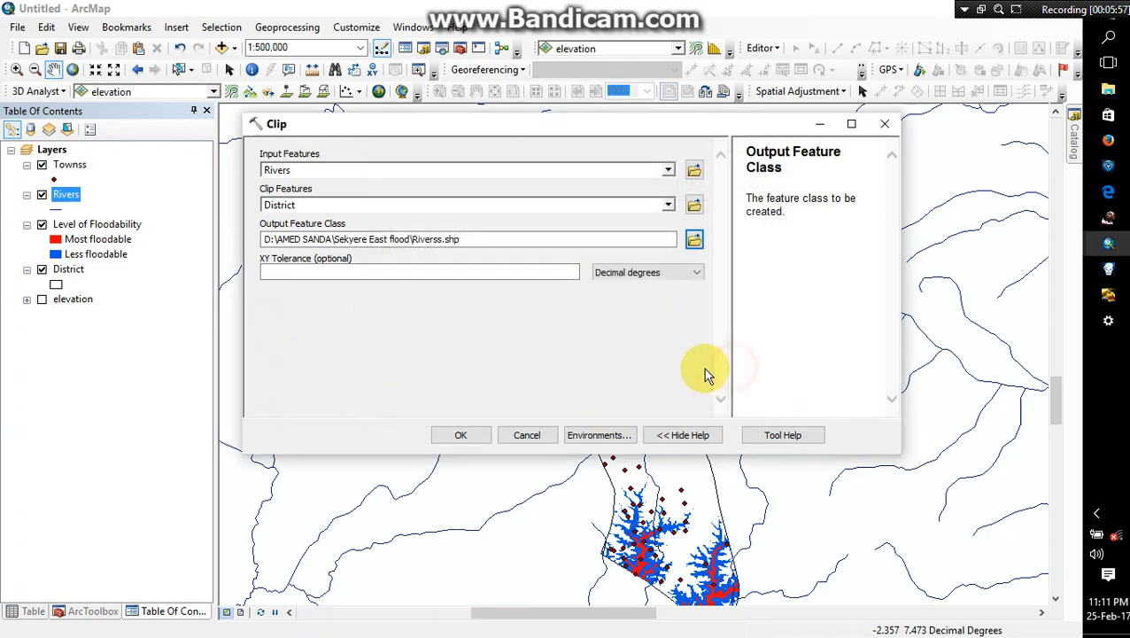
# Step: Run the clip, give Riverss a blue line symbol, and centre the district
pyautogui.click(460, 434)
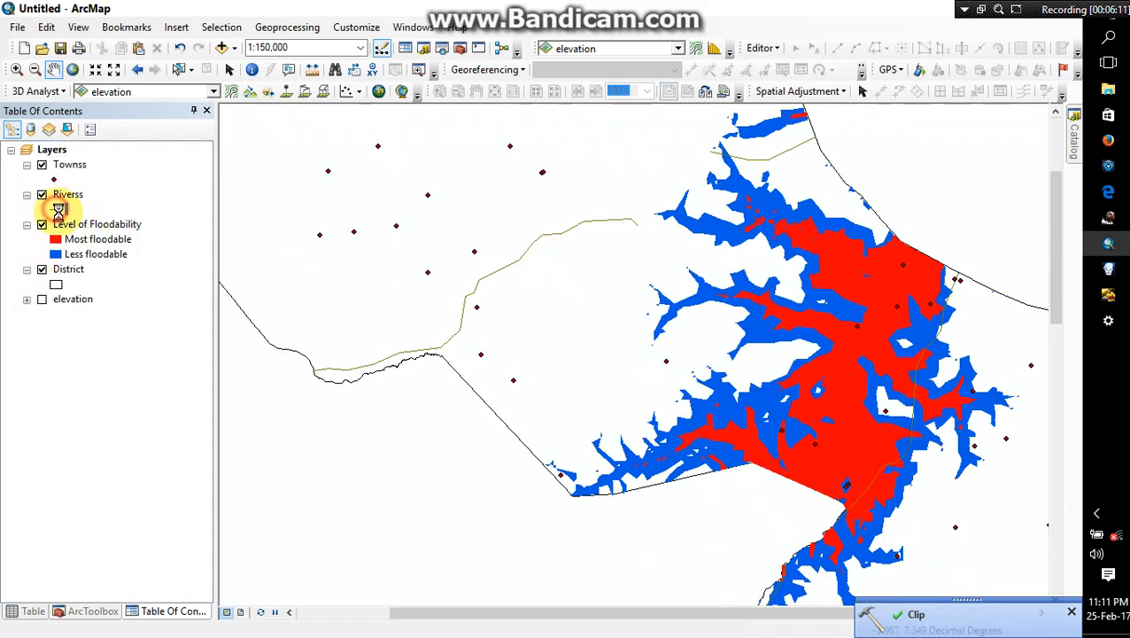
pyautogui.click(56, 210)
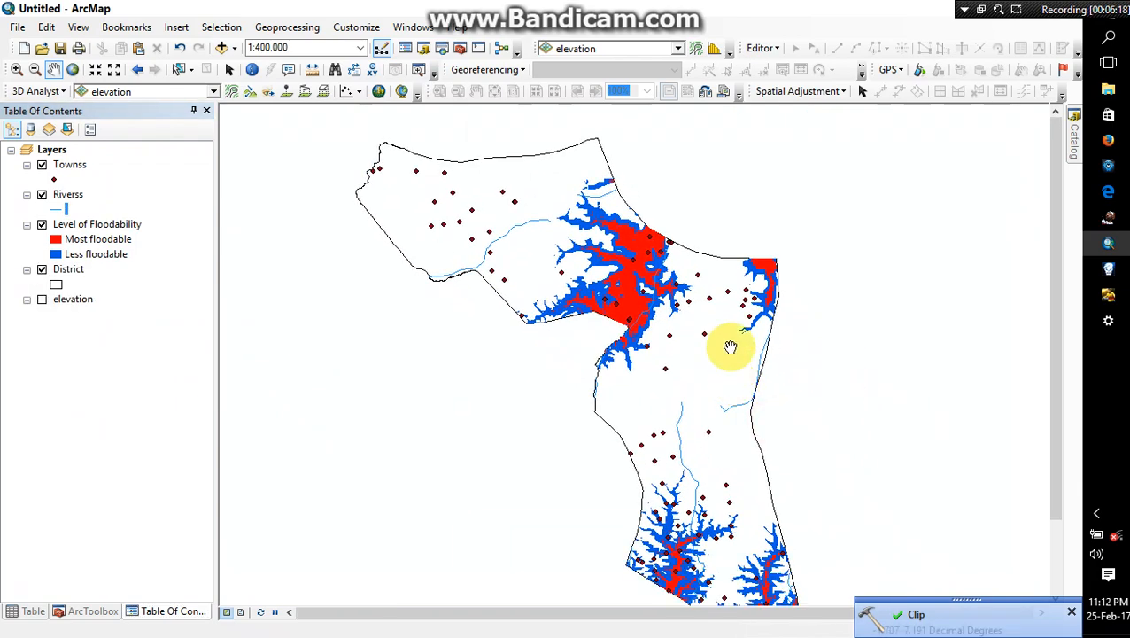
pyautogui.moveTo(716, 334)
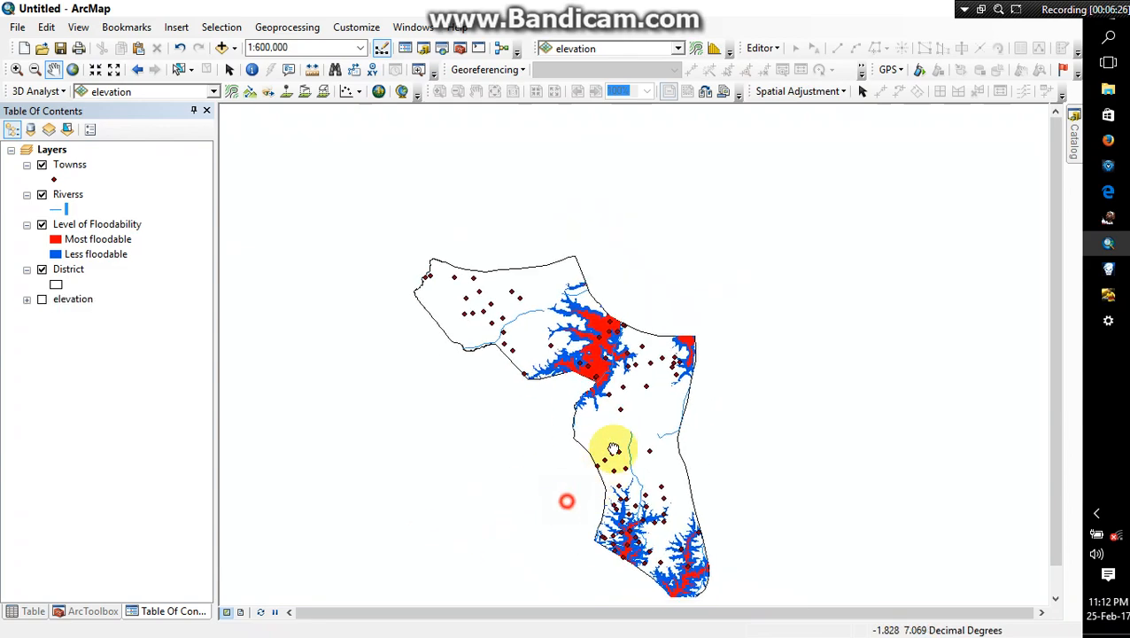
pyautogui.moveTo(614, 450); pyautogui.dragTo(398, 318)
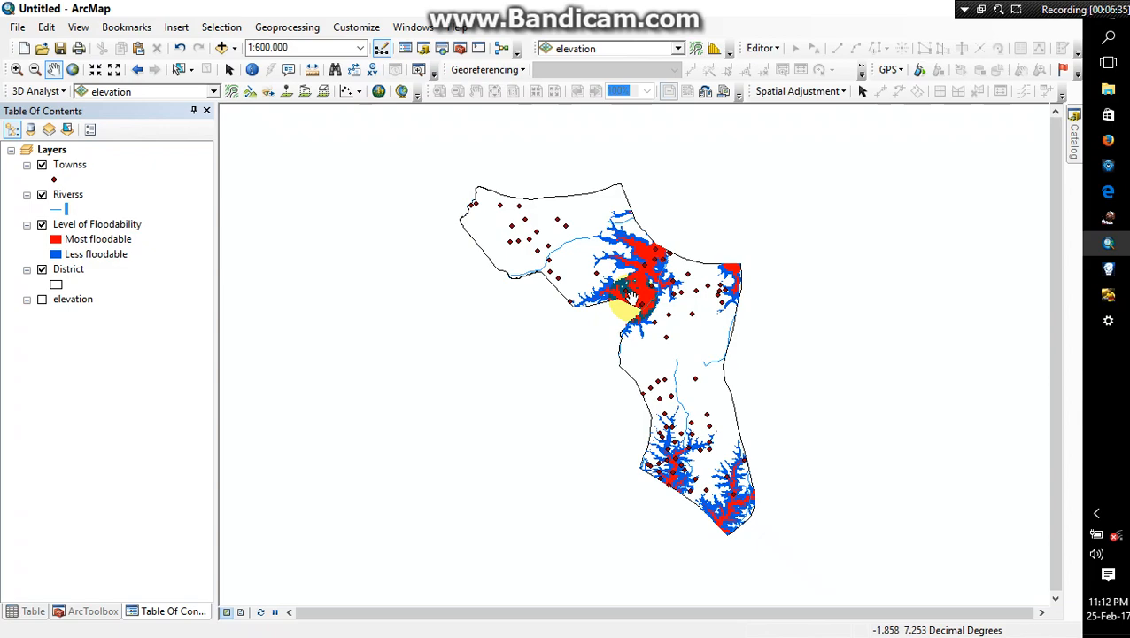
# Step: In Select By Location, target Townss only with Level of Floodability as source
pyautogui.click(221, 27)
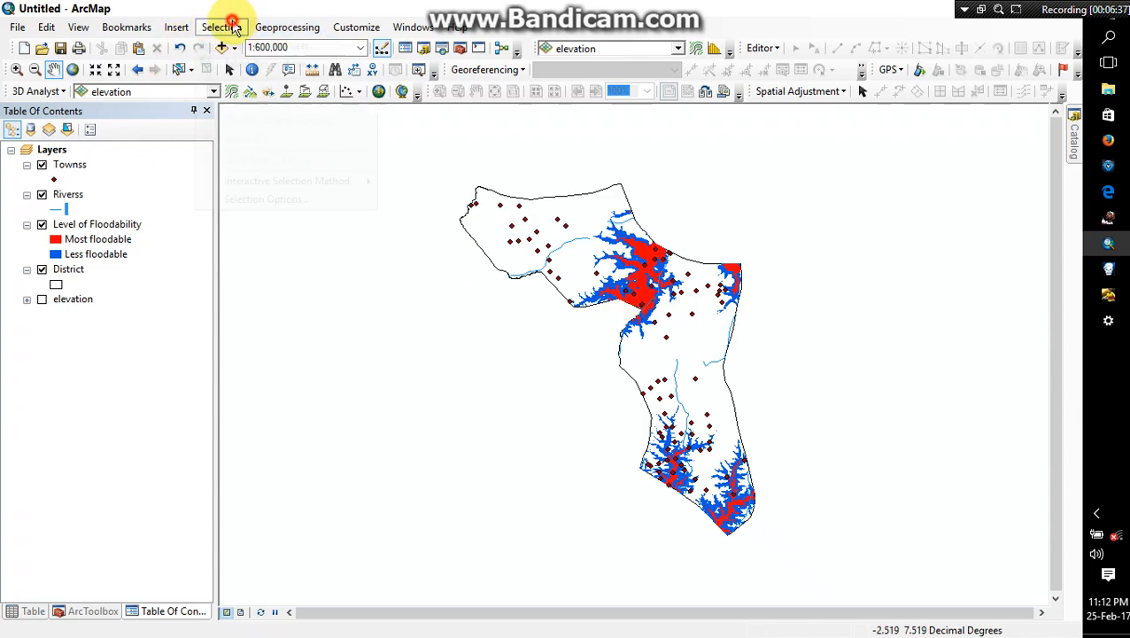
pyautogui.click(220, 27)
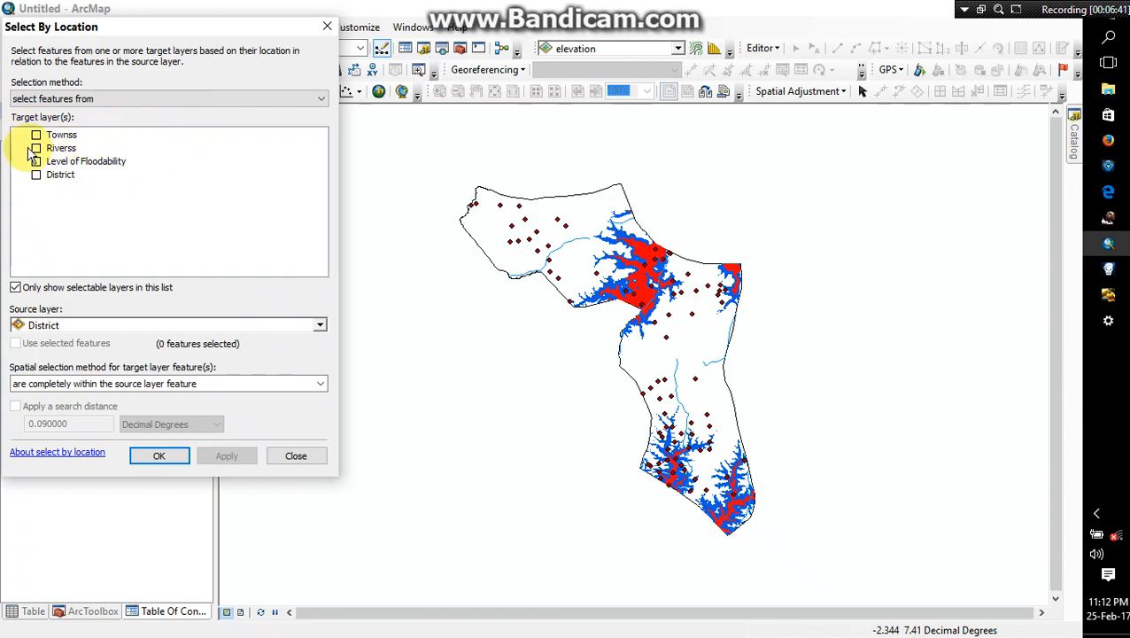
pyautogui.click(36, 134)
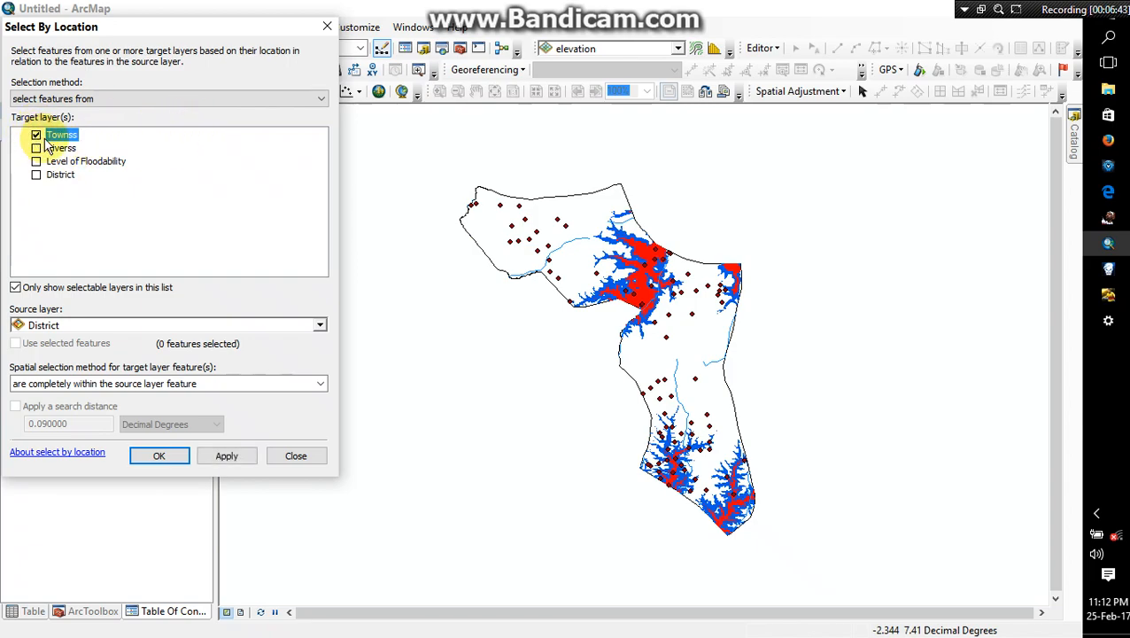
pyautogui.click(37, 148)
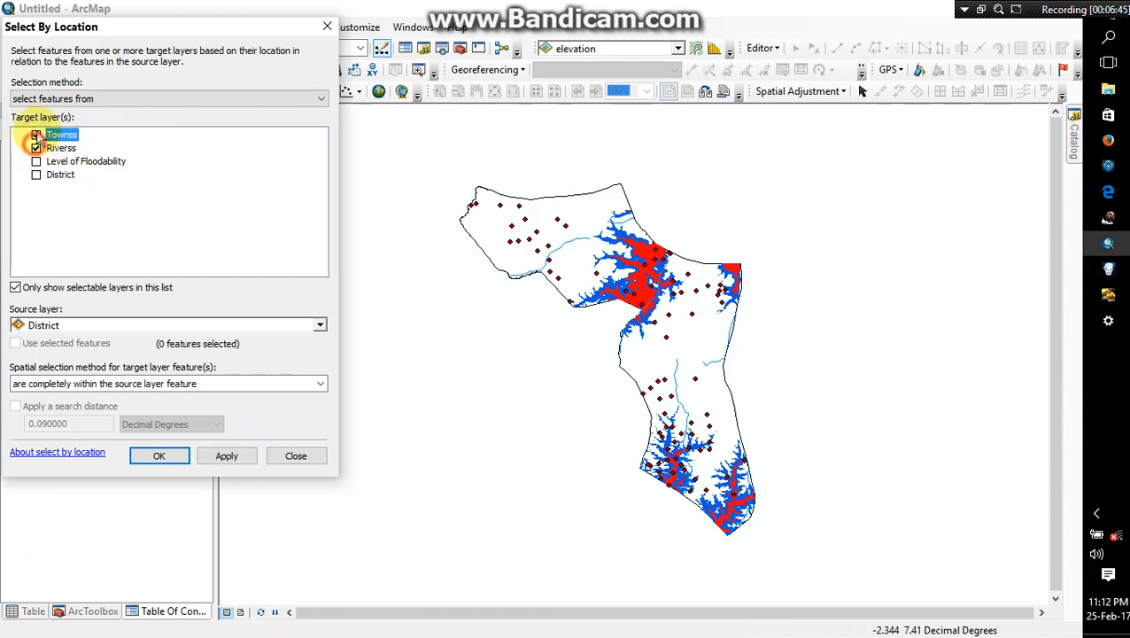
pyautogui.click(36, 134)
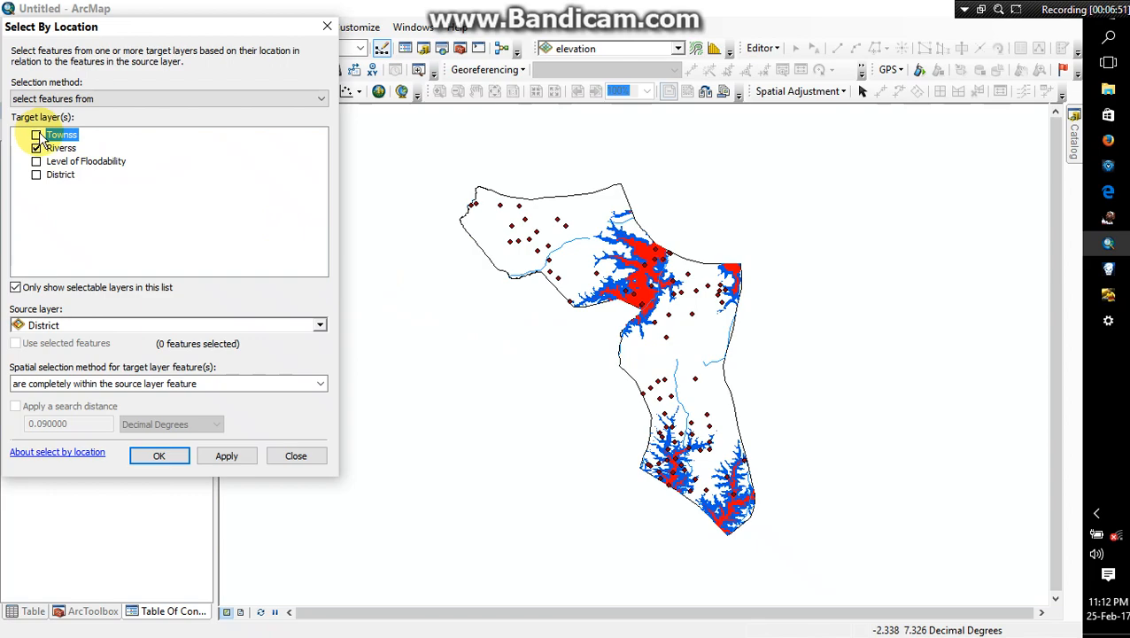
pyautogui.click(37, 134)
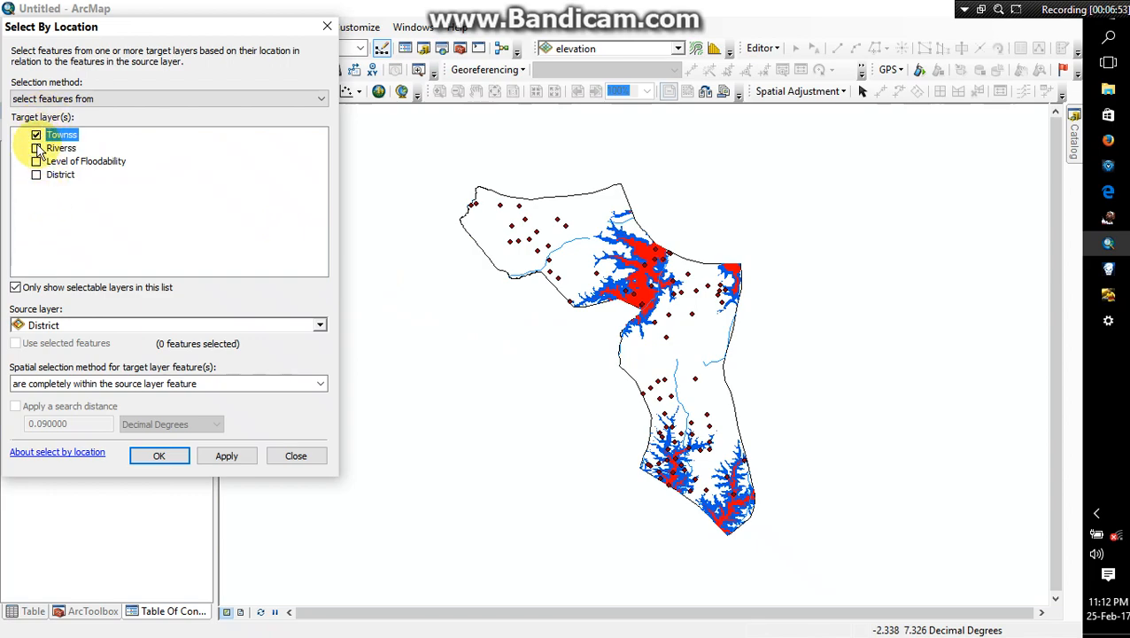
pyautogui.click(319, 326)
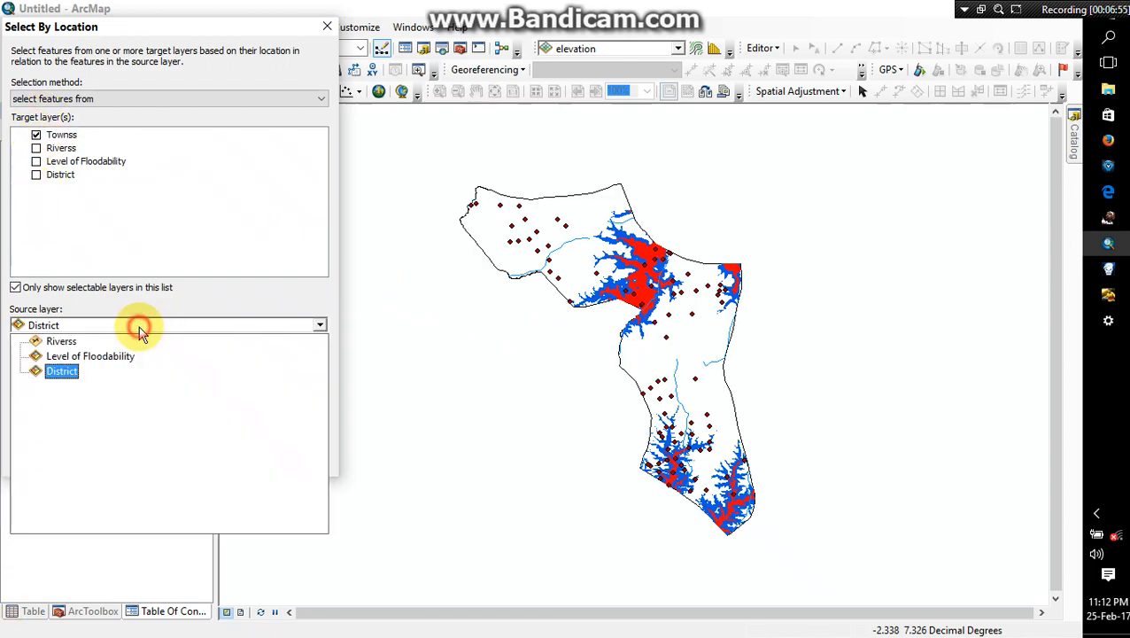
pyautogui.click(90, 355)
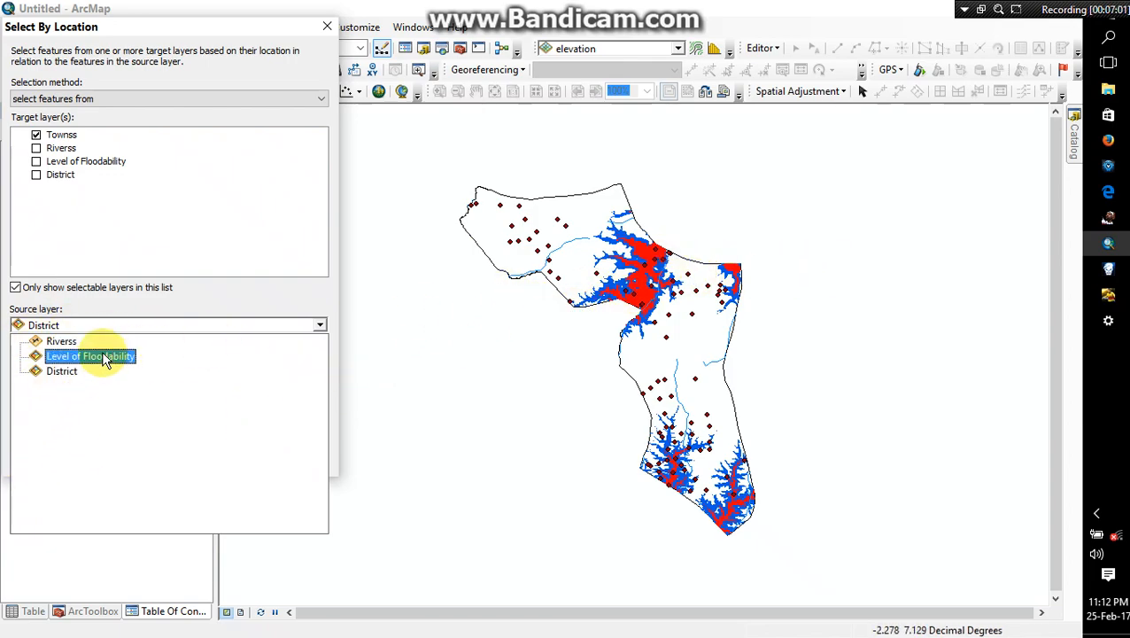
pyautogui.click(90, 355)
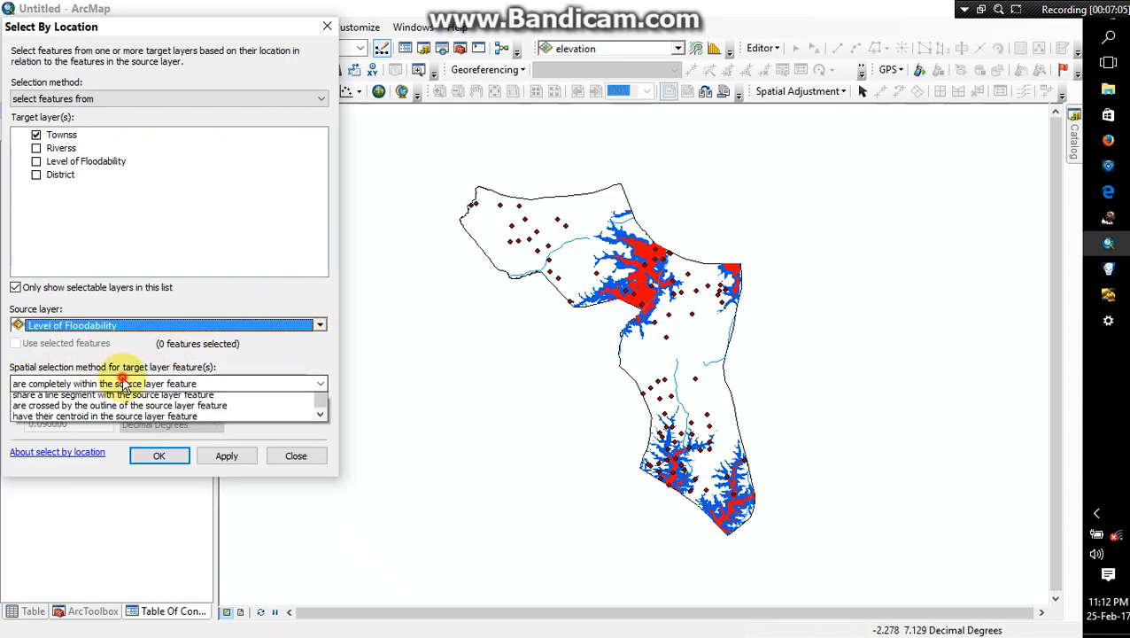
# Step: Use the 'completely within the source layer feature' relationship and apply the selection
pyautogui.click(318, 383)
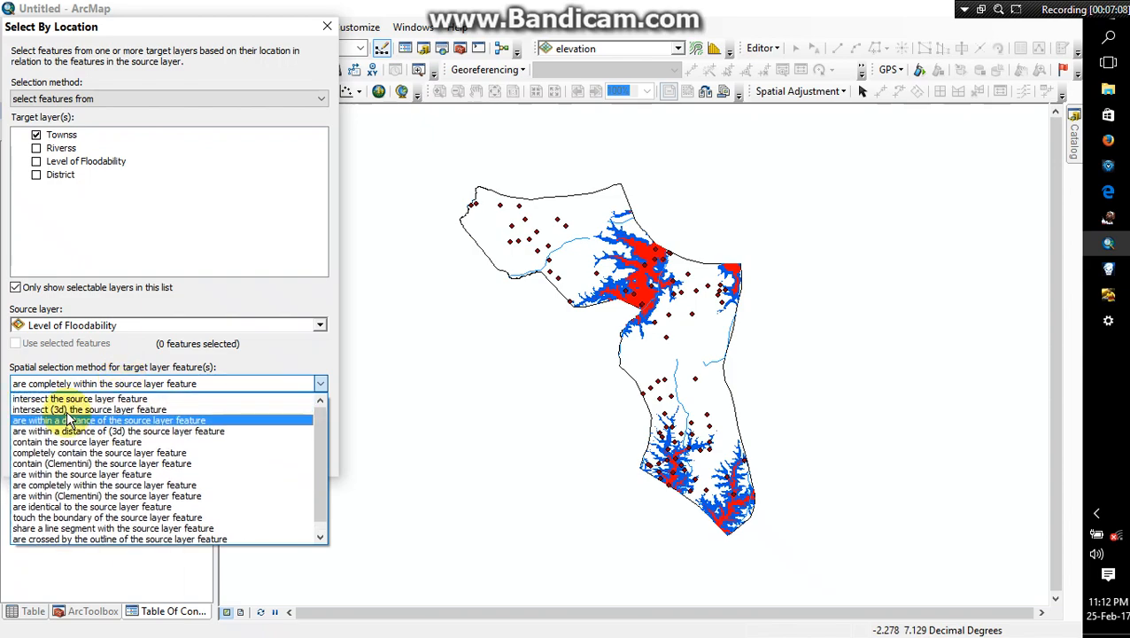
pyautogui.moveTo(71, 441)
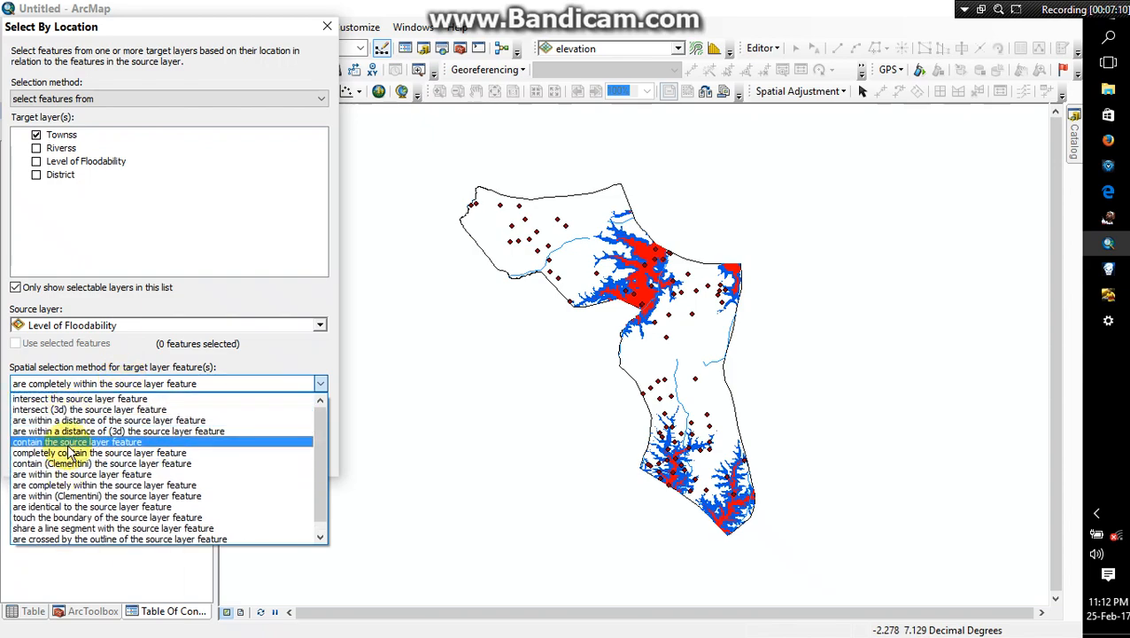
pyautogui.moveTo(62, 430)
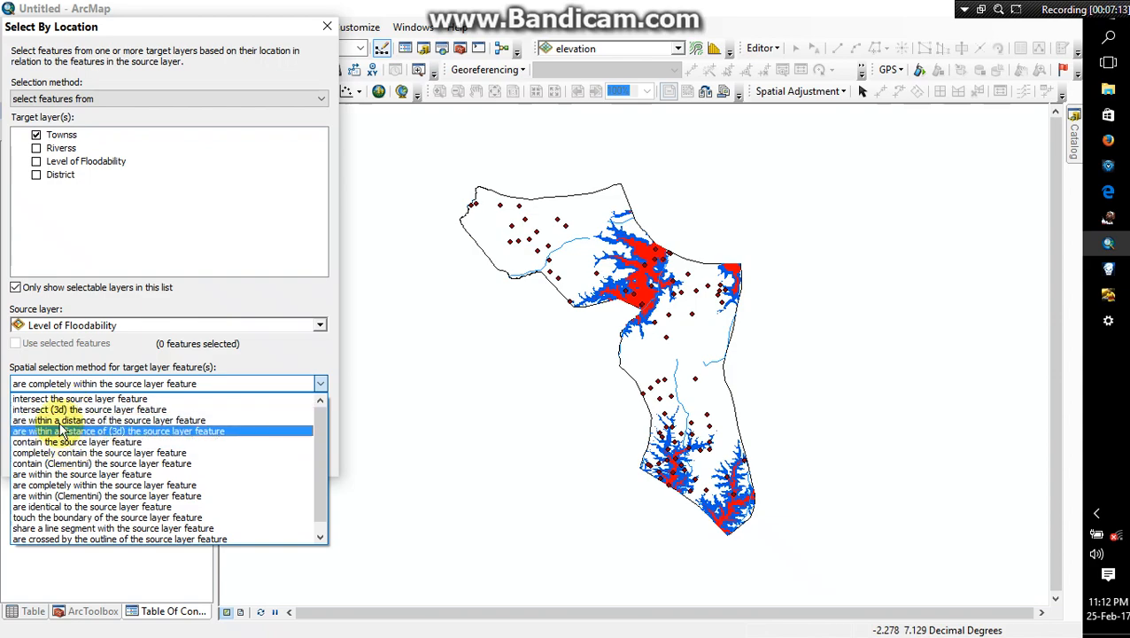
pyautogui.moveTo(279, 423)
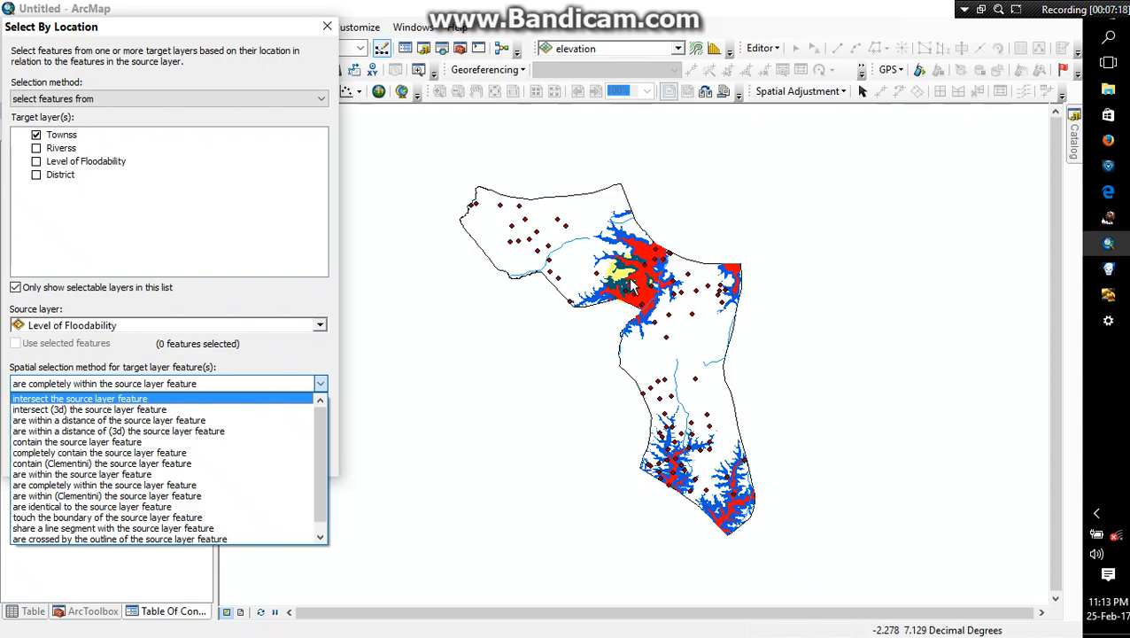
pyautogui.click(105, 485)
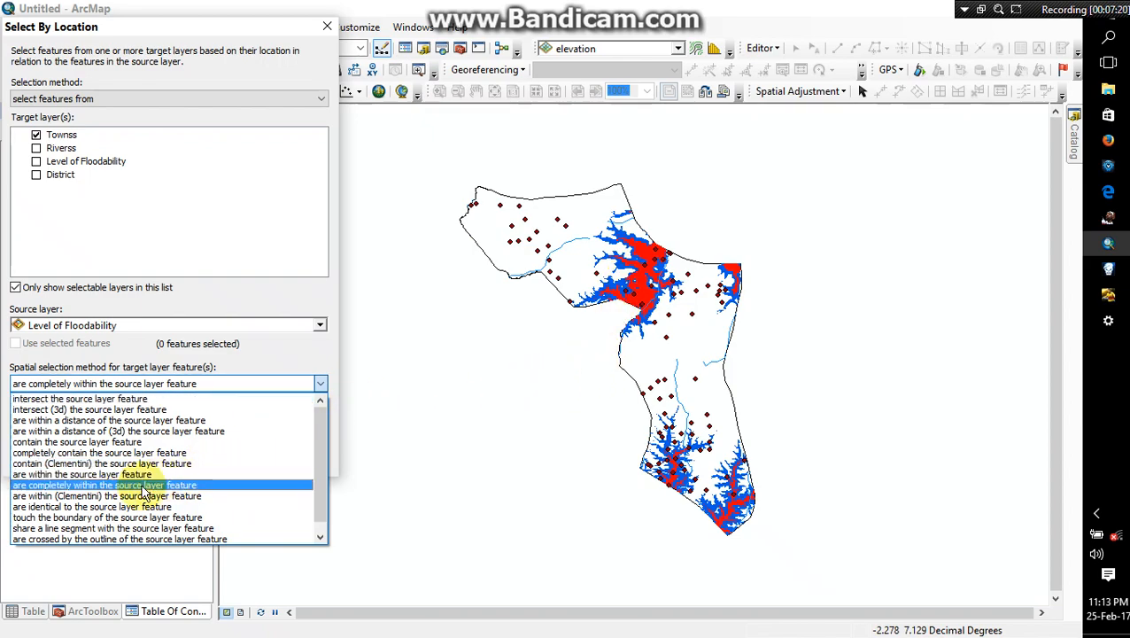
pyautogui.click(105, 485)
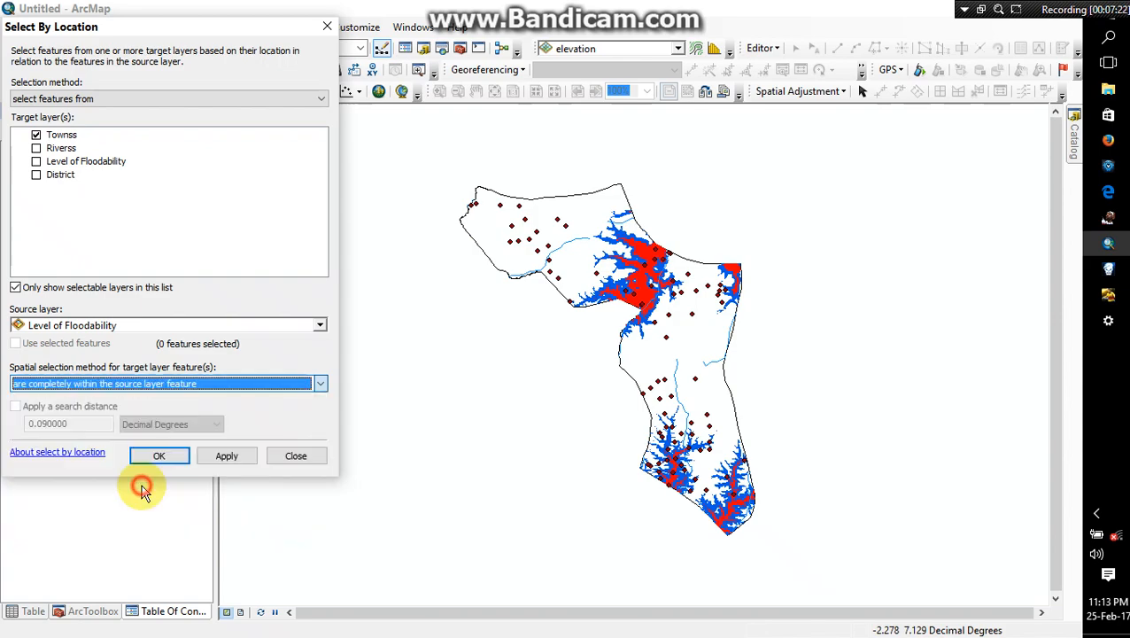
pyautogui.click(227, 456)
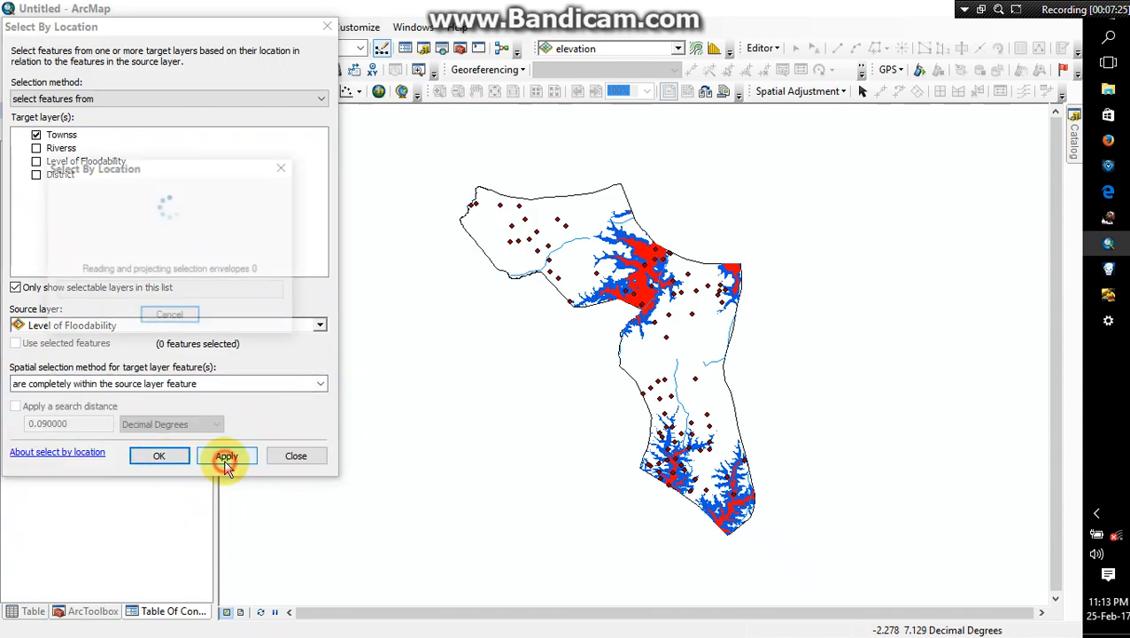
# Step: Close Select By Location and create a layer from the selected Townss features
pyautogui.click(227, 456)
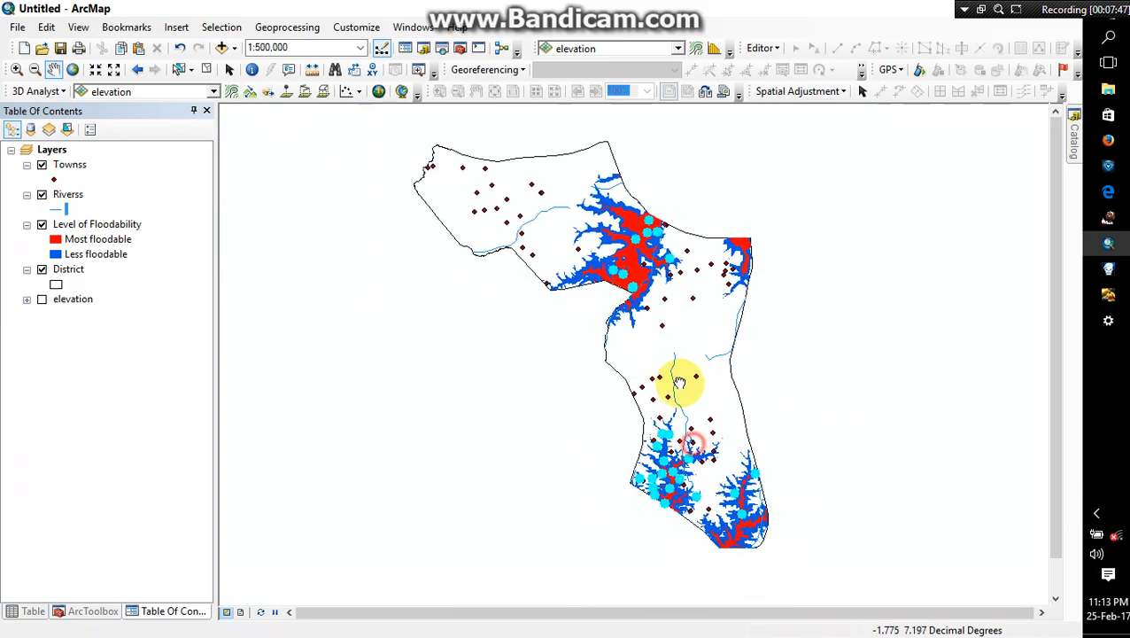
pyautogui.rightClick(69, 164)
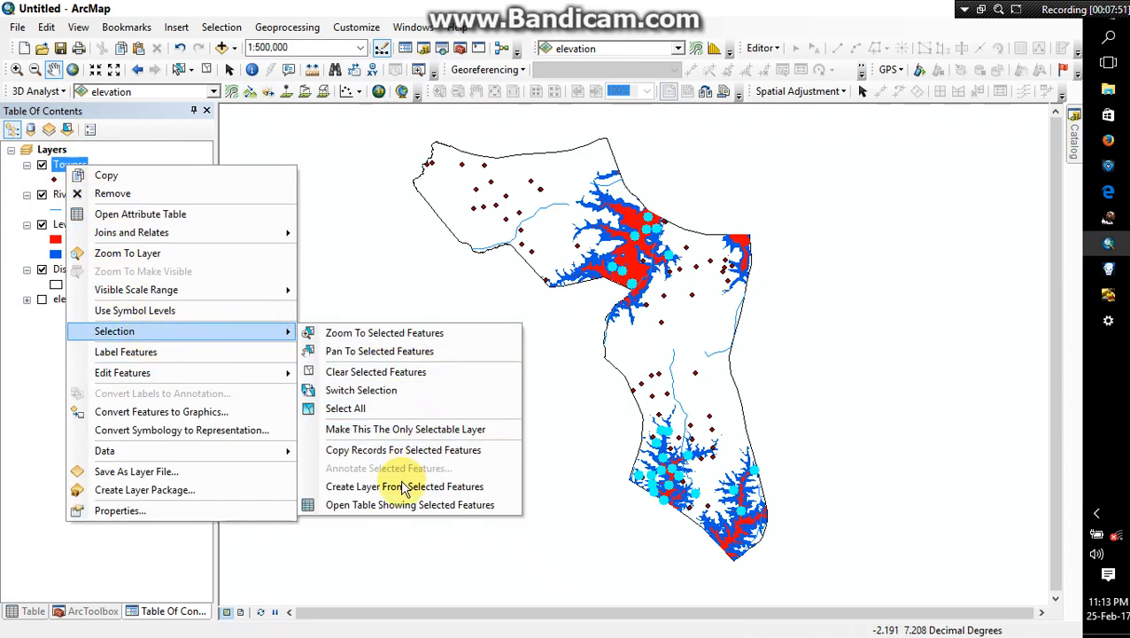
pyautogui.click(404, 486)
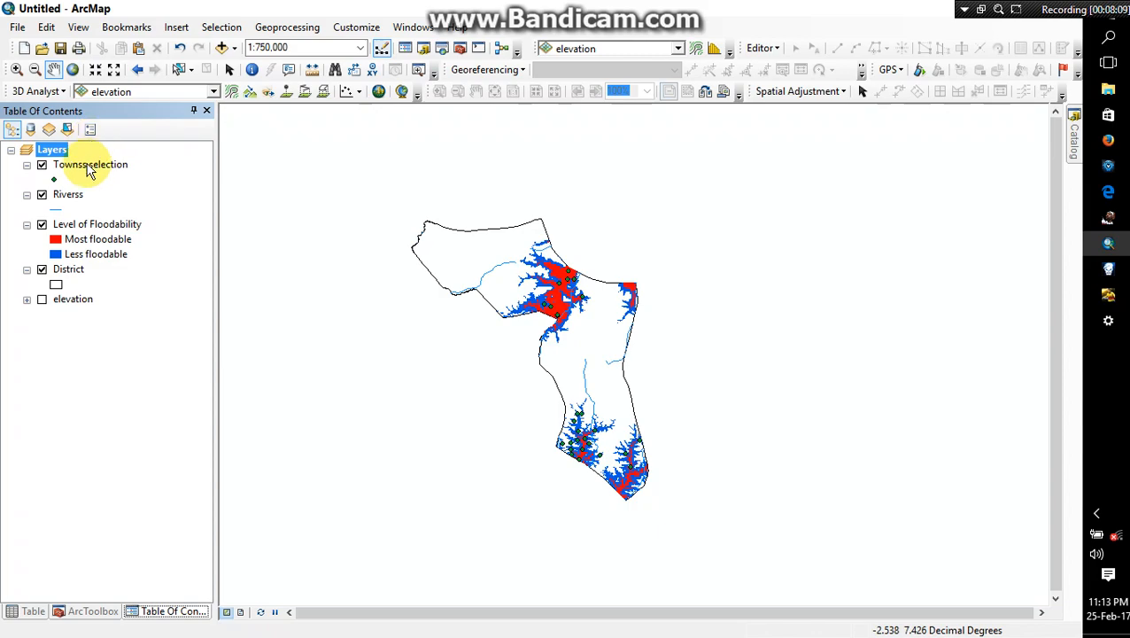
# Step: Set the Townss selection layer's name to 'Towns Affected' in its properties
pyautogui.doubleClick(90, 164)
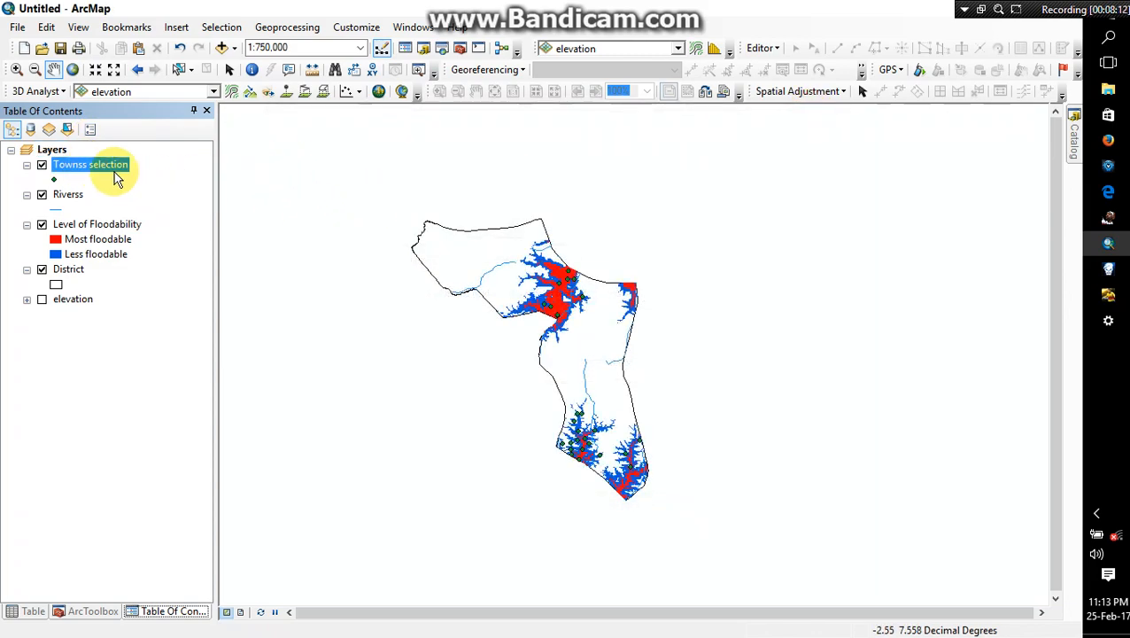
pyautogui.doubleClick(89, 164)
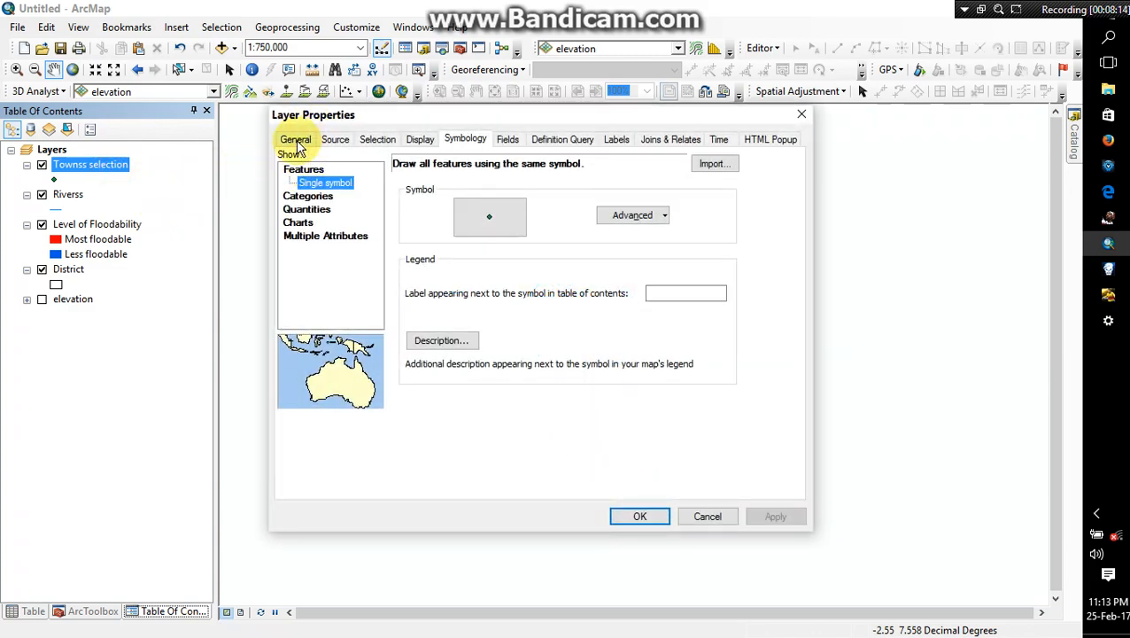
pyautogui.click(295, 139)
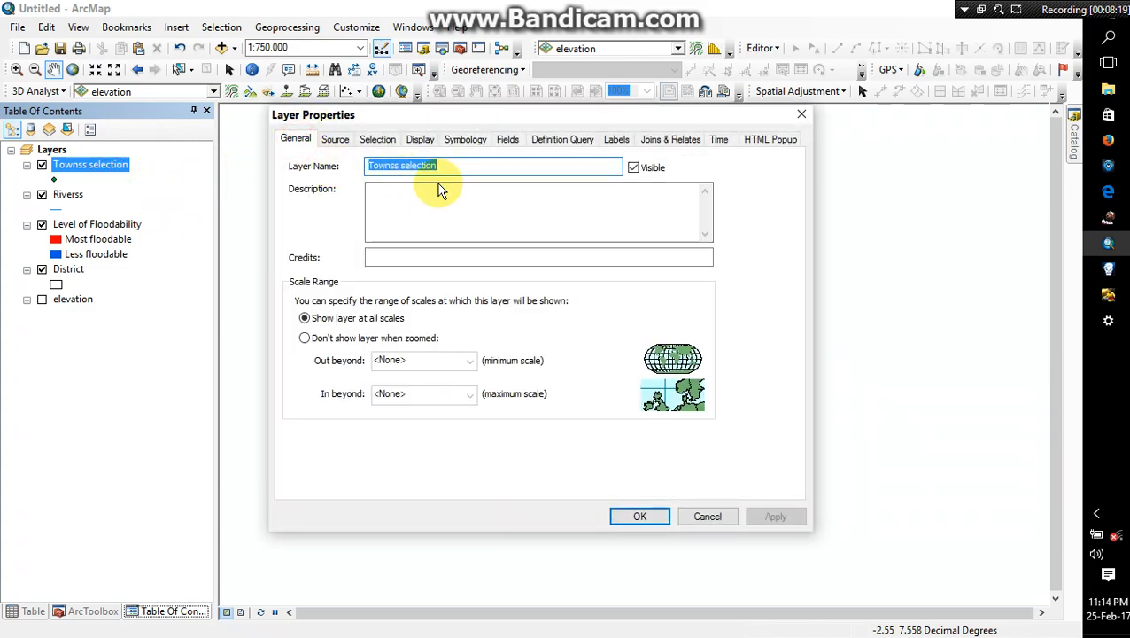
pyautogui.write('Towns')
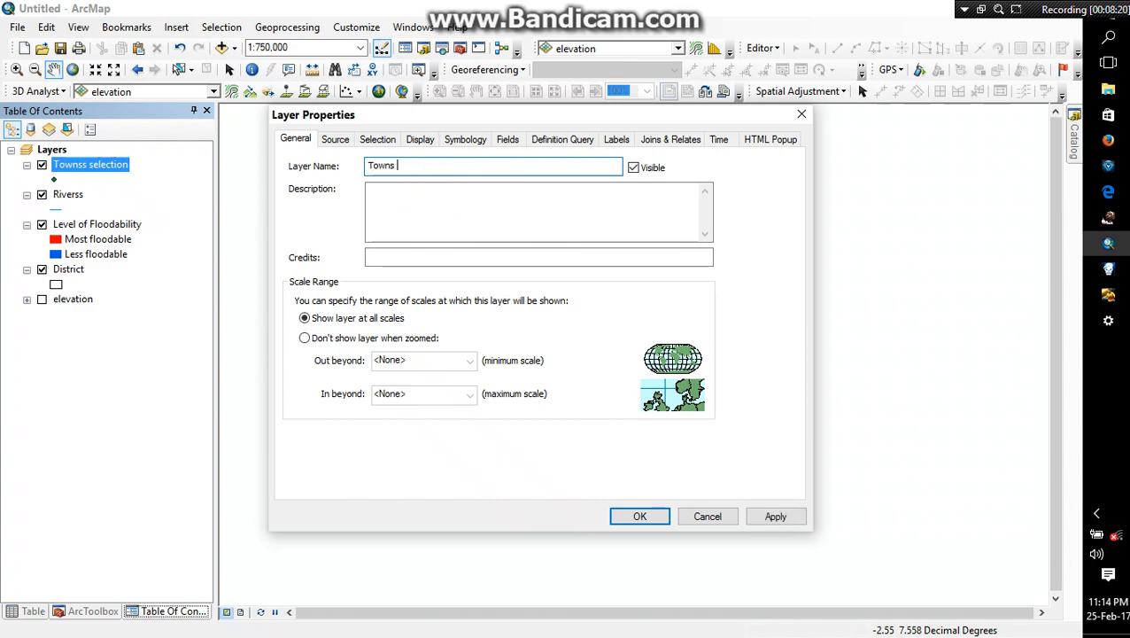
pyautogui.write('Affected')
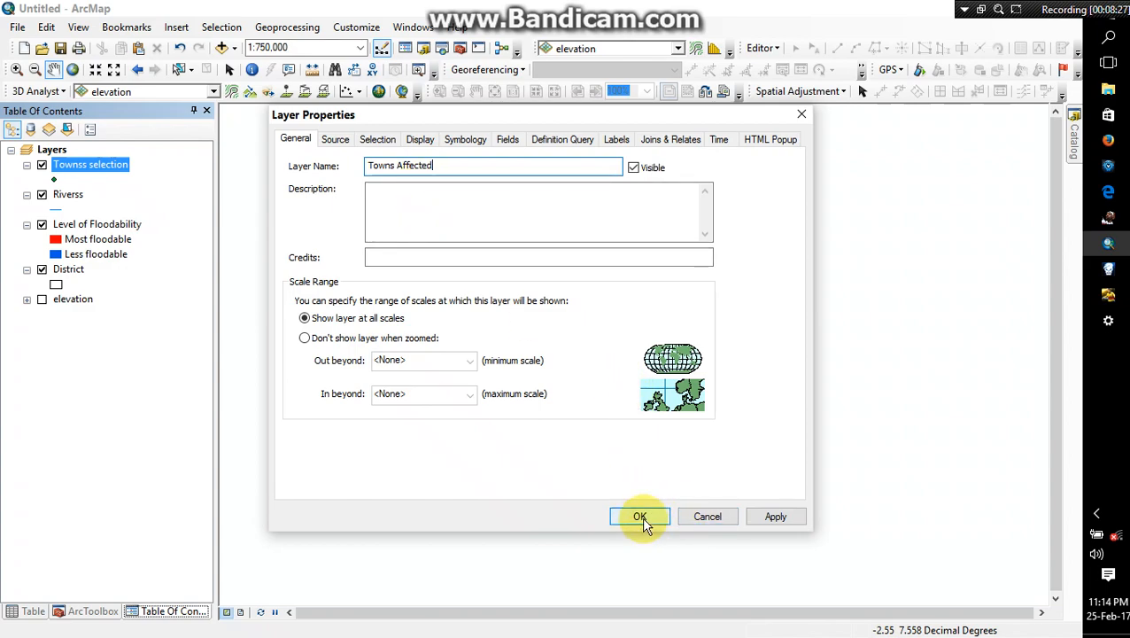
pyautogui.click(639, 516)
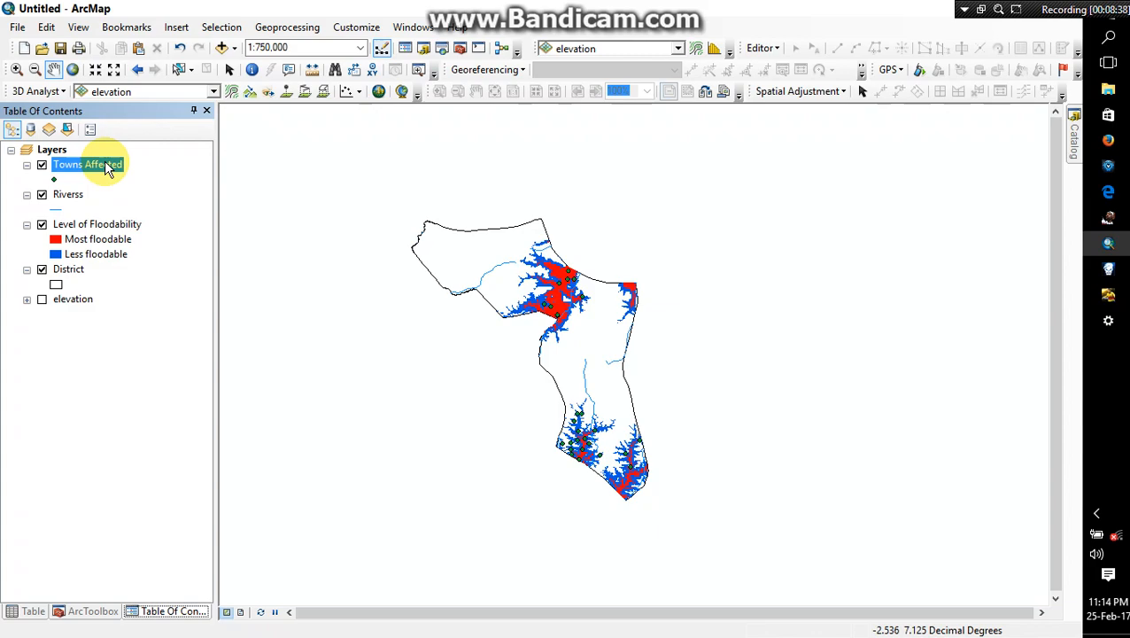
pyautogui.moveTo(93, 166)
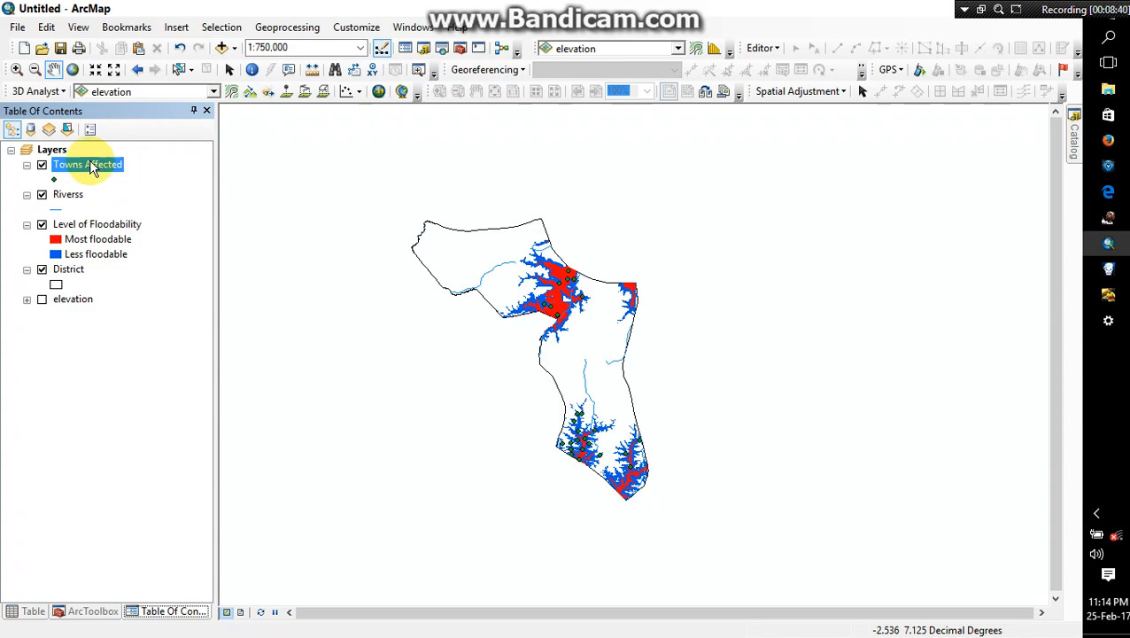
# Step: Open the Towns Affected attribute table and scroll through its 27 records
pyautogui.rightClick(87, 165)
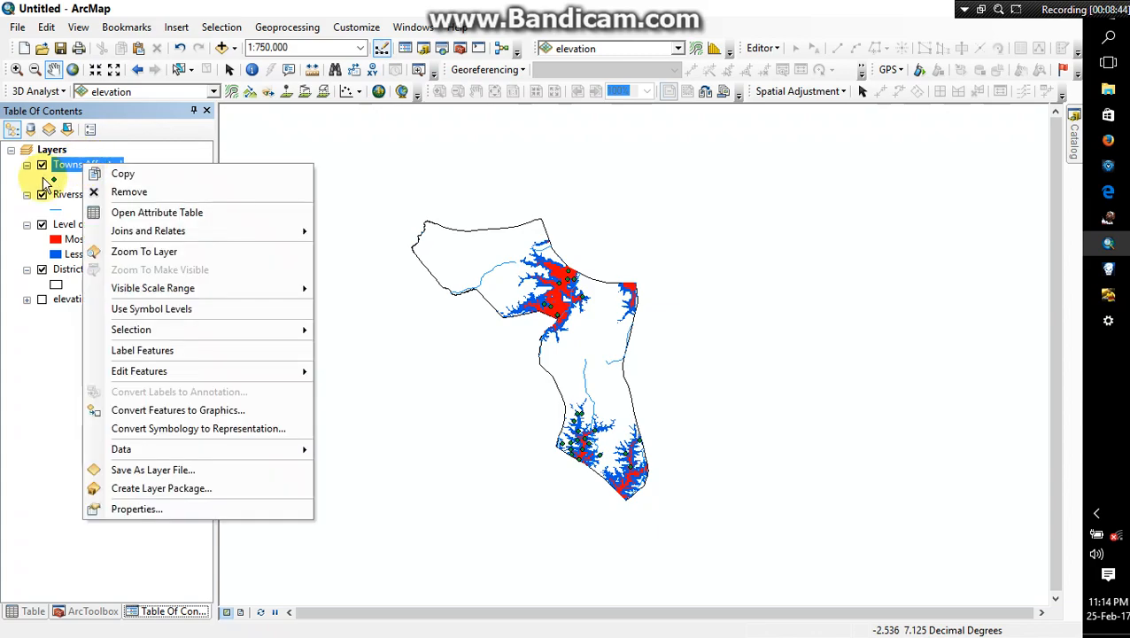
pyautogui.moveTo(157, 212)
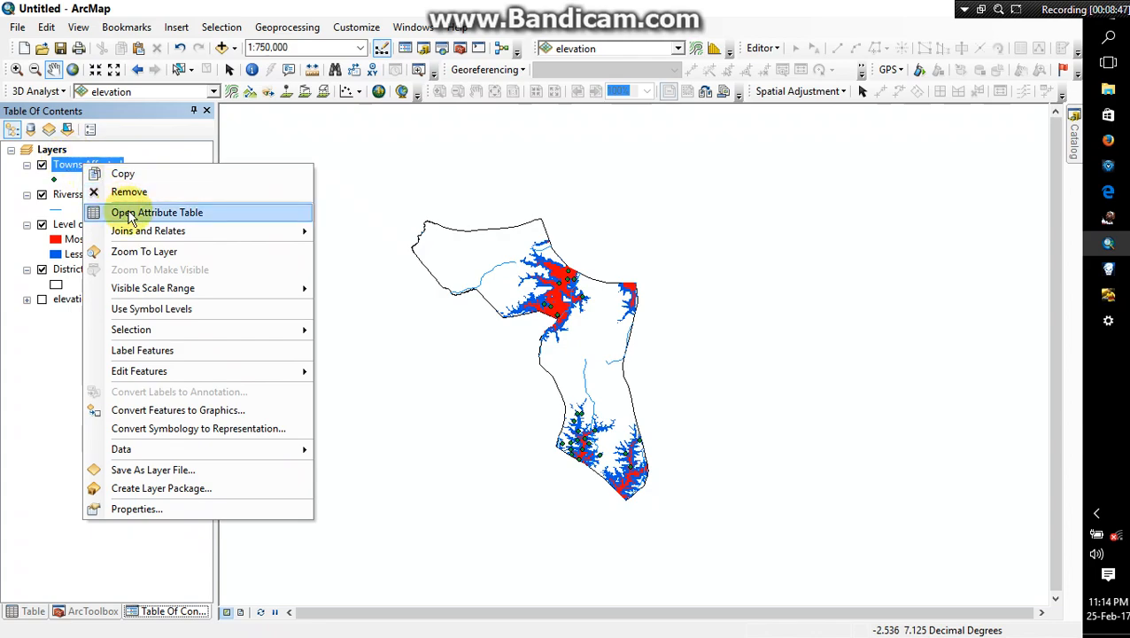
pyautogui.click(157, 212)
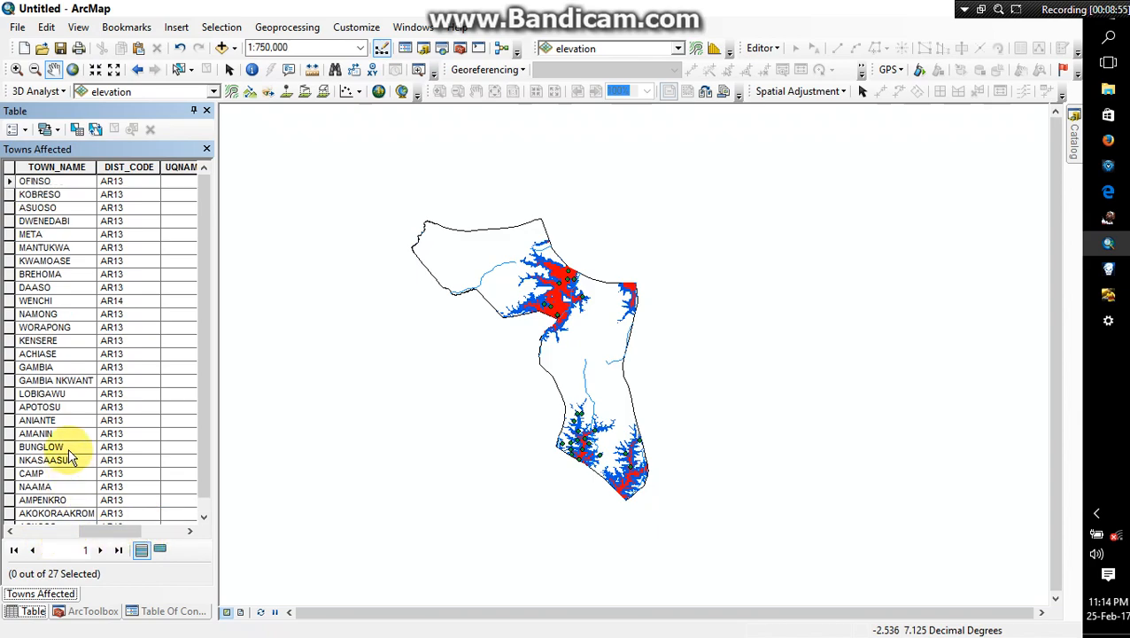
pyautogui.scroll(-3)
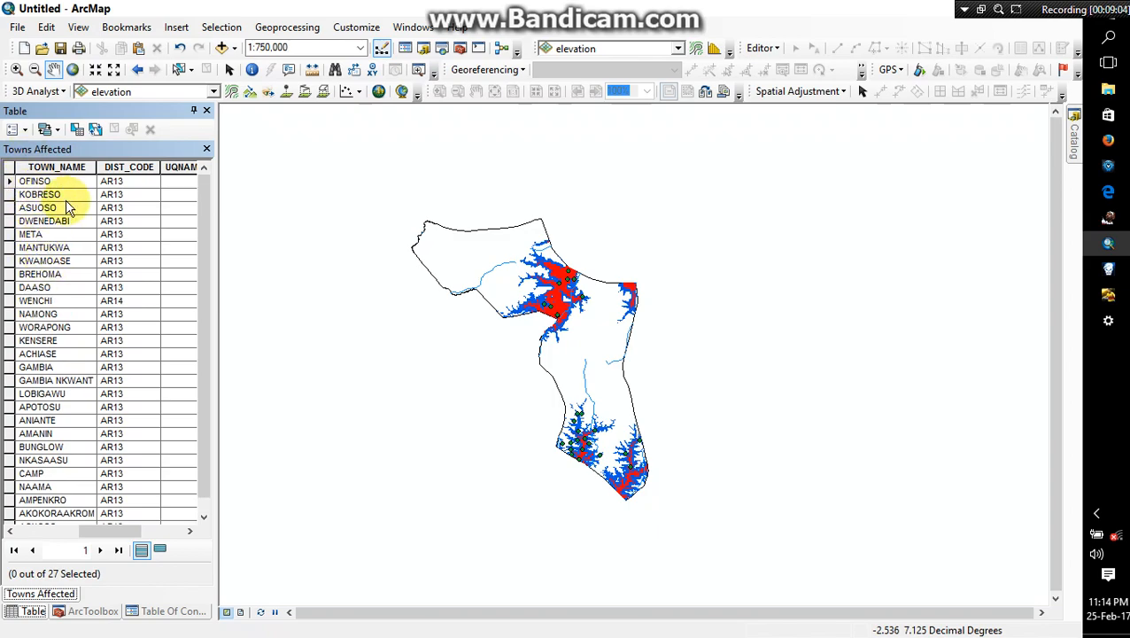
pyautogui.moveTo(89, 299)
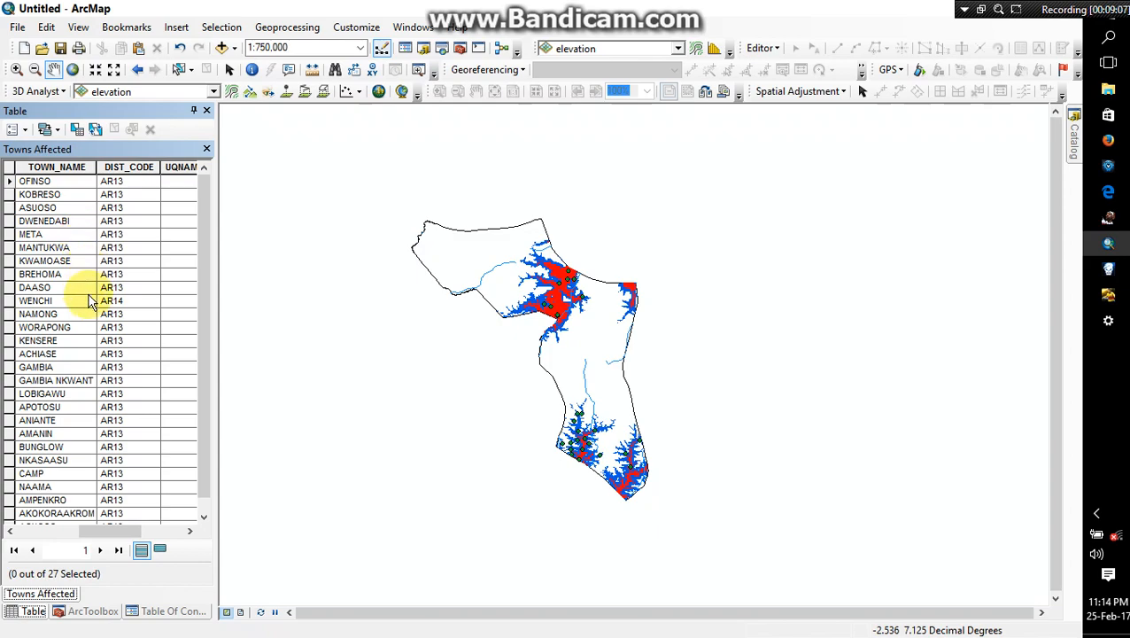
pyautogui.scroll(-3)
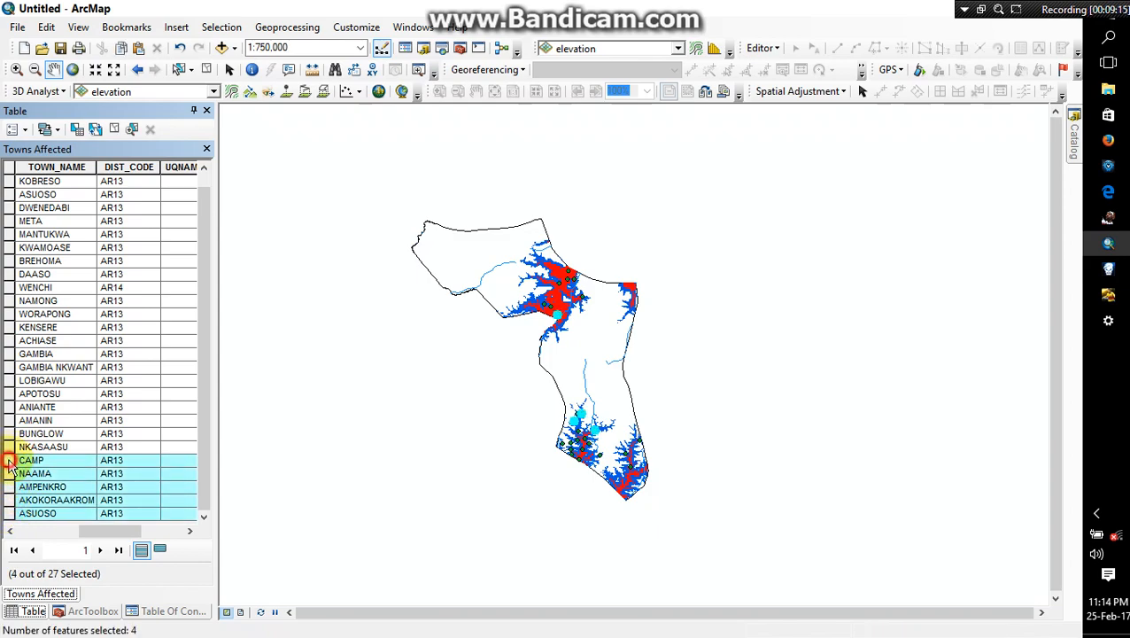
# Step: Ctrl-add towns including DAASO and MANTUKWA, reaching sixteen selected records
pyautogui.click(8, 434)
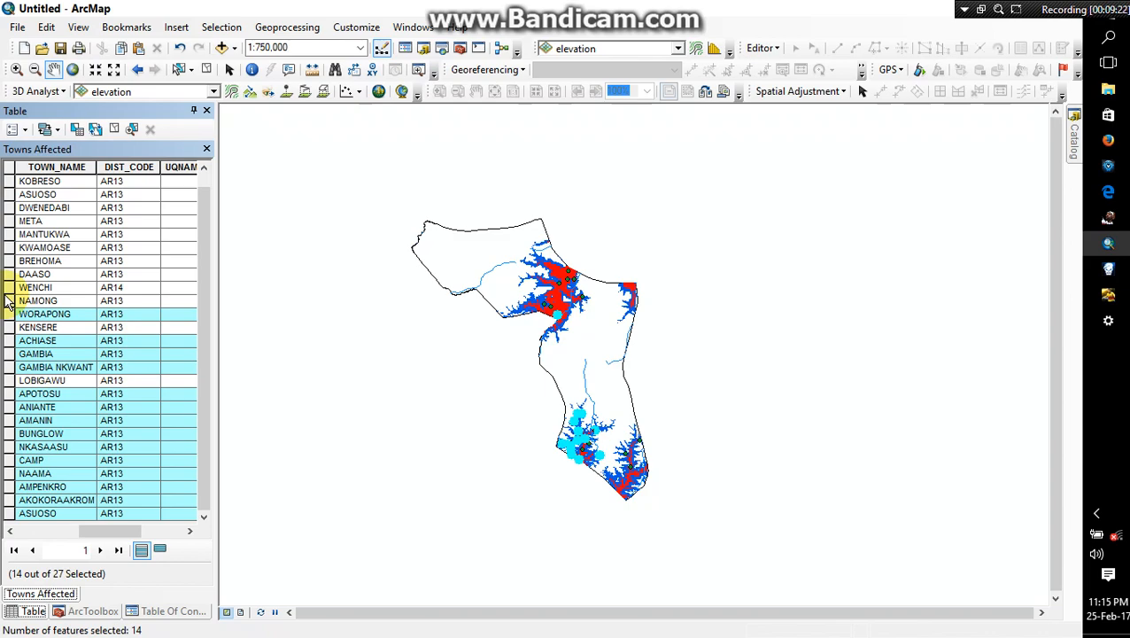
pyautogui.click(6, 274)
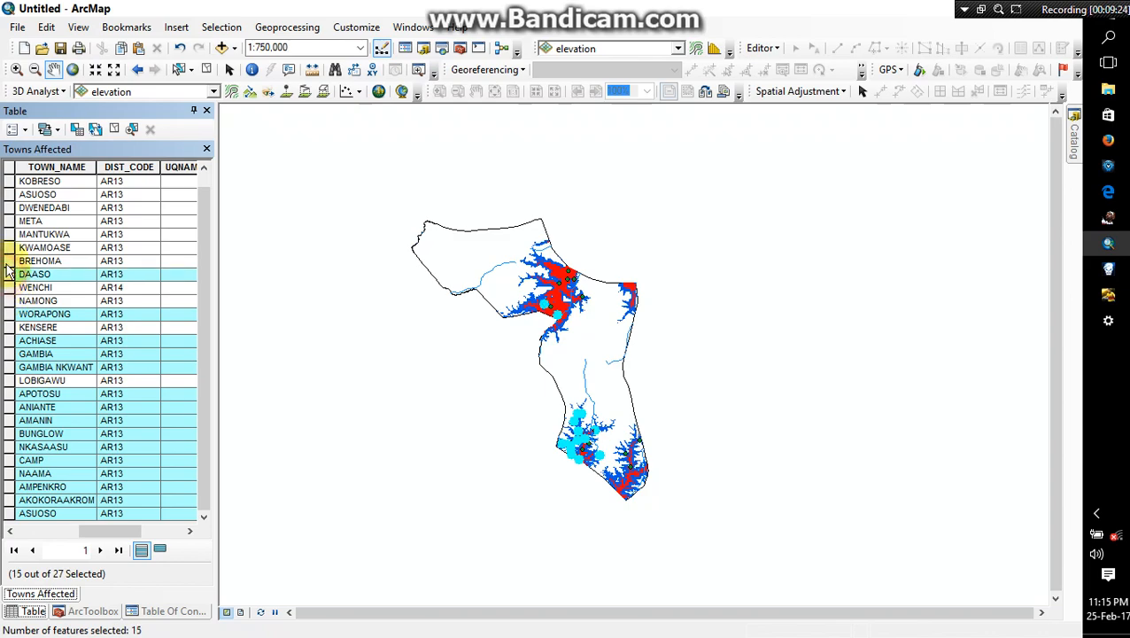
pyautogui.click(9, 207)
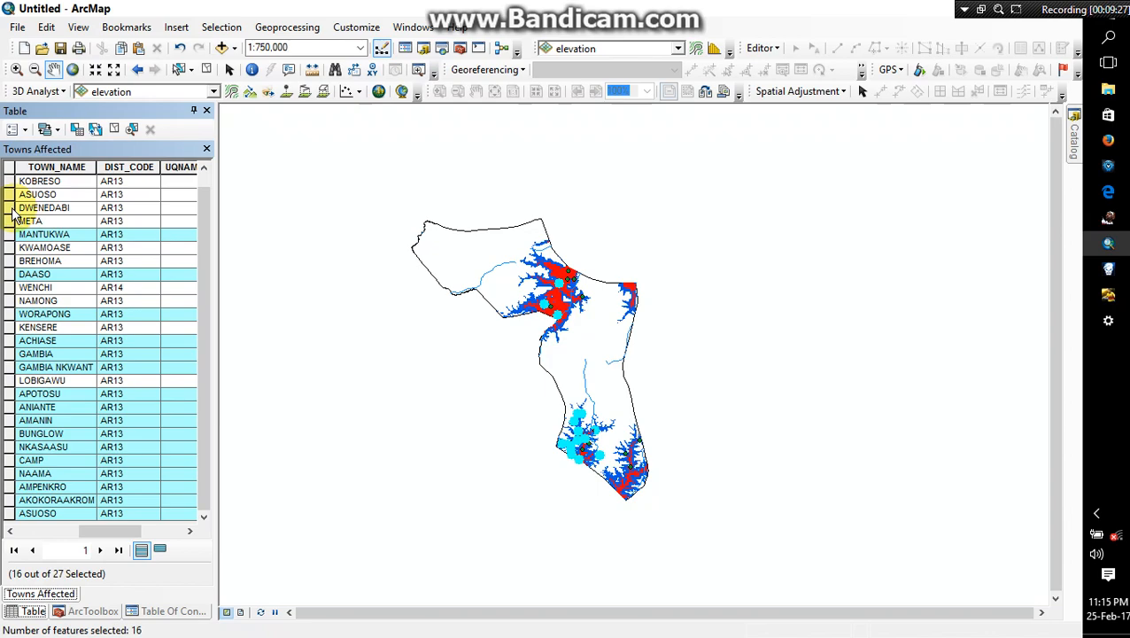